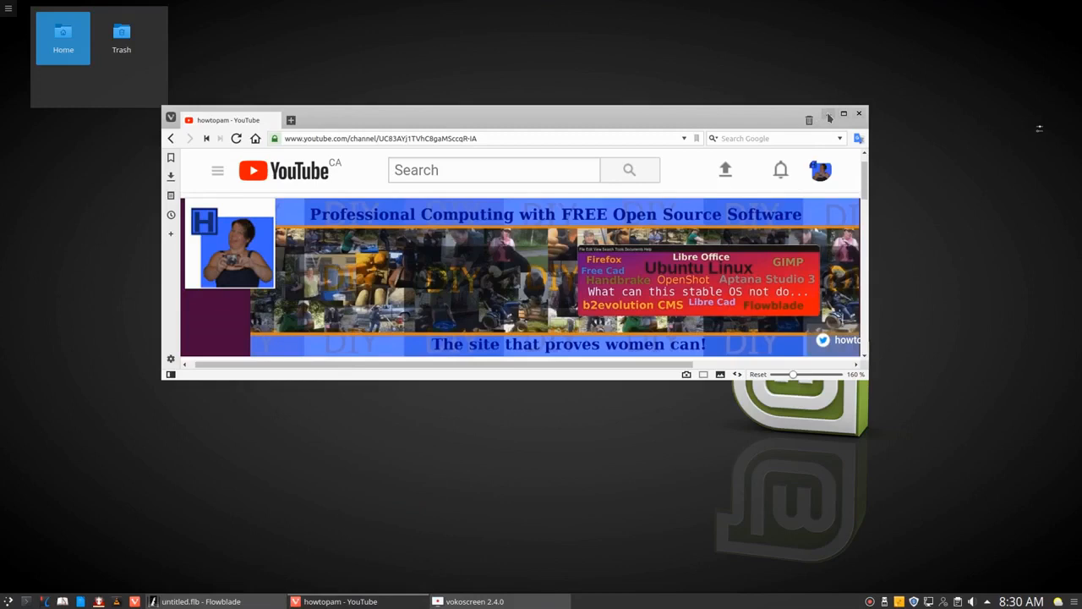
# Minimize the Vivaldi YouTube window and bring the untitled Flowblade project to the front
pyautogui.click(829, 114)
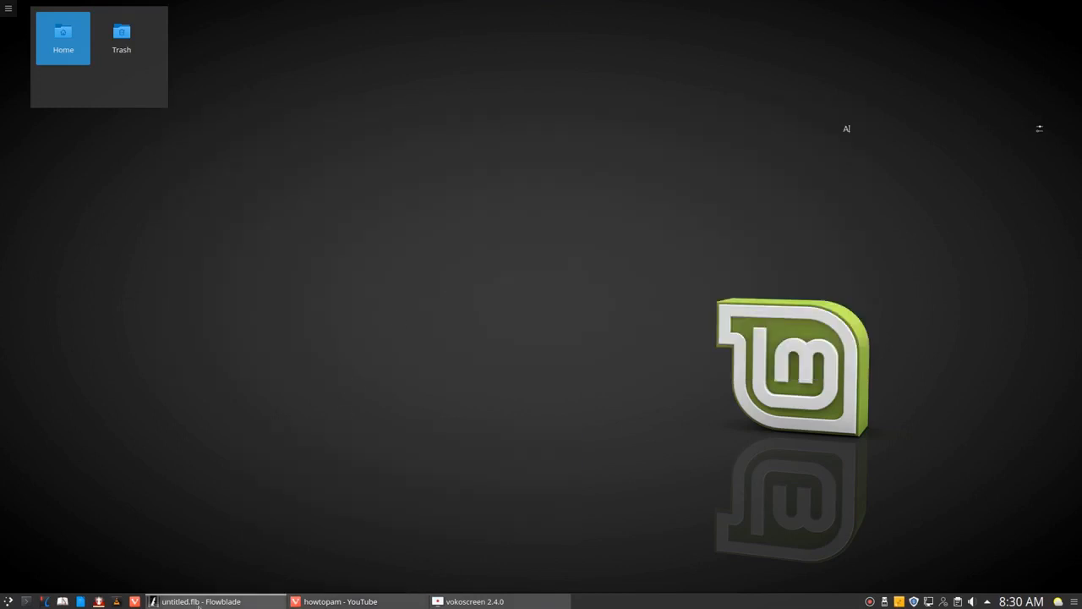
pyautogui.click(200, 601)
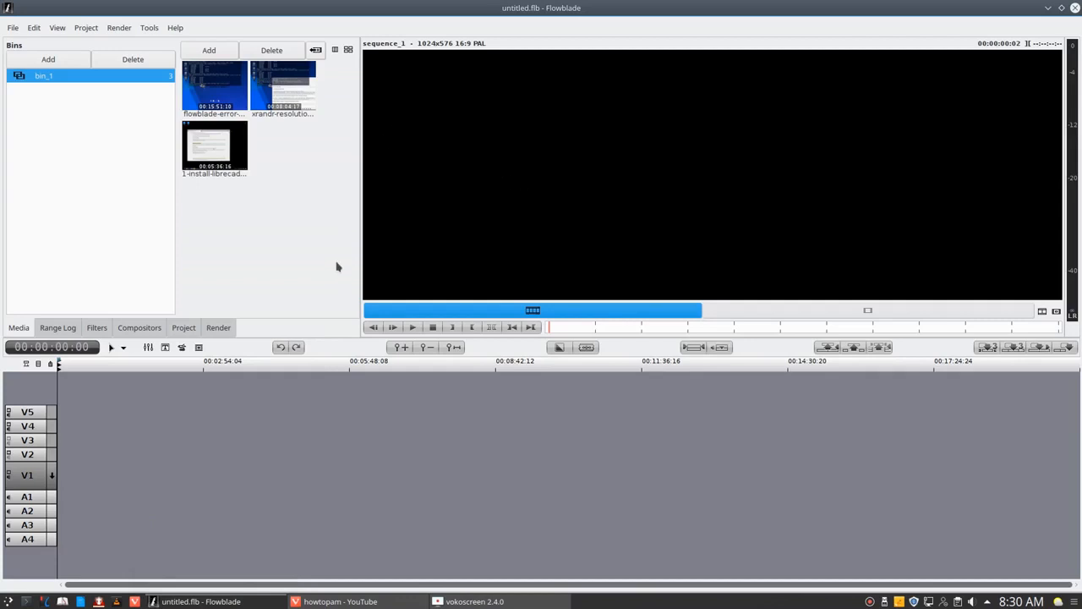
pyautogui.moveTo(446, 174)
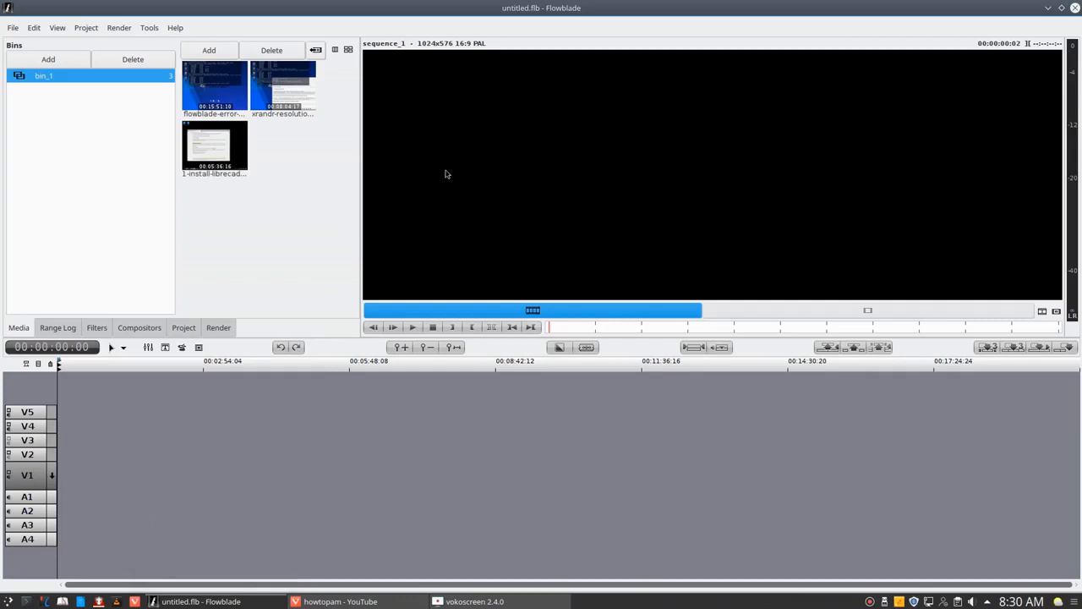
pyautogui.moveTo(210, 76)
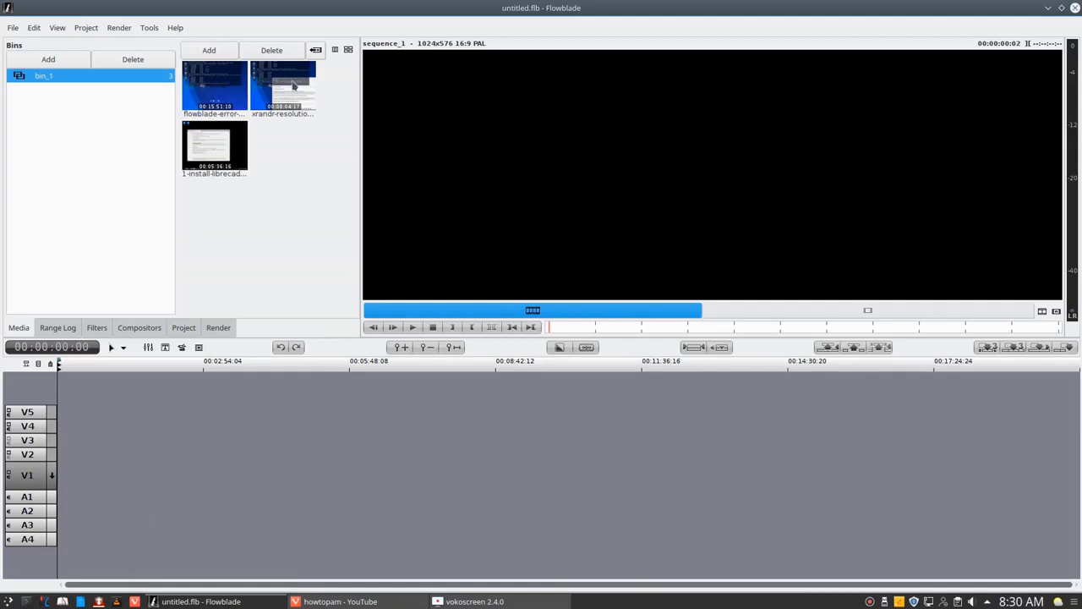
pyautogui.moveTo(292, 219)
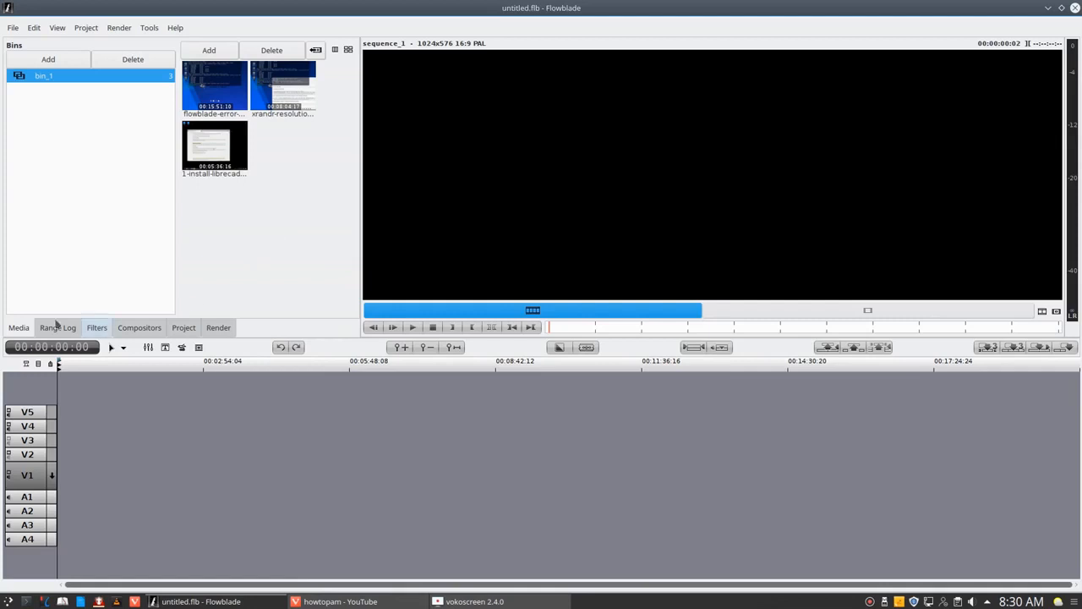
pyautogui.moveTo(130, 338)
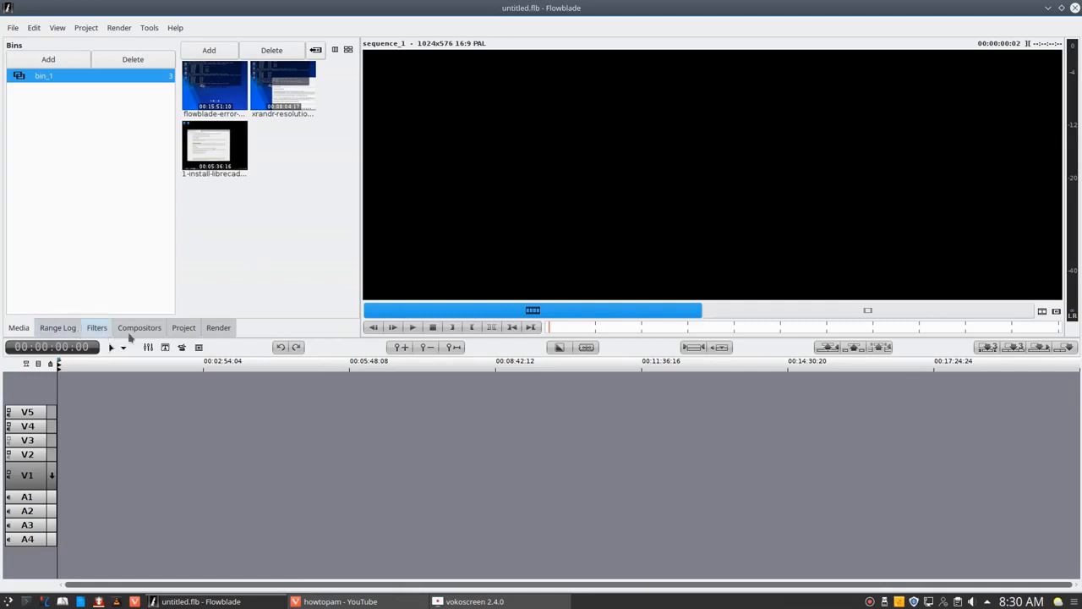
pyautogui.click(140, 328)
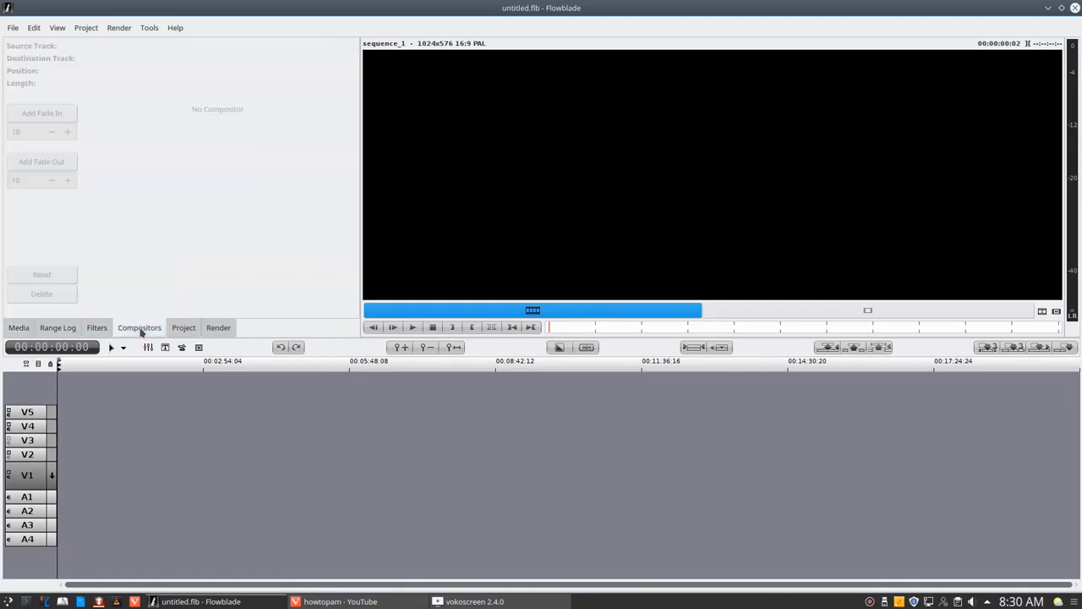
pyautogui.moveTo(141, 336)
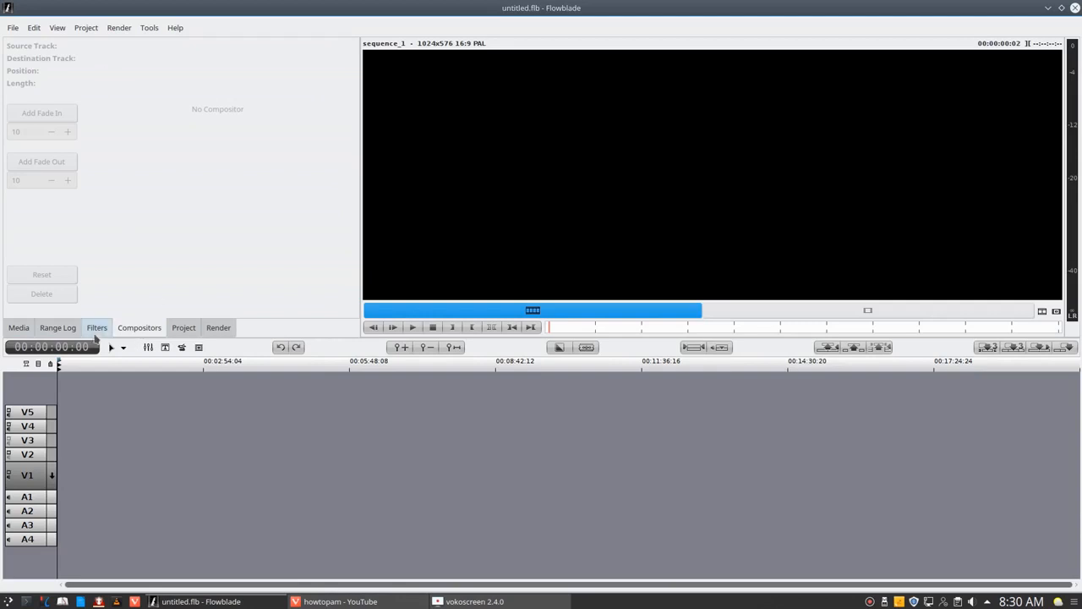
pyautogui.click(17, 327)
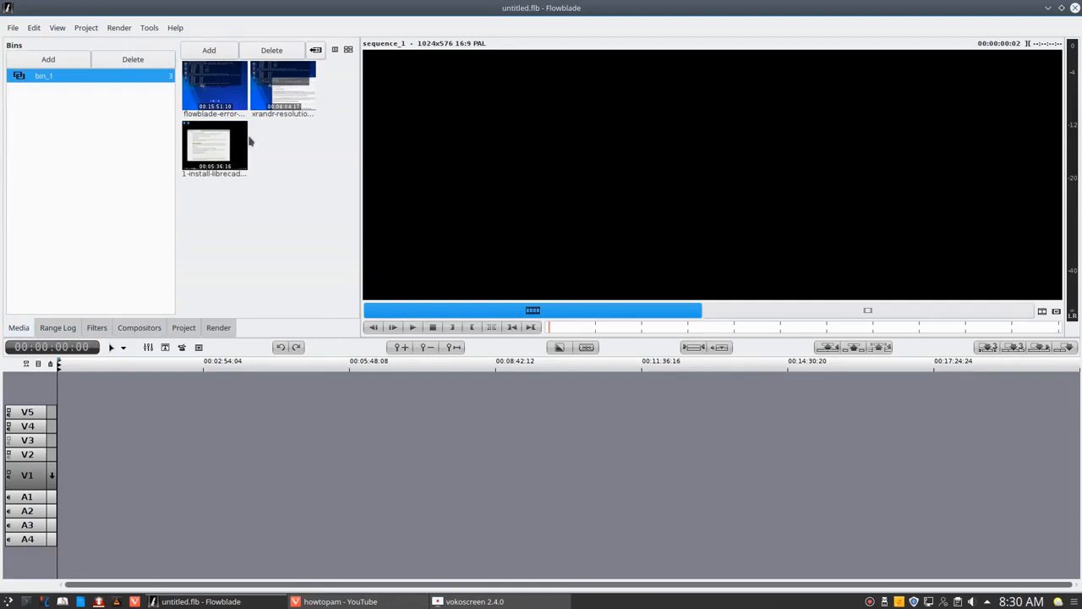
# Drag the display-error clip from the media bin onto track V1 at the start
pyautogui.moveTo(214, 89); pyautogui.dragTo(70, 474)
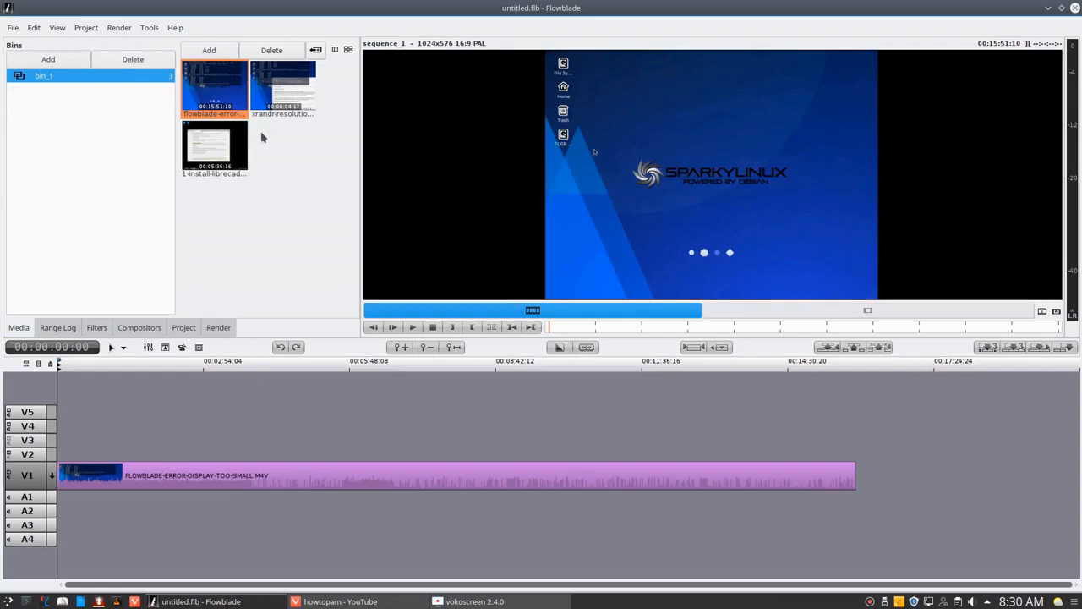
pyautogui.moveTo(287, 318)
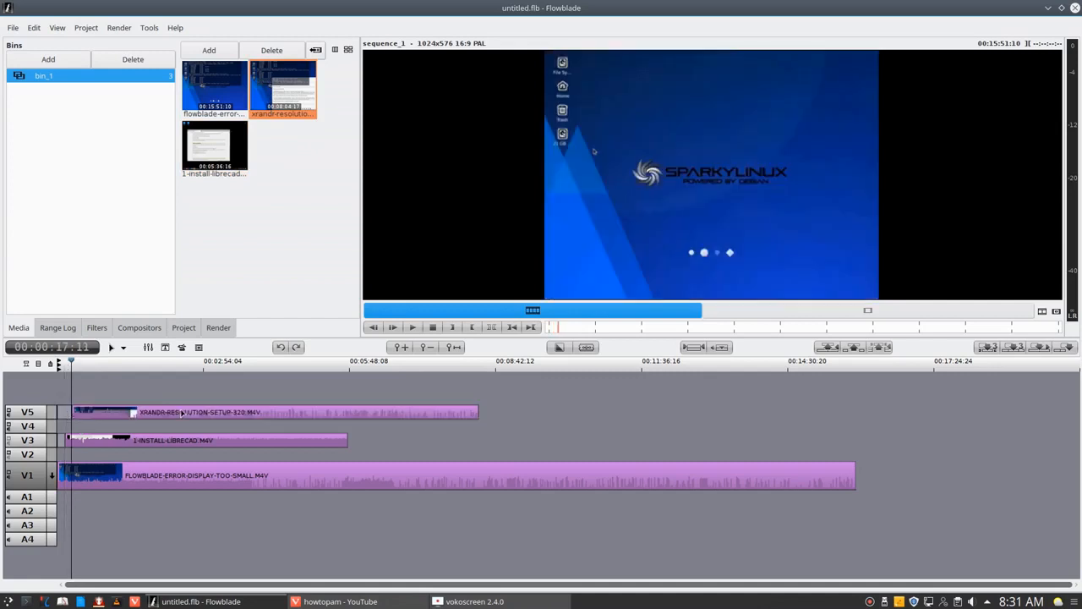
pyautogui.moveTo(187, 410)
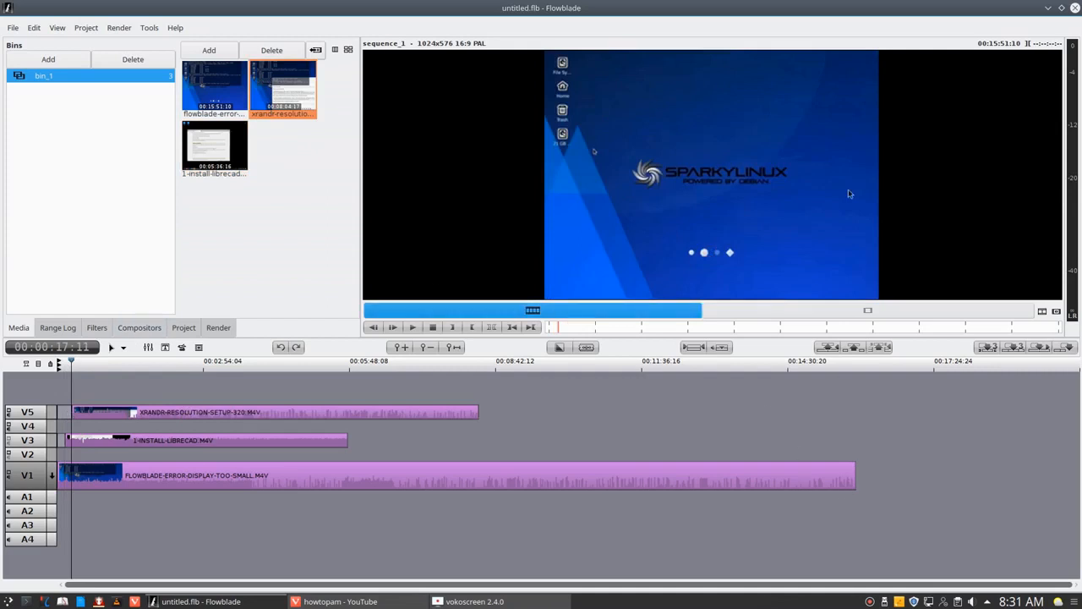
pyautogui.moveTo(984, 92)
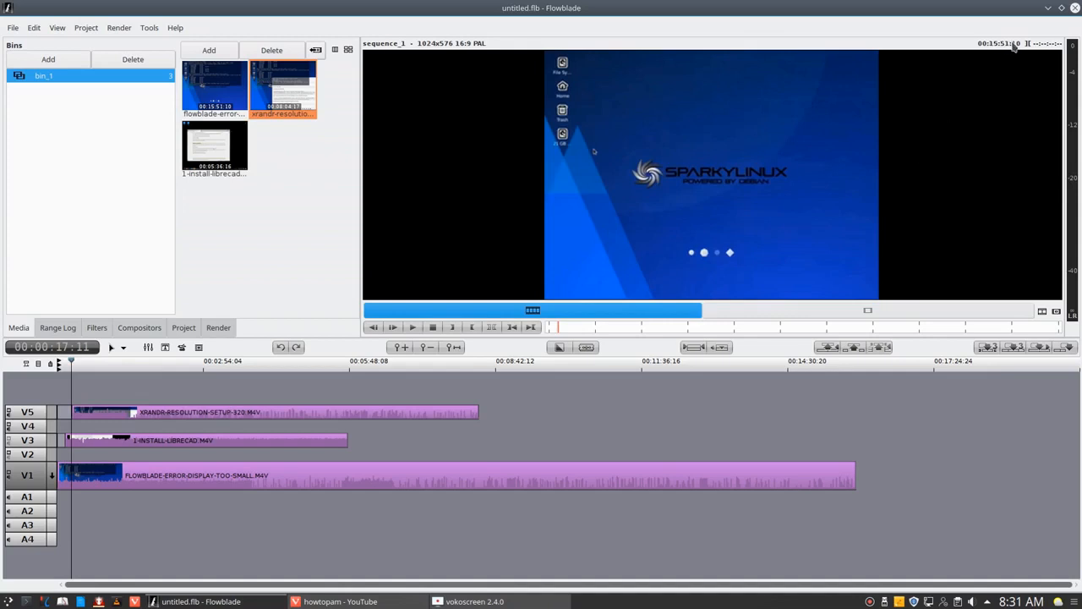
pyautogui.moveTo(799, 477)
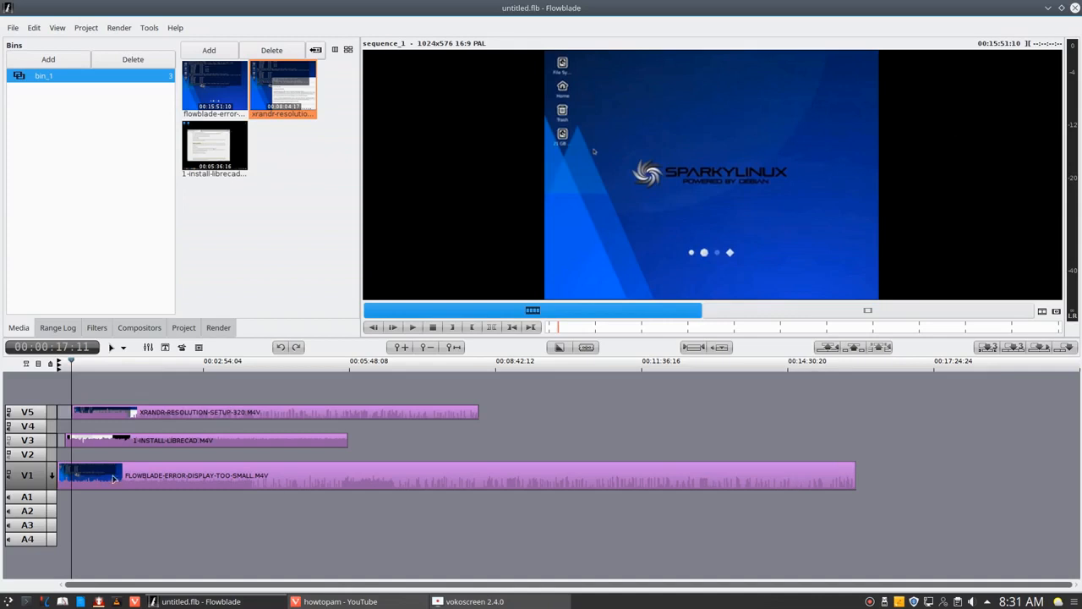
pyautogui.moveTo(66, 370)
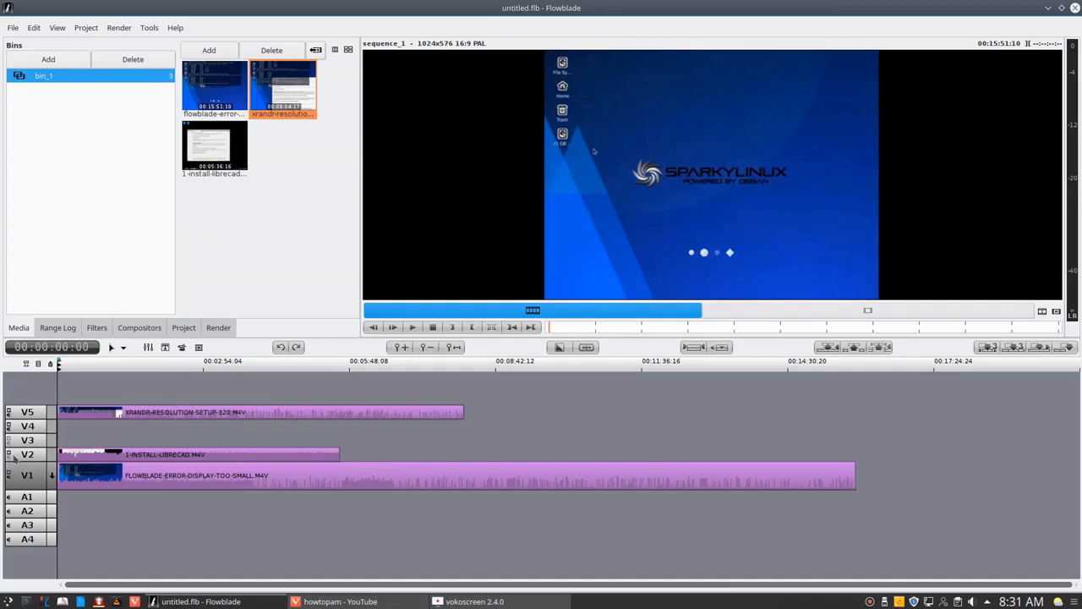
# Open the xrandr clip's actions, browse the Project and Tools menus, then return to Media
pyautogui.click(140, 327)
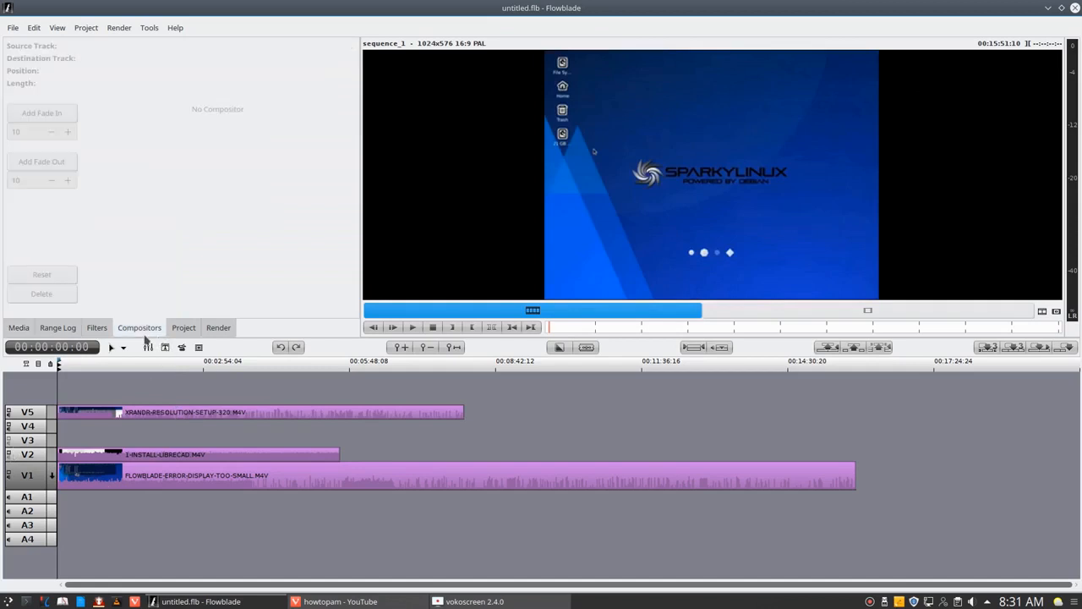
pyautogui.moveTo(226, 459)
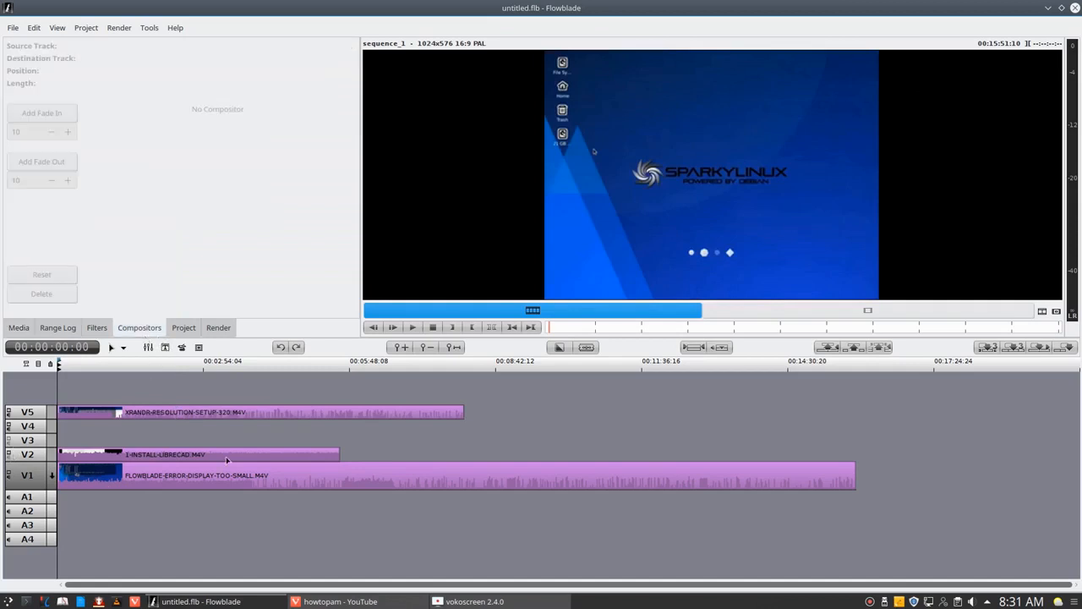
pyautogui.moveTo(114, 444)
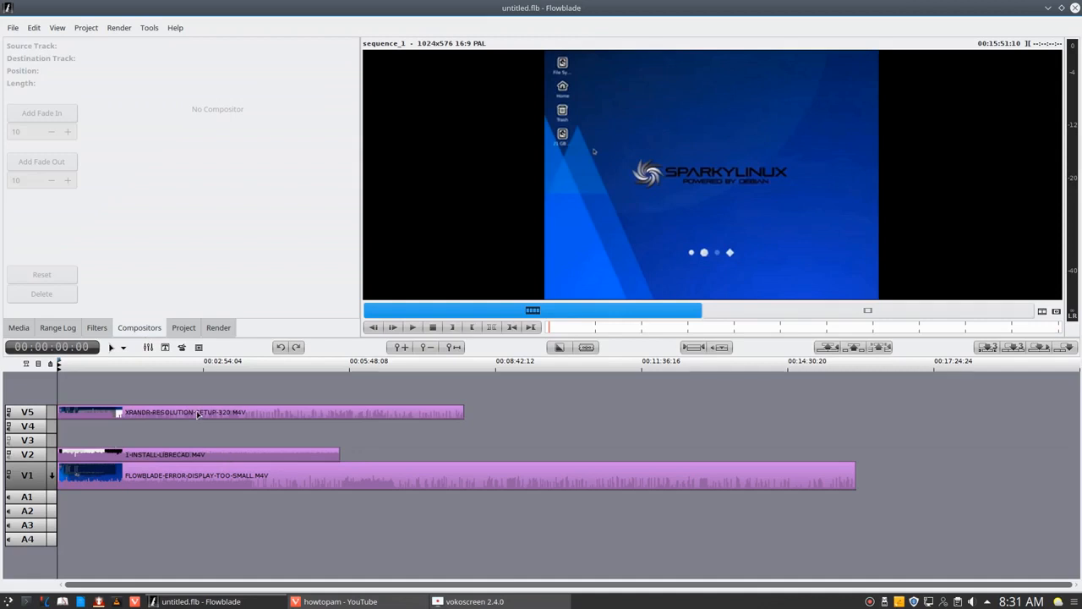
pyautogui.rightClick(198, 412)
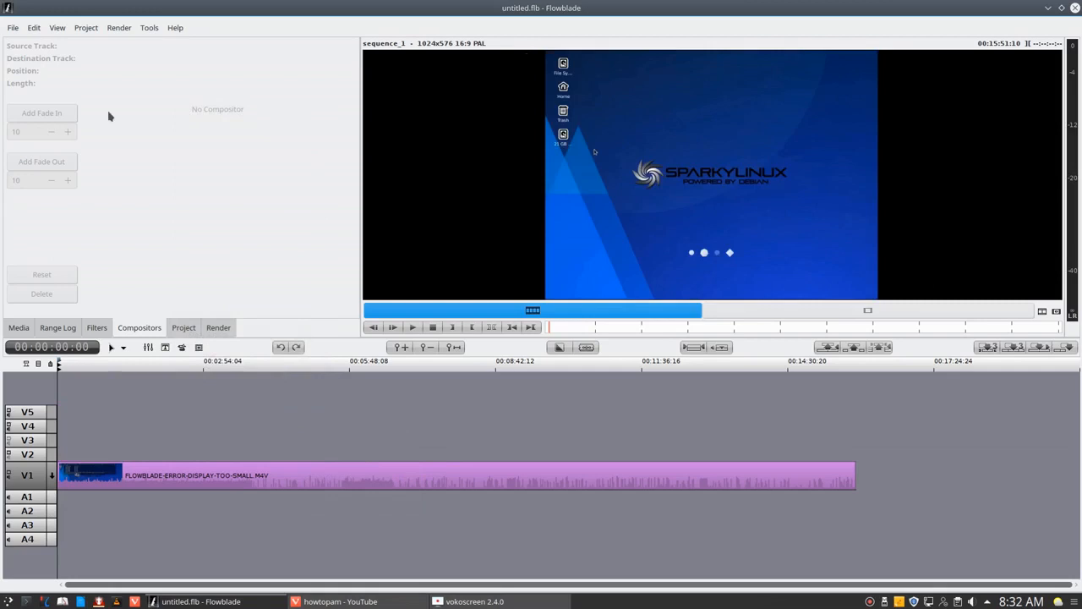
pyautogui.click(86, 27)
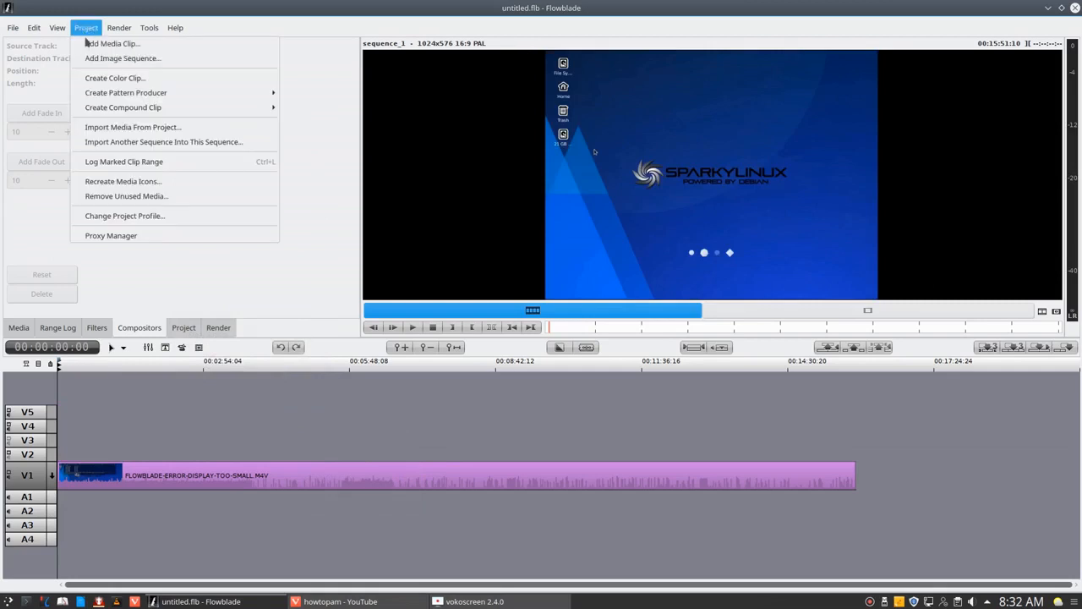
pyautogui.moveTo(122, 107)
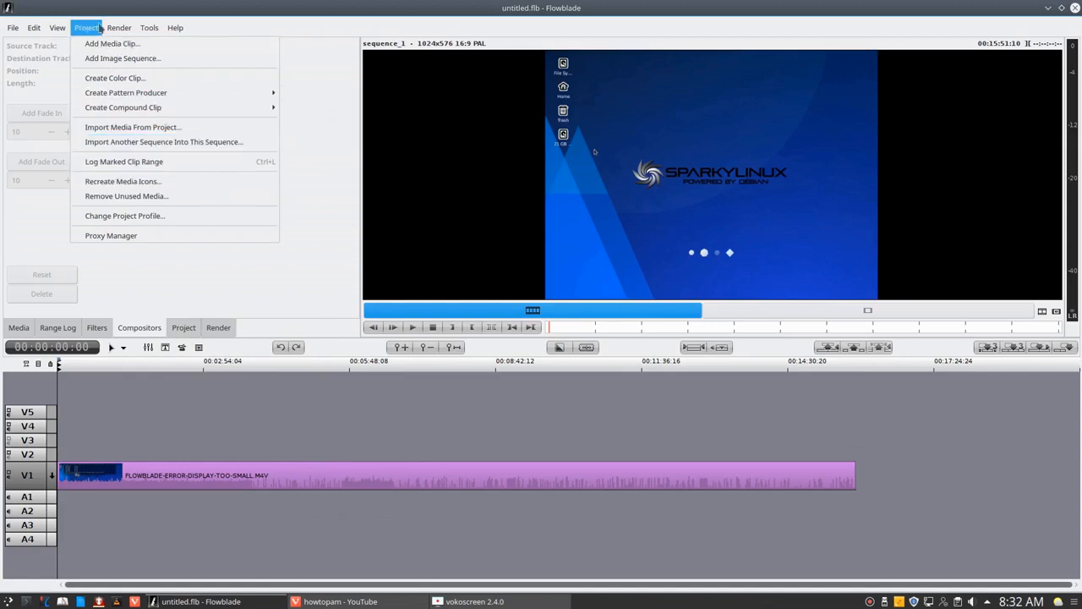
pyautogui.click(149, 27)
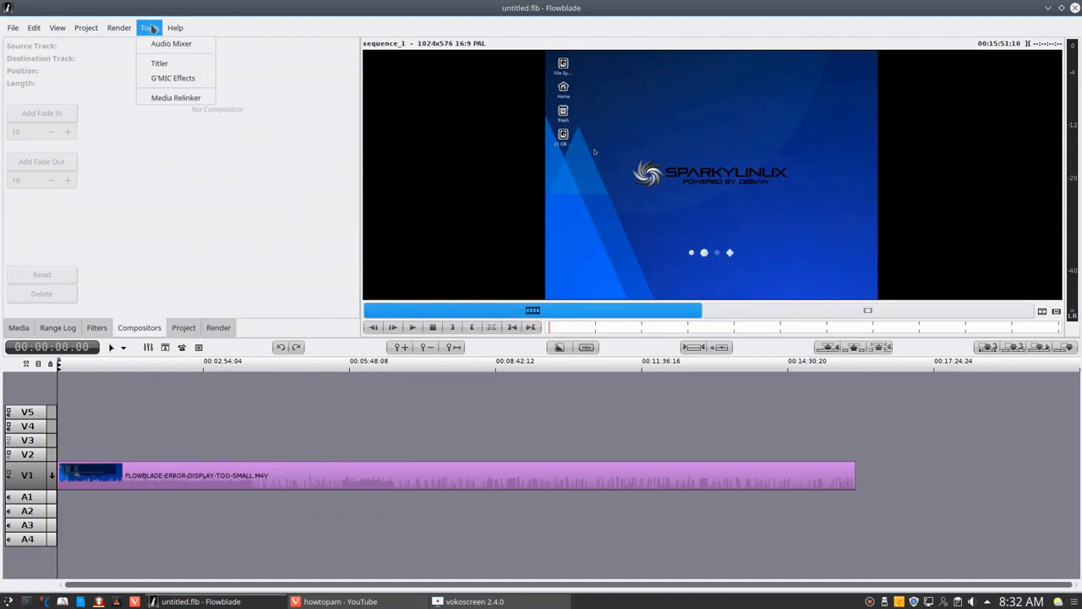
pyautogui.click(215, 513)
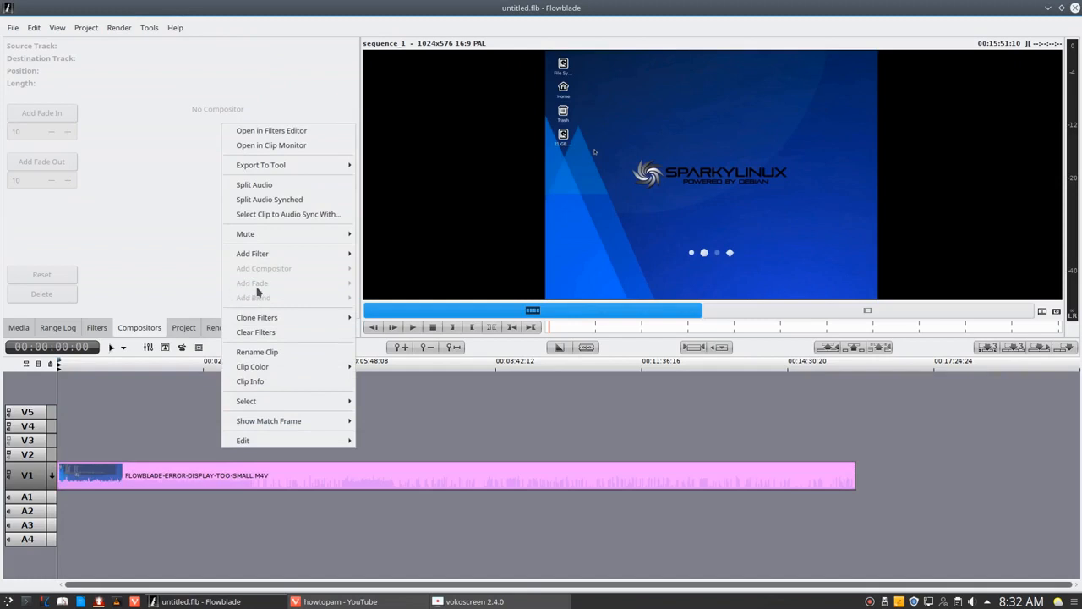
pyautogui.moveTo(319, 307)
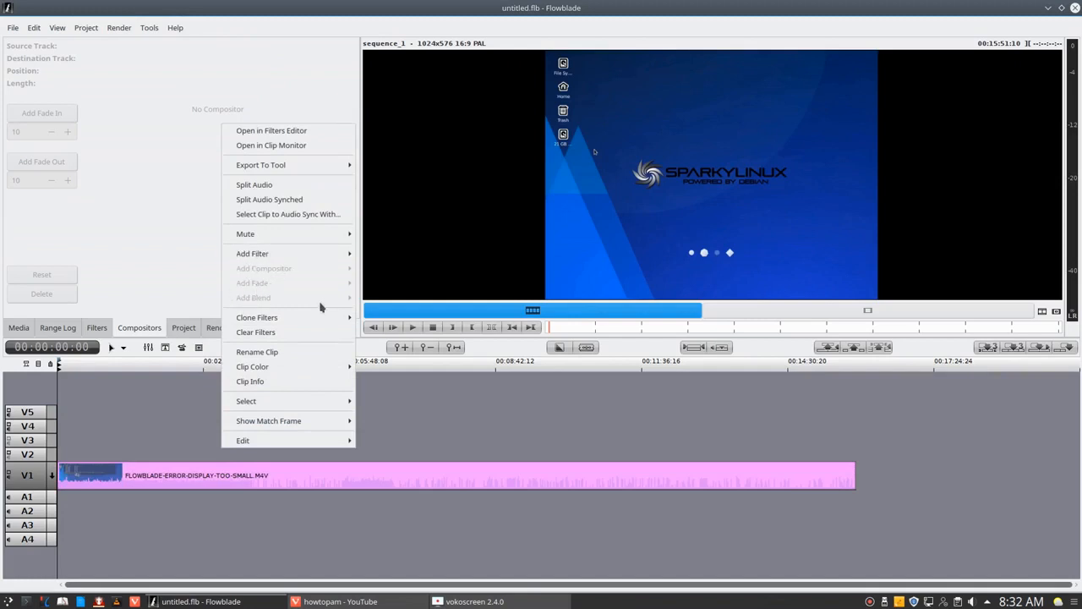
pyautogui.click(167, 423)
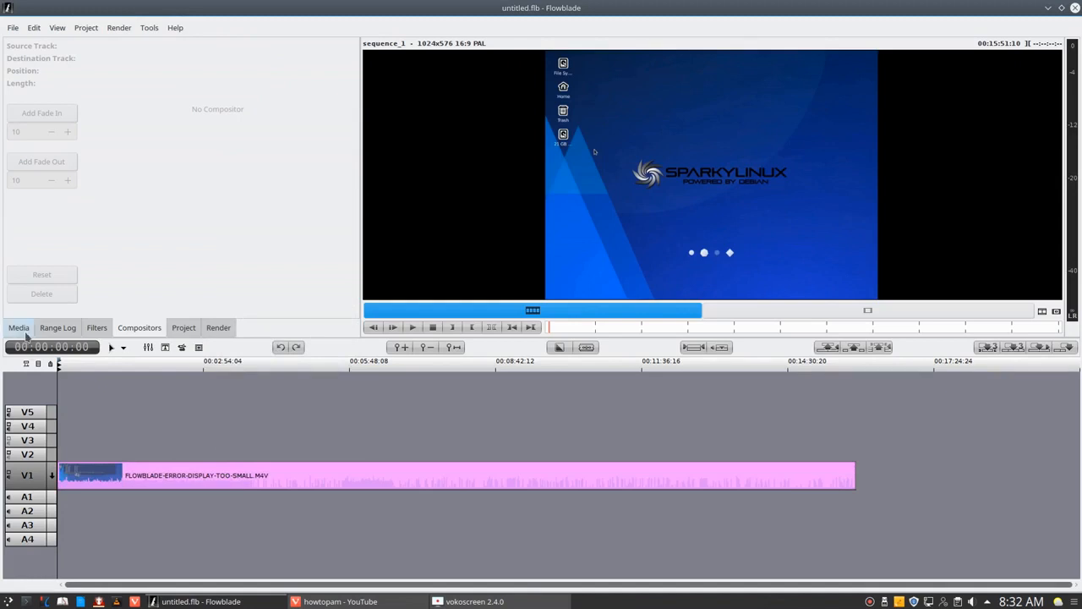
pyautogui.click(18, 327)
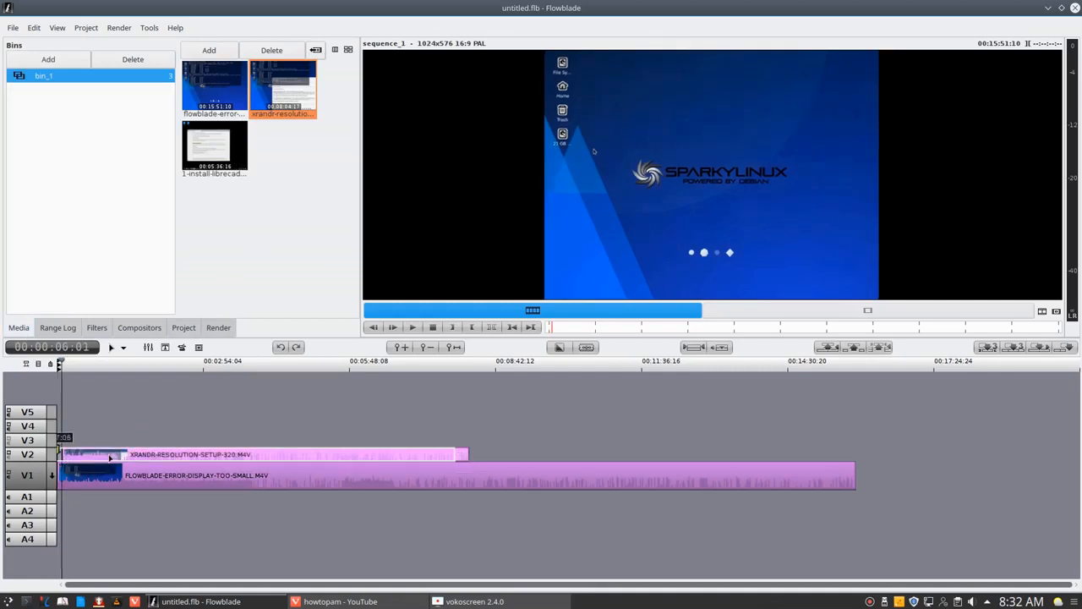
# Check the V2 clip's Filters and Compositors panels, then open its right-click actions menu
pyautogui.click(96, 327)
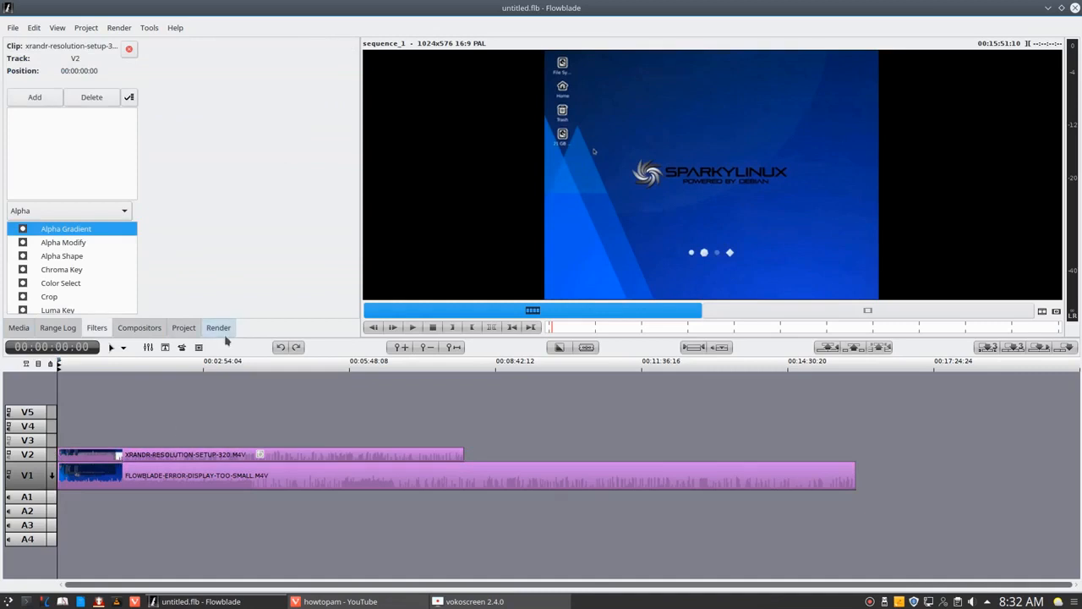
pyautogui.click(139, 328)
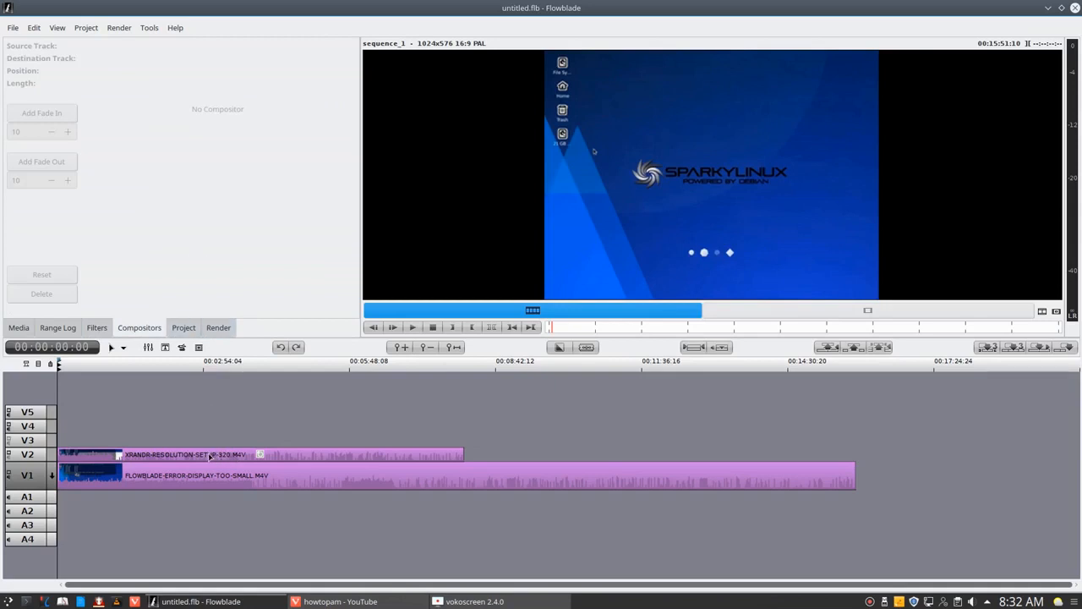
pyautogui.rightClick(210, 455)
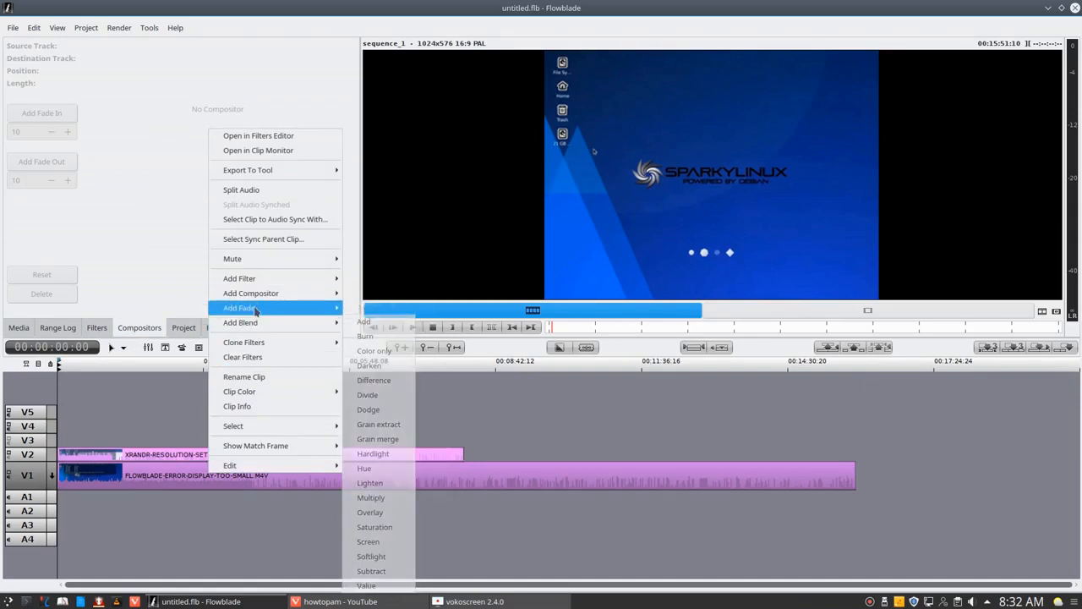
pyautogui.moveTo(240, 322)
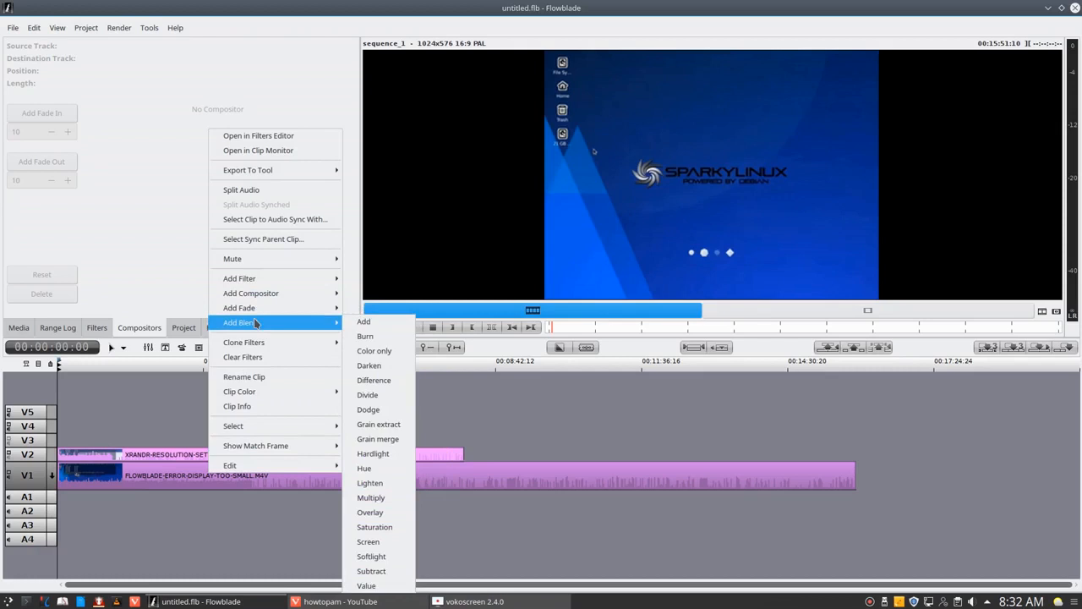
pyautogui.moveTo(241, 308)
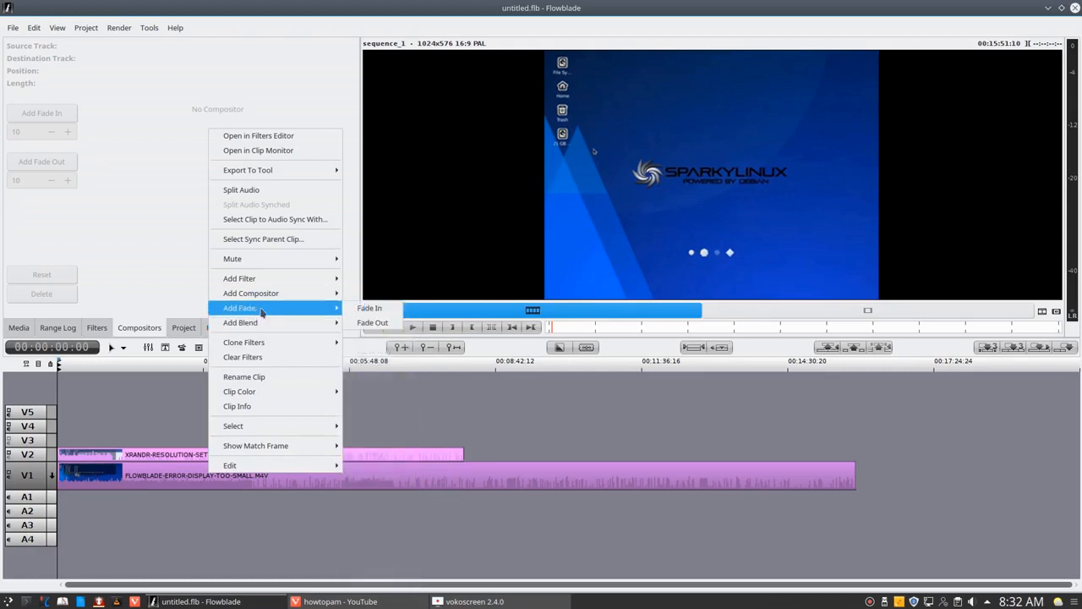
pyautogui.moveTo(251, 292)
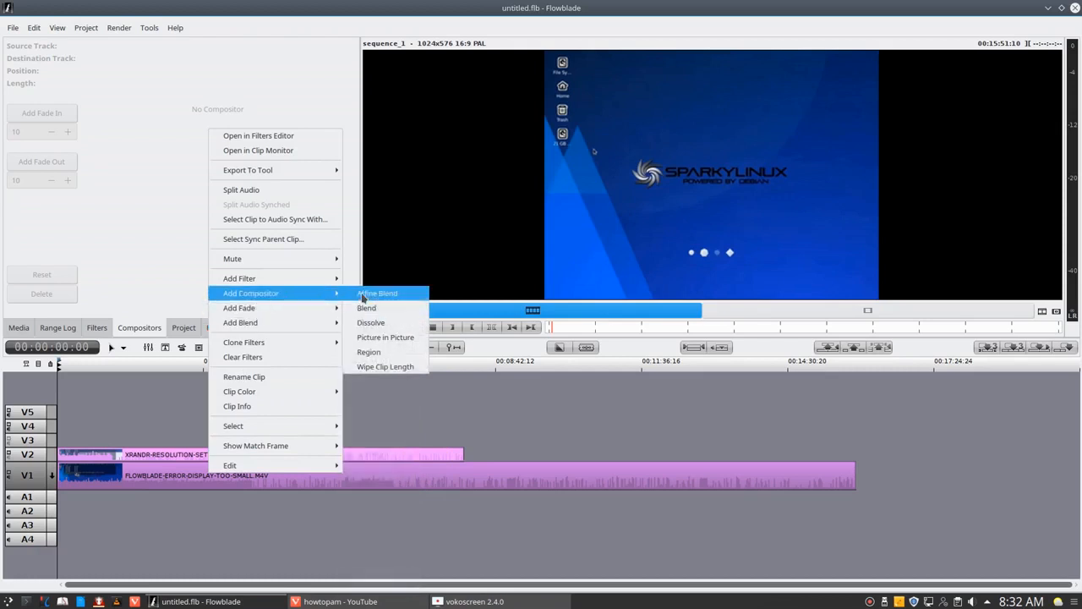
pyautogui.moveTo(385, 337)
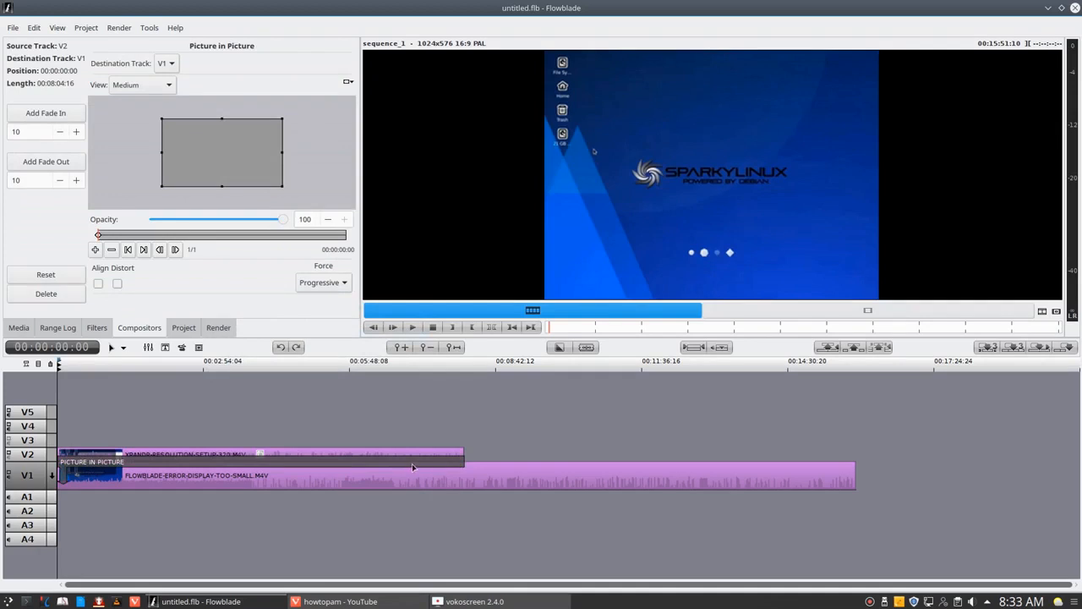
pyautogui.moveTo(74, 463)
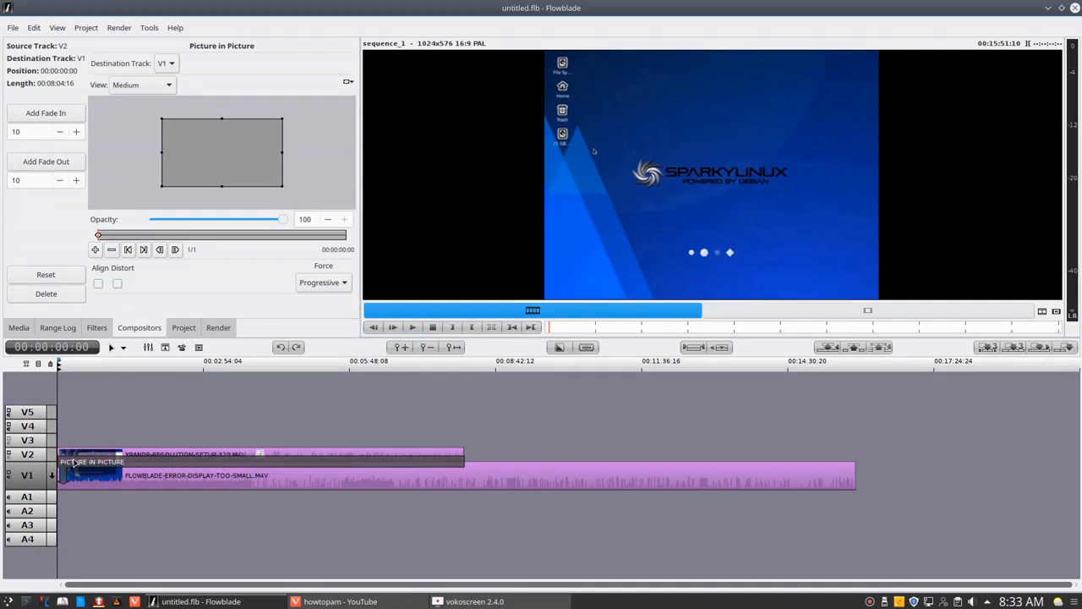
pyautogui.moveTo(113, 409)
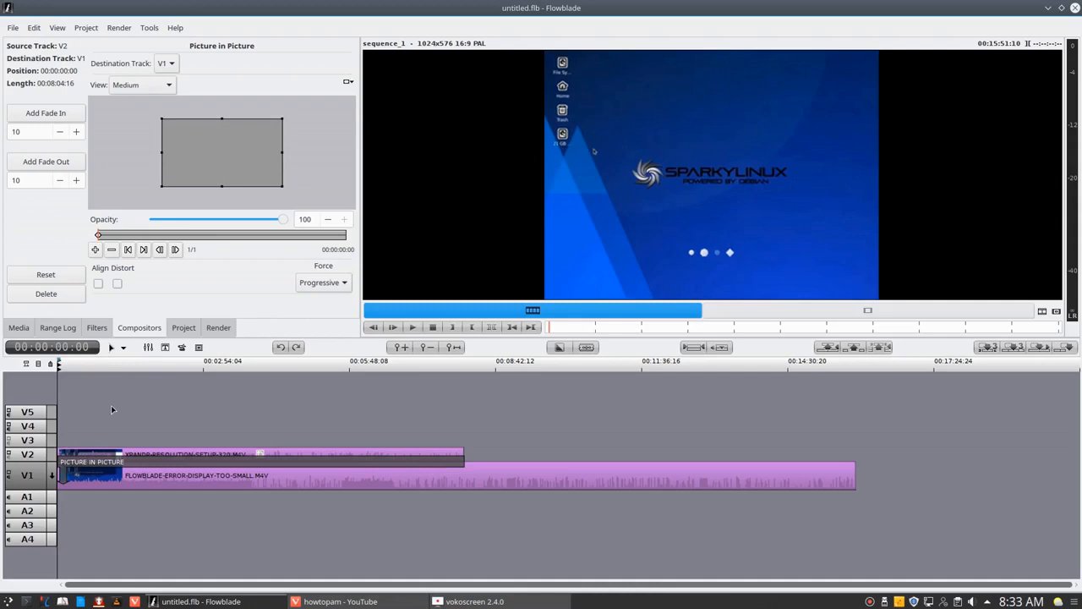
pyautogui.moveTo(196, 128)
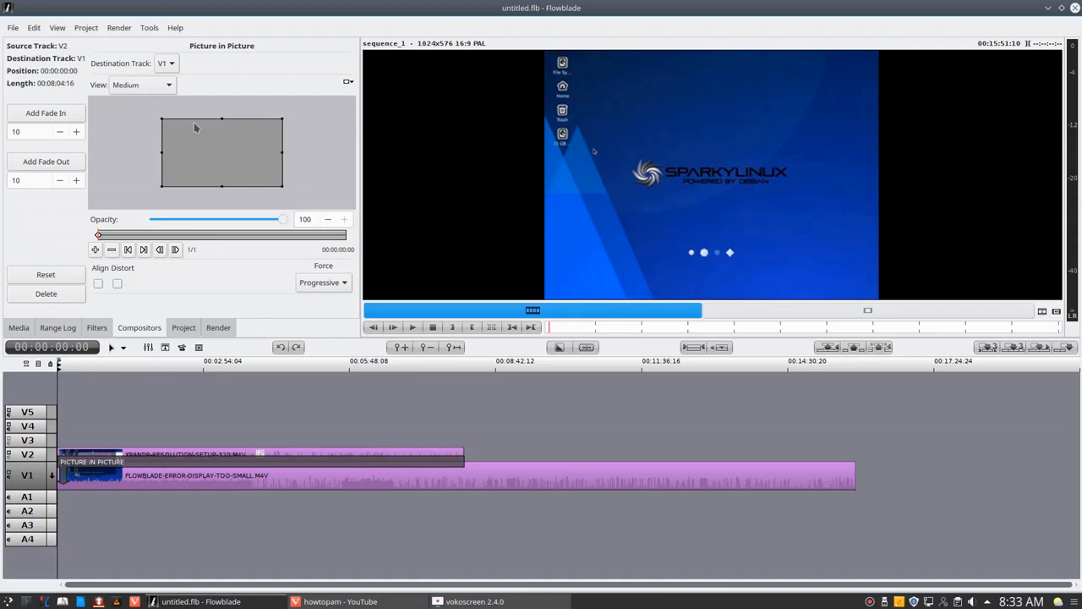
pyautogui.moveTo(210, 145)
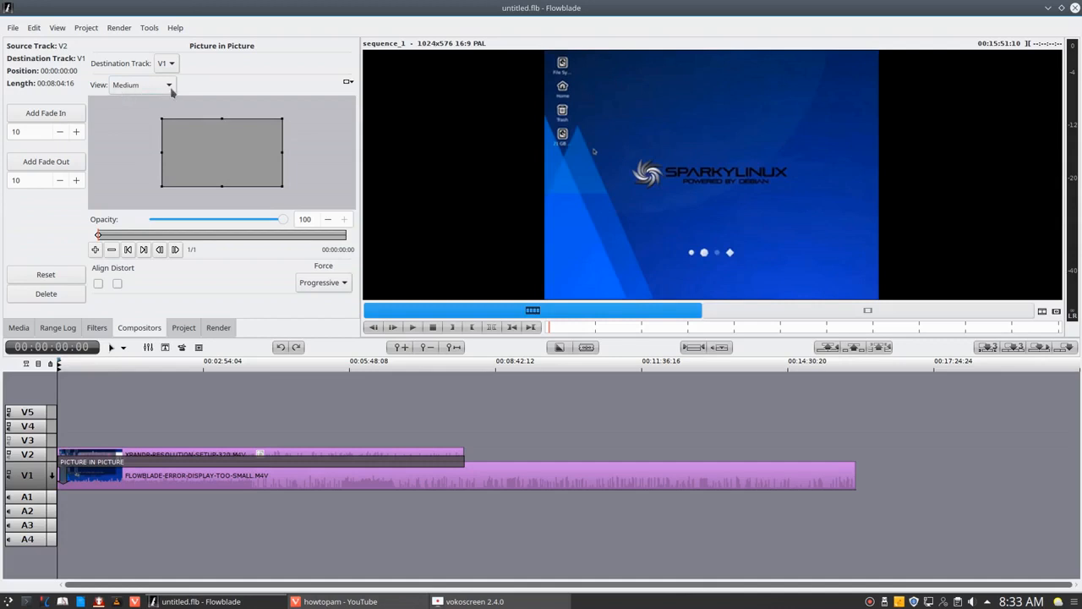
# Switch the compositor editing view to Small, then back to Large
pyautogui.click(142, 85)
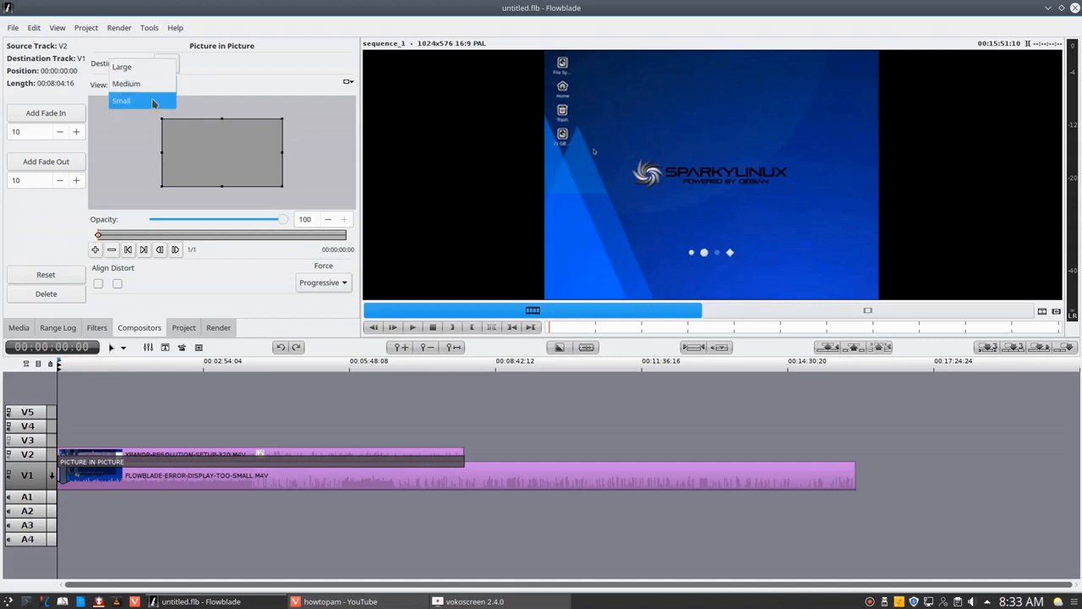
pyautogui.click(121, 100)
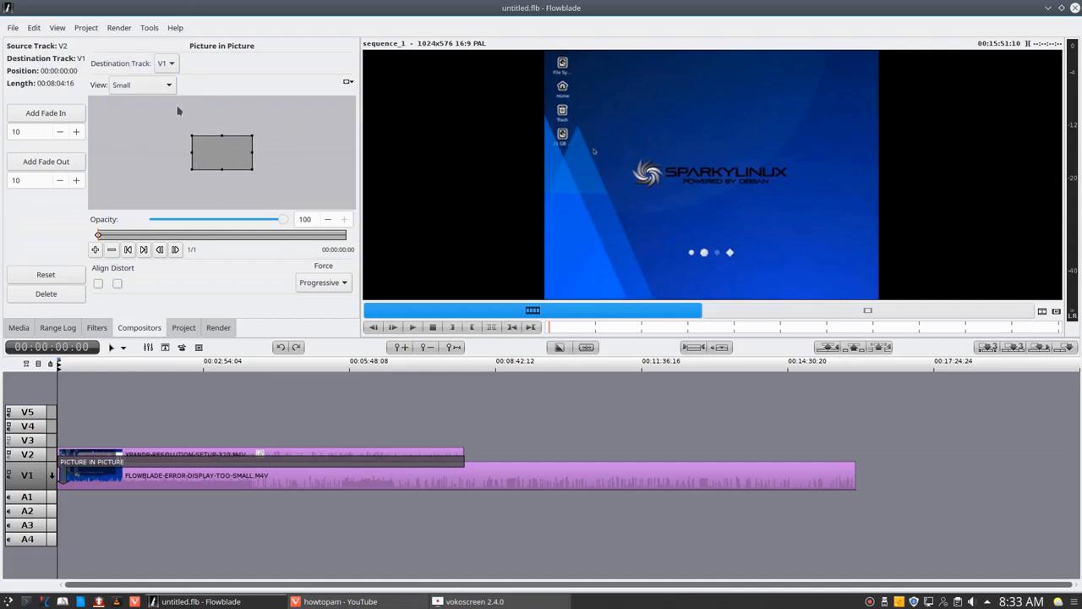
pyautogui.click(141, 85)
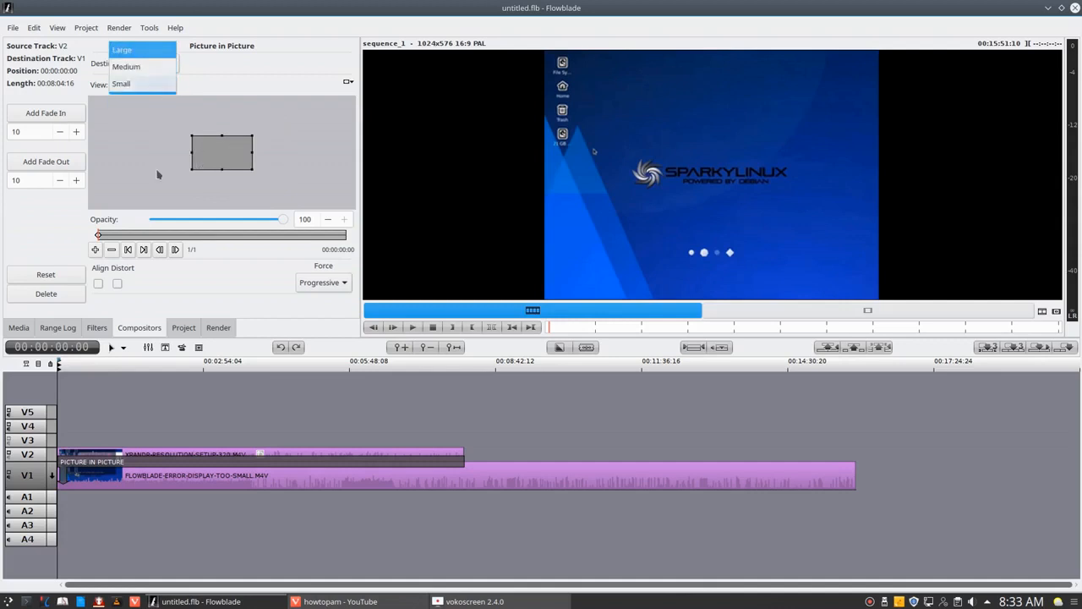
pyautogui.click(121, 49)
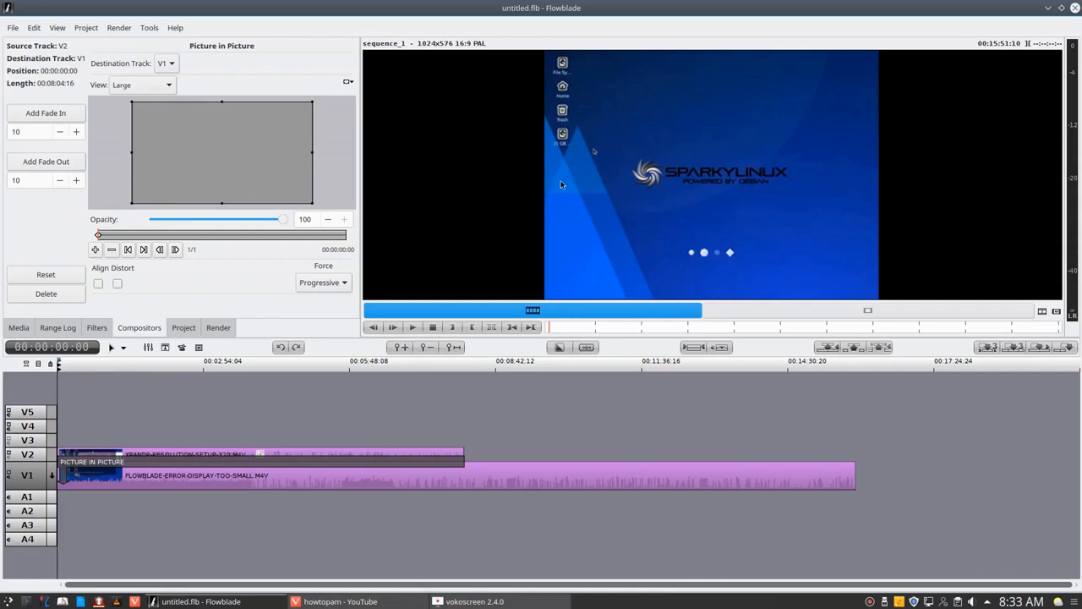
pyautogui.moveTo(173, 76)
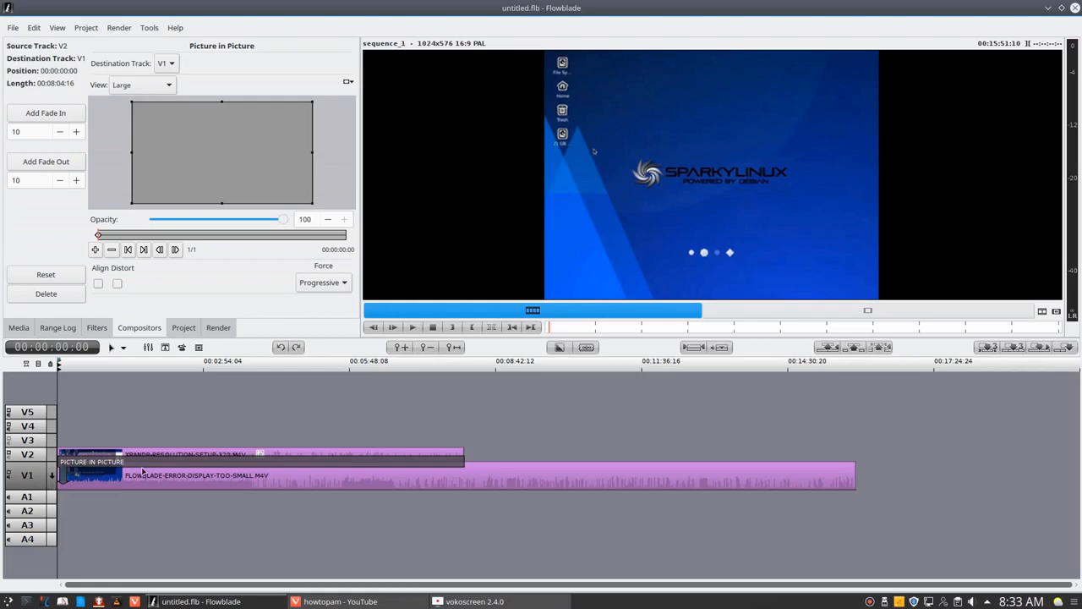
pyautogui.moveTo(193, 500)
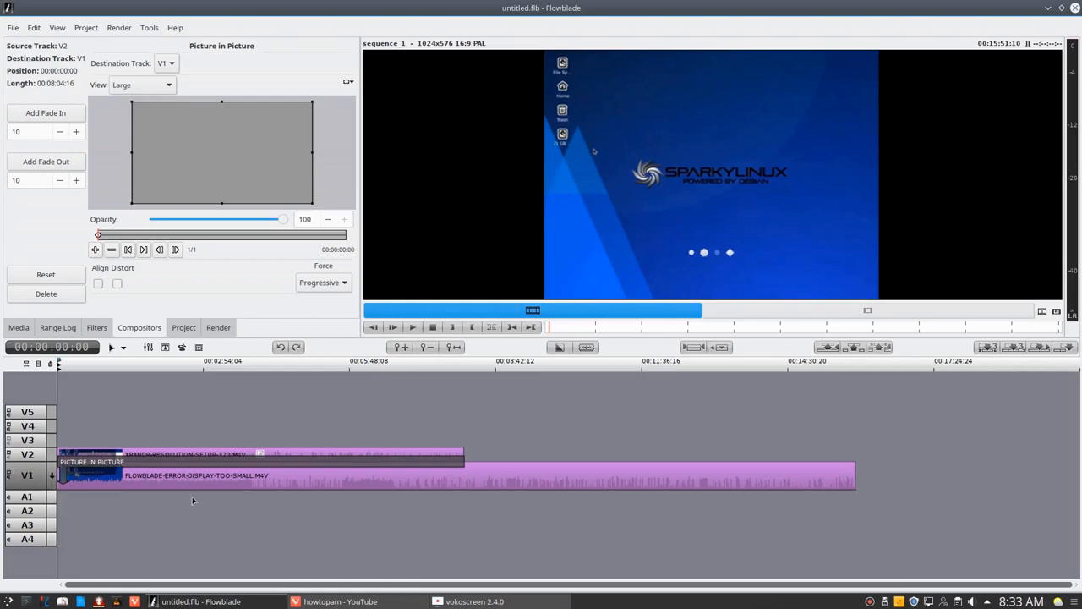
pyautogui.moveTo(499, 492)
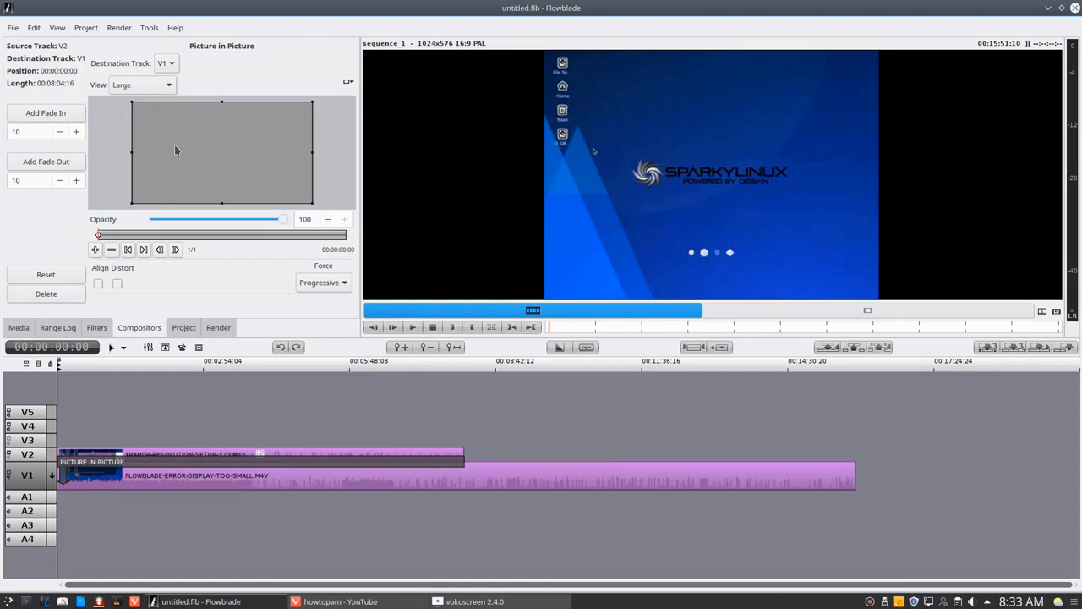
pyautogui.moveTo(245, 186)
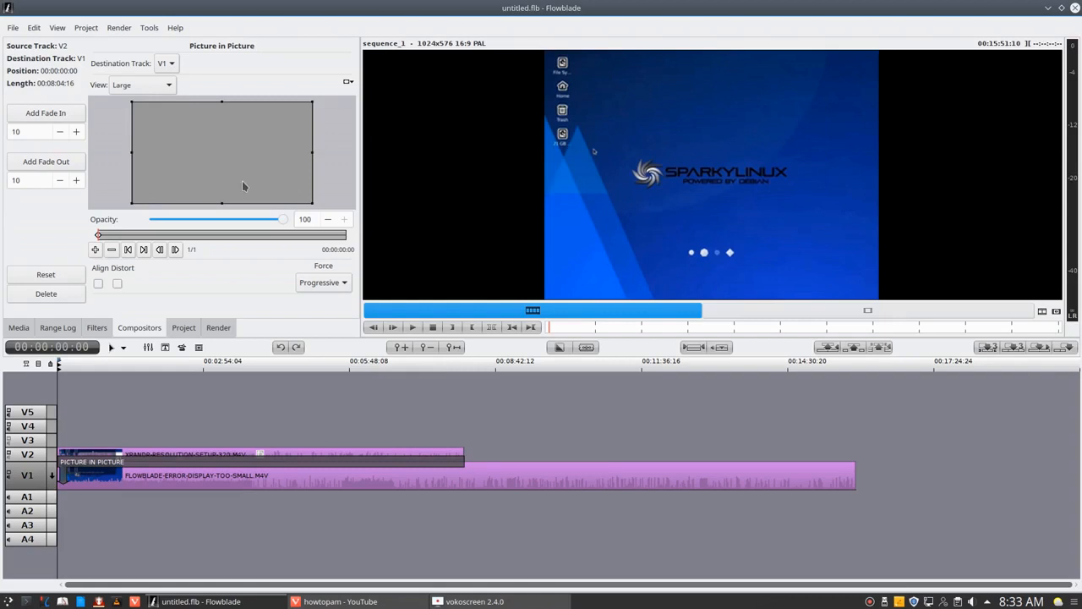
pyautogui.moveTo(154, 209)
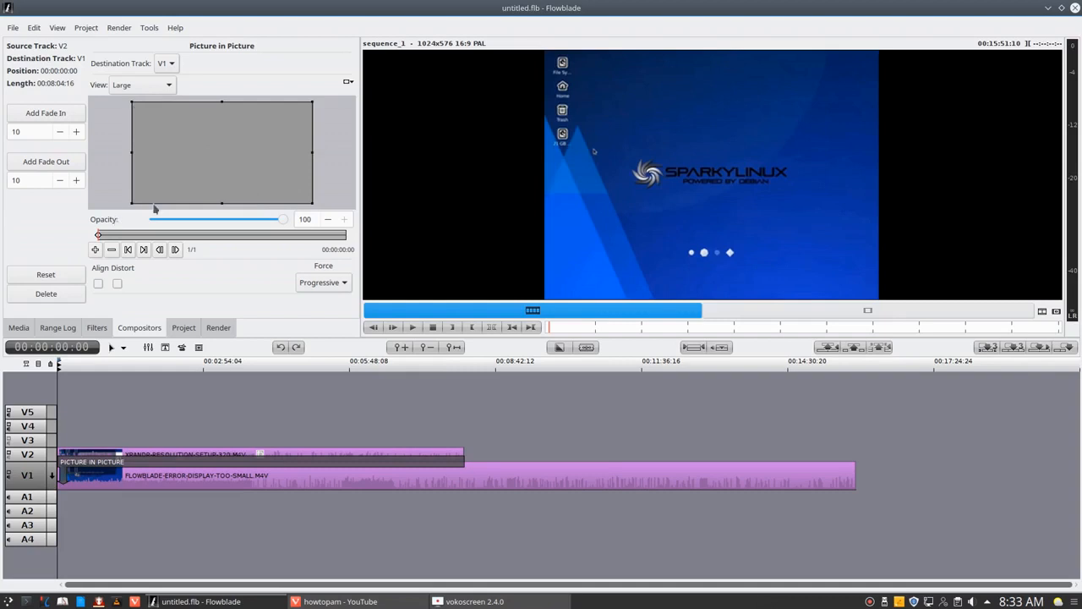
pyautogui.moveTo(132, 107)
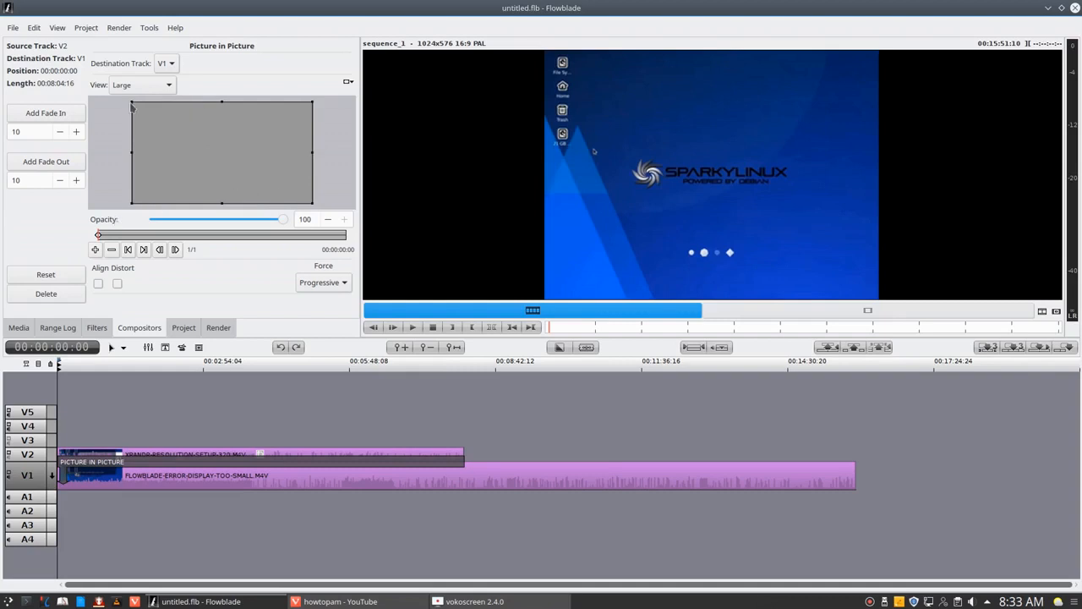
pyautogui.moveTo(231, 131)
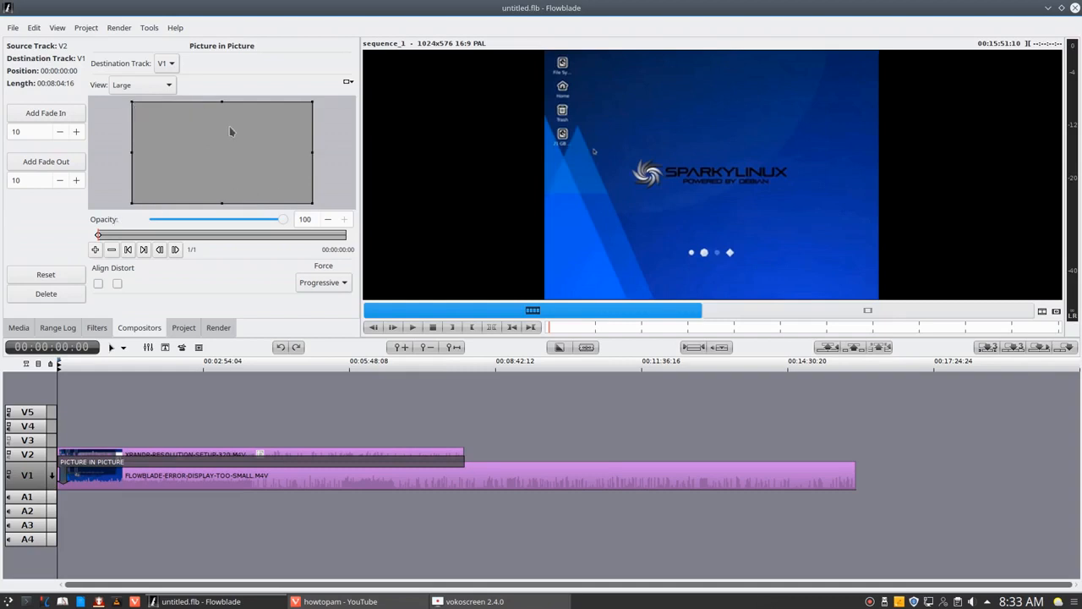
pyautogui.moveTo(338, 454)
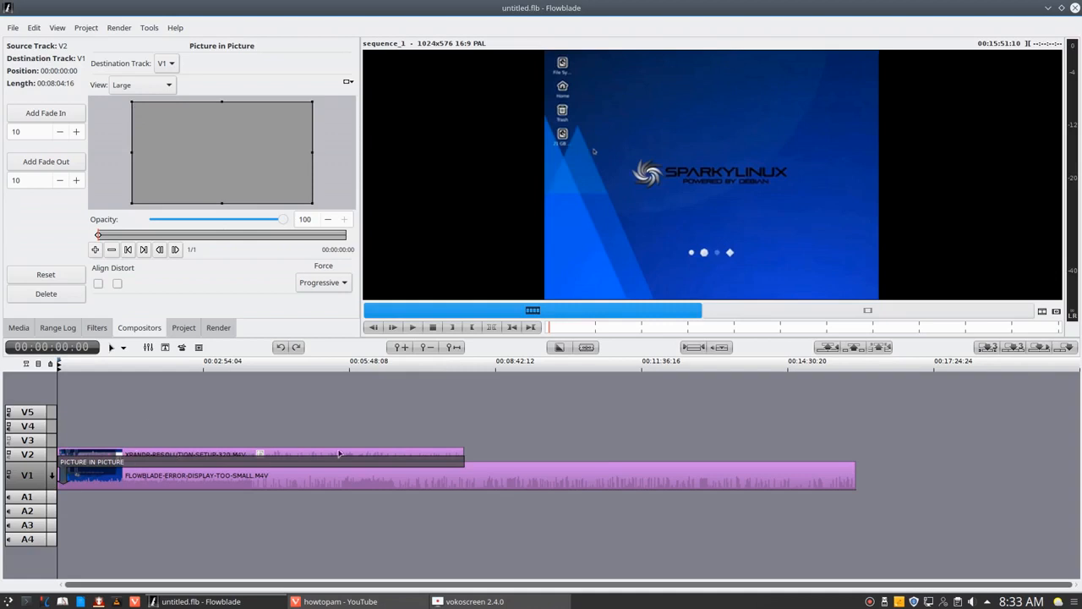
pyautogui.moveTo(525, 77)
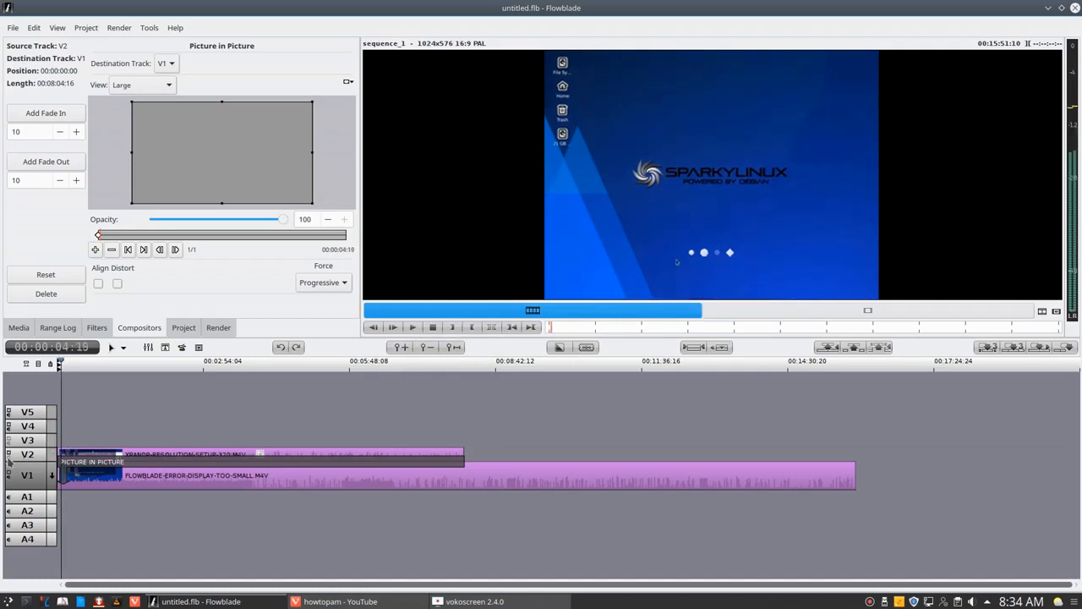
pyautogui.click(392, 327)
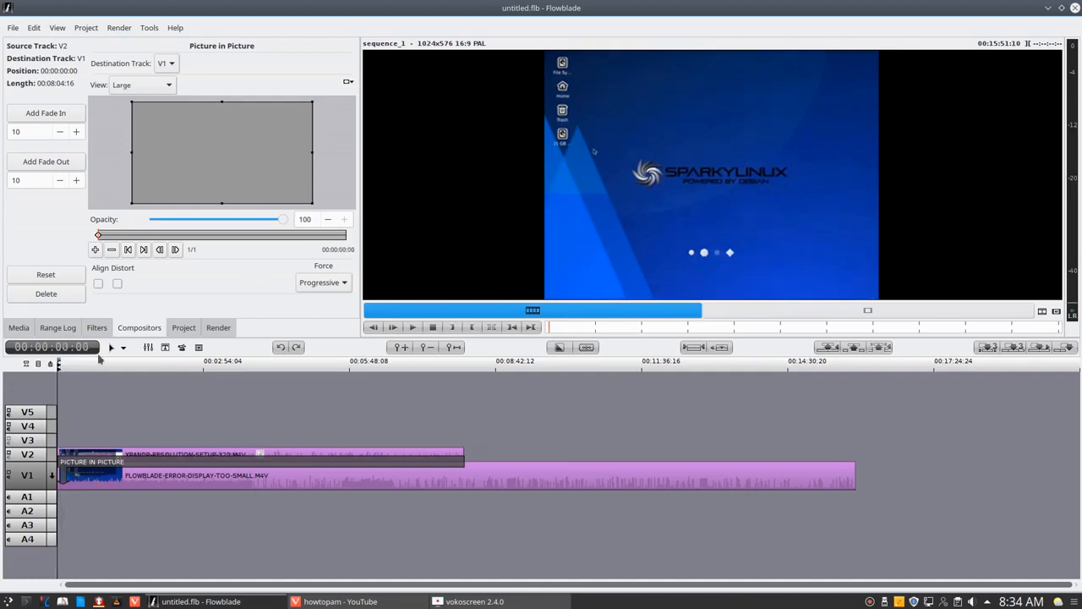
pyautogui.moveTo(296, 189)
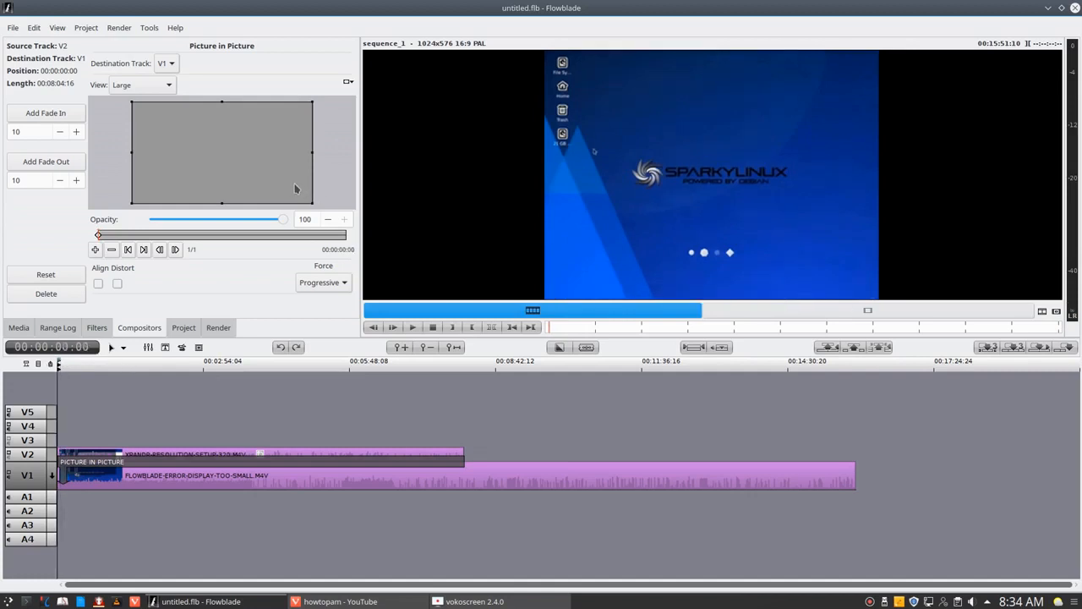
pyautogui.moveTo(311, 209)
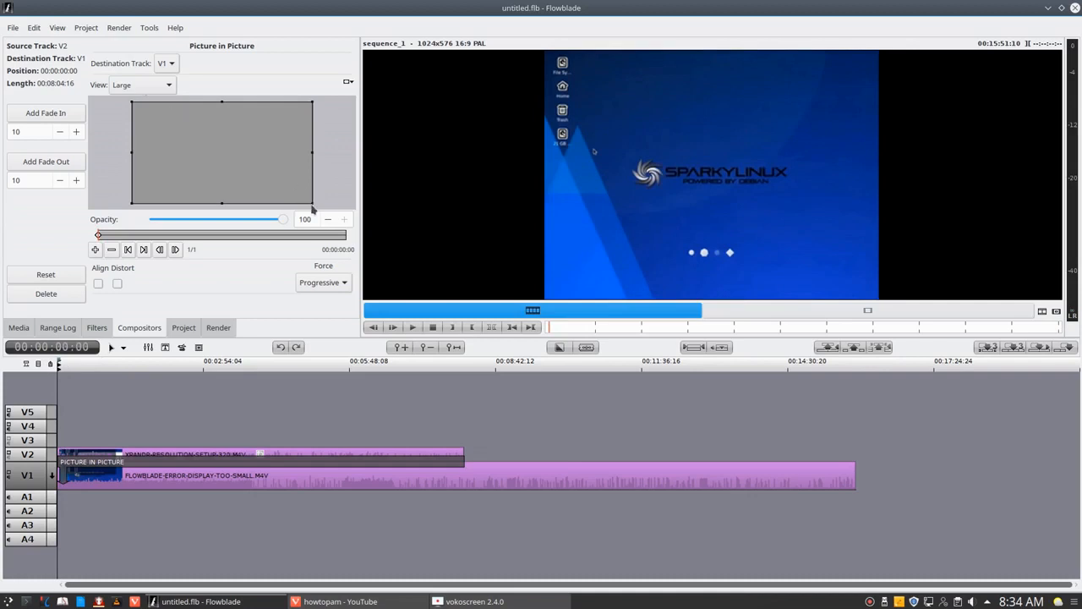
pyautogui.moveTo(175, 424)
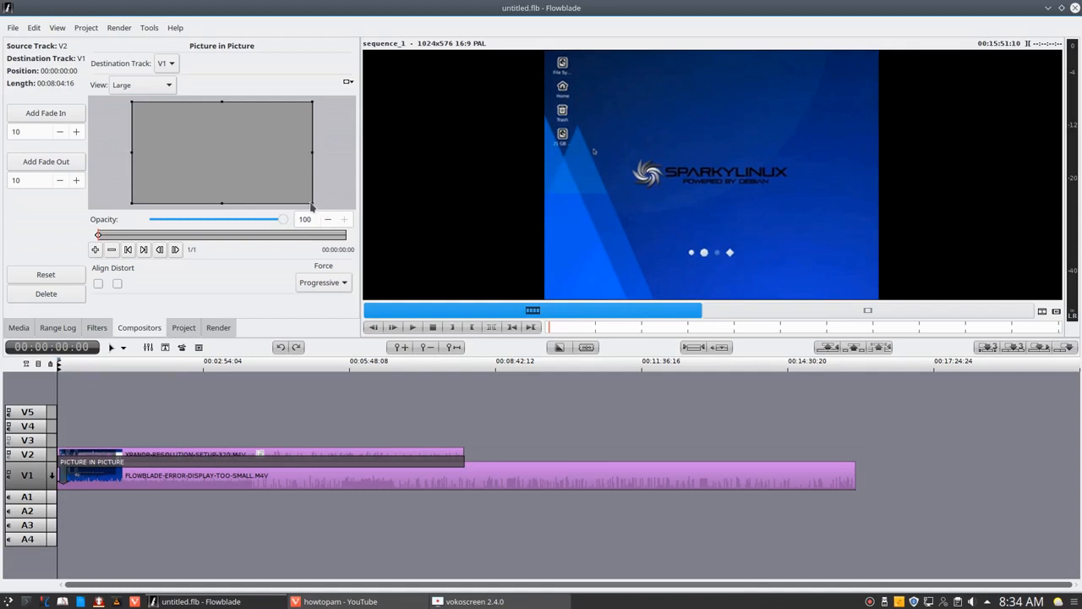
# Shrink the V2 picture to a small top-left box, then drag it to the lower left
pyautogui.moveTo(311, 206); pyautogui.dragTo(216, 152)
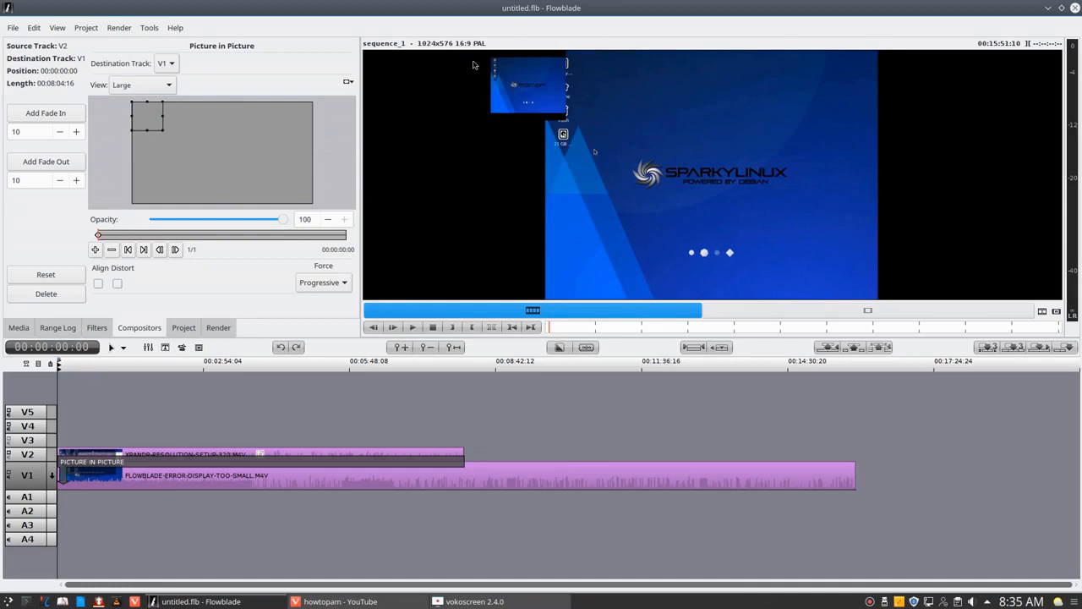
pyautogui.moveTo(558, 95)
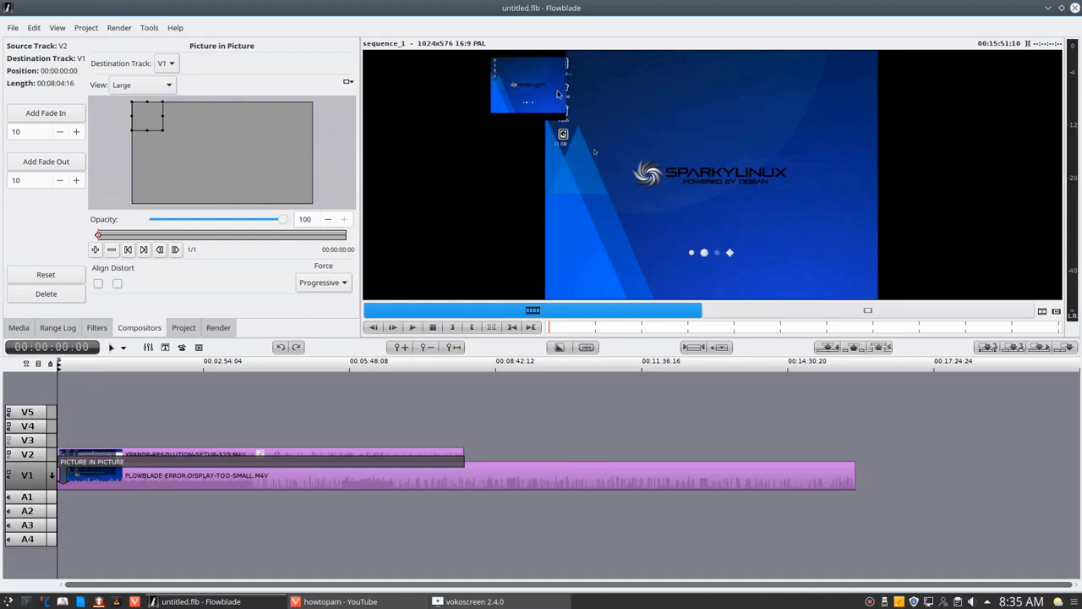
pyautogui.moveTo(247, 177)
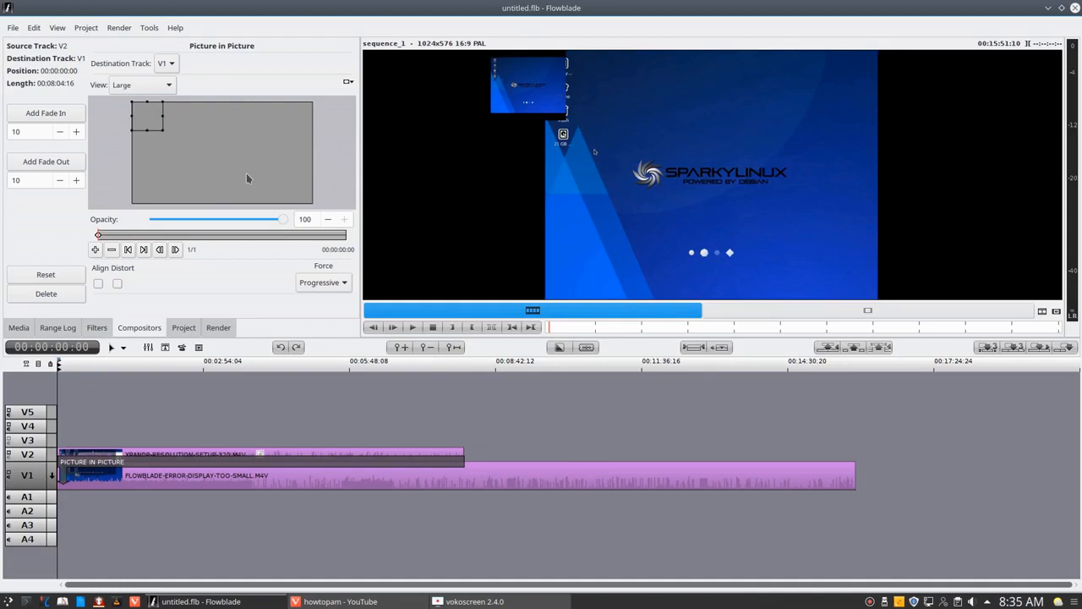
pyautogui.moveTo(148, 122)
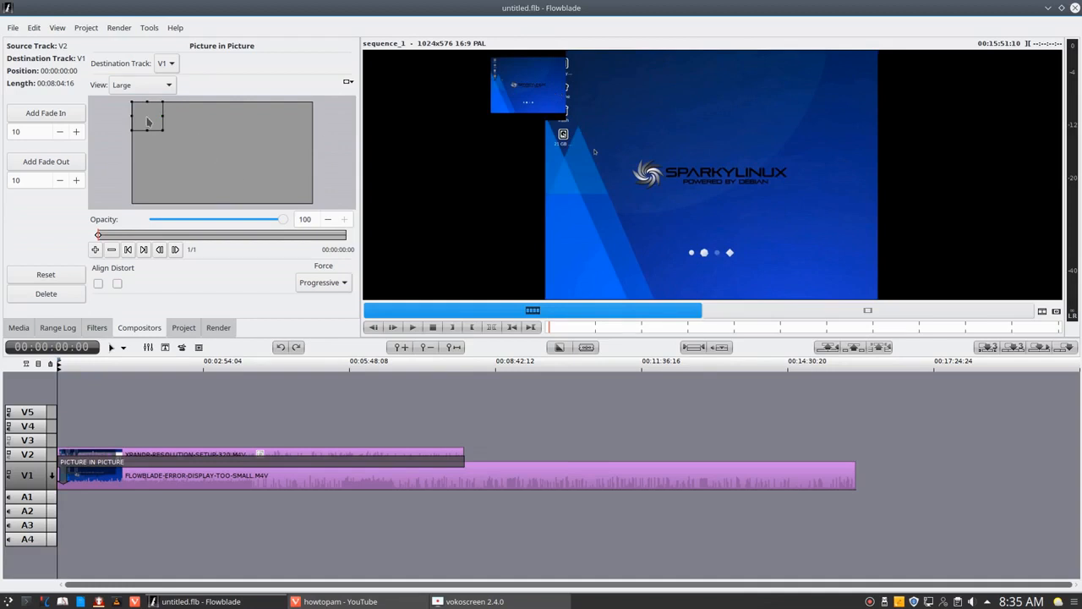
pyautogui.moveTo(147, 118)
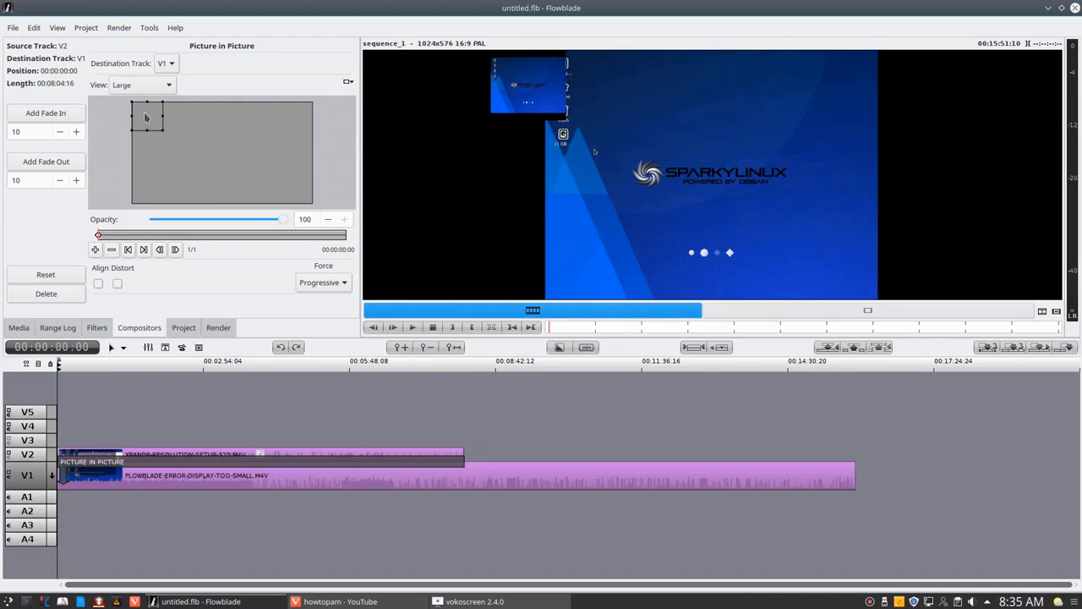
pyautogui.moveTo(148, 117); pyautogui.dragTo(159, 173)
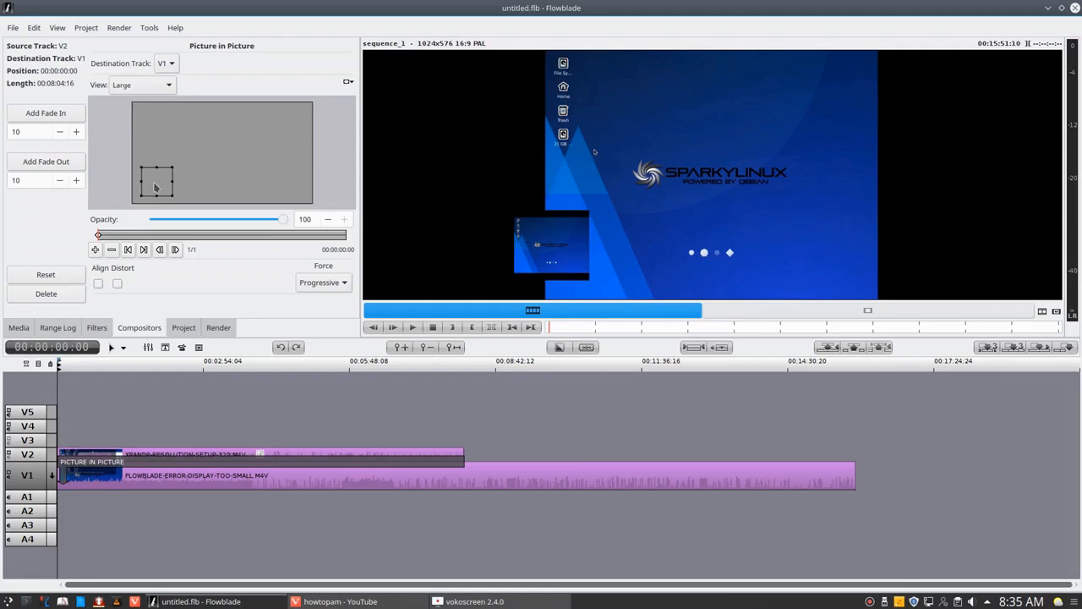
pyautogui.moveTo(157, 184); pyautogui.dragTo(169, 184)
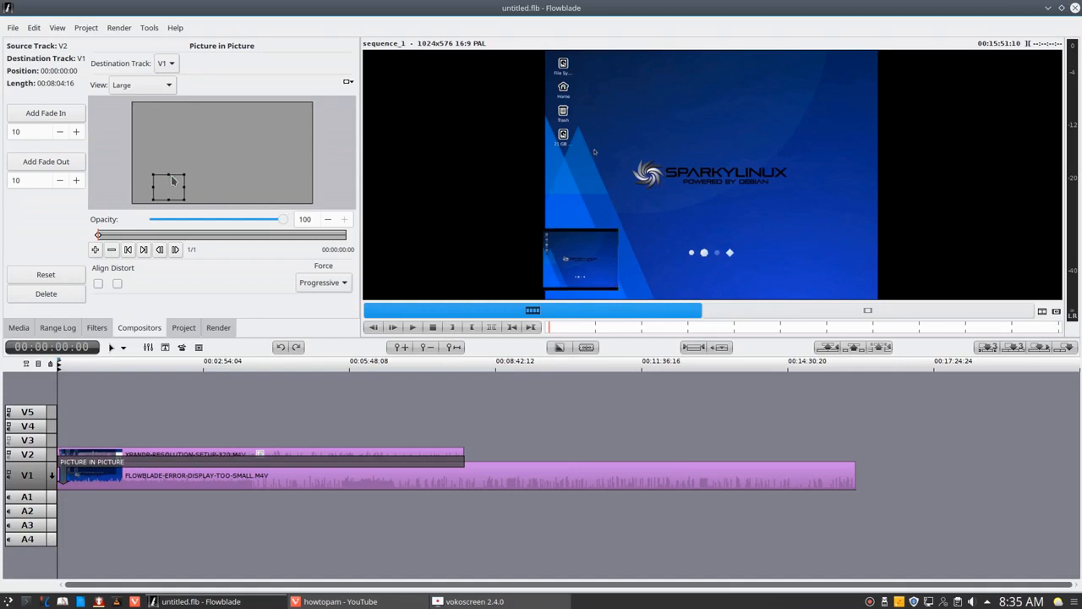
pyautogui.moveTo(171, 180)
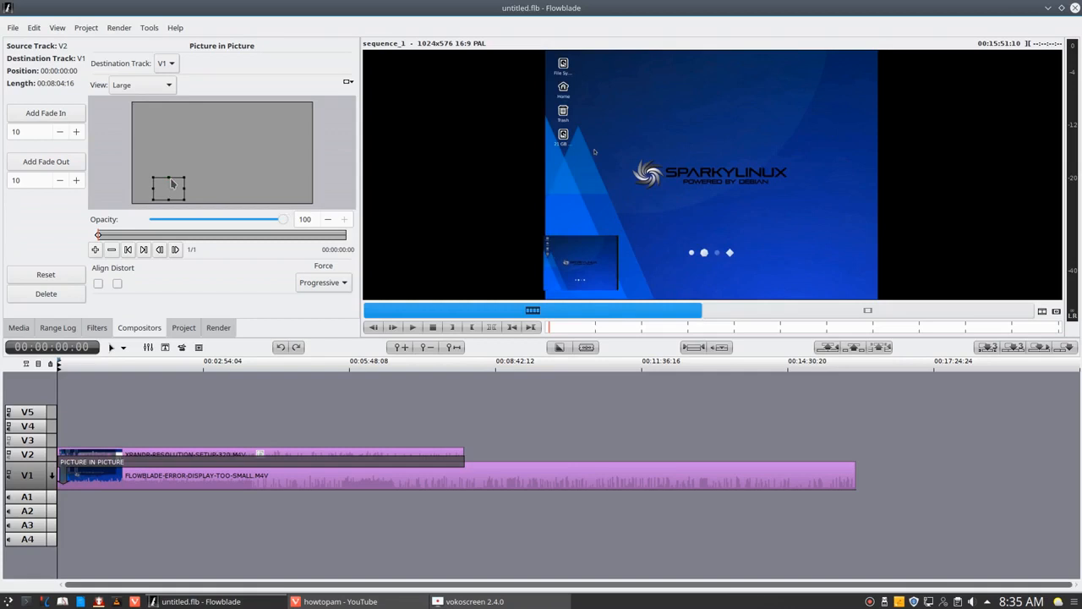
pyautogui.moveTo(617, 266)
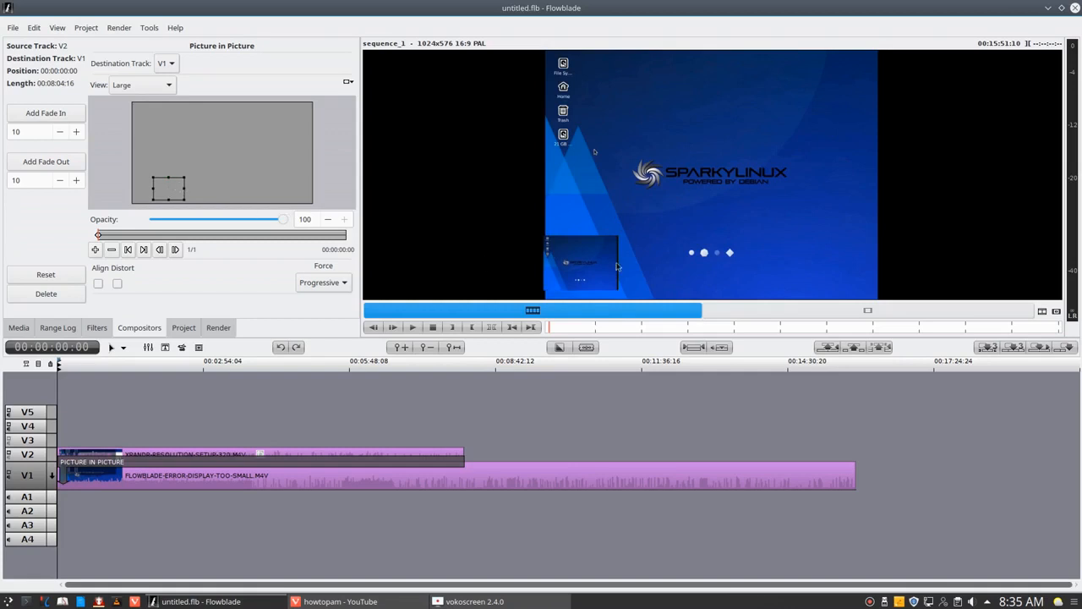
pyautogui.moveTo(185, 192)
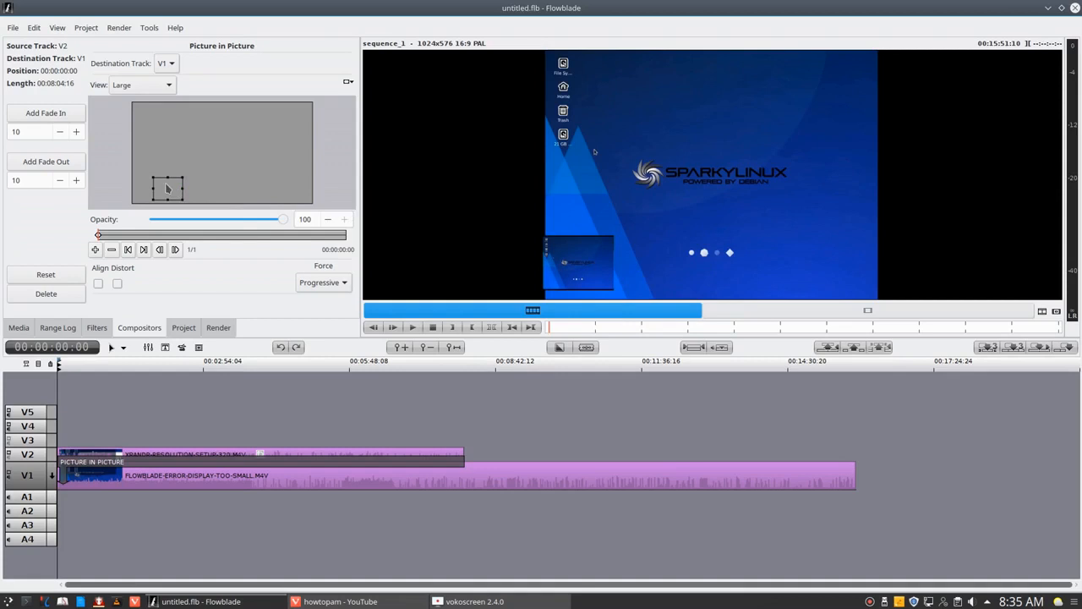
pyautogui.moveTo(169, 188); pyautogui.dragTo(192, 188)
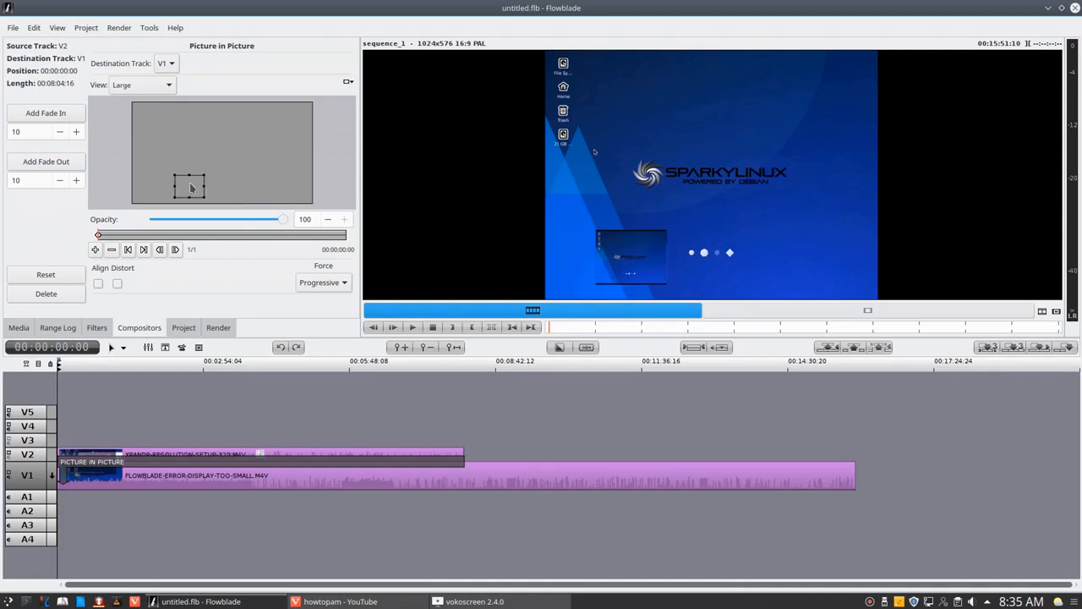
pyautogui.moveTo(190, 186); pyautogui.dragTo(175, 188)
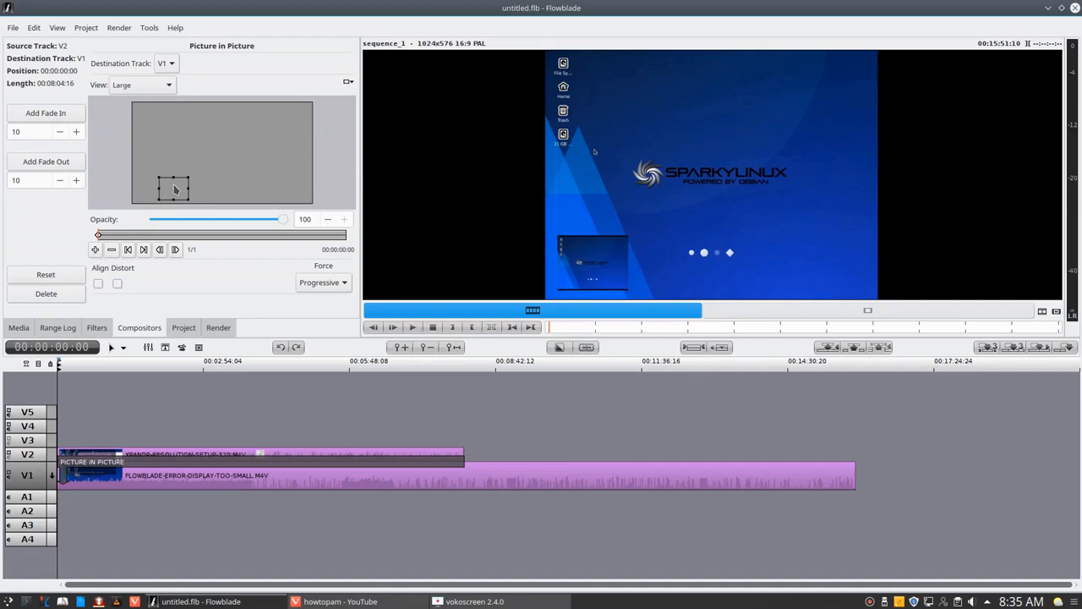
pyautogui.moveTo(153, 220)
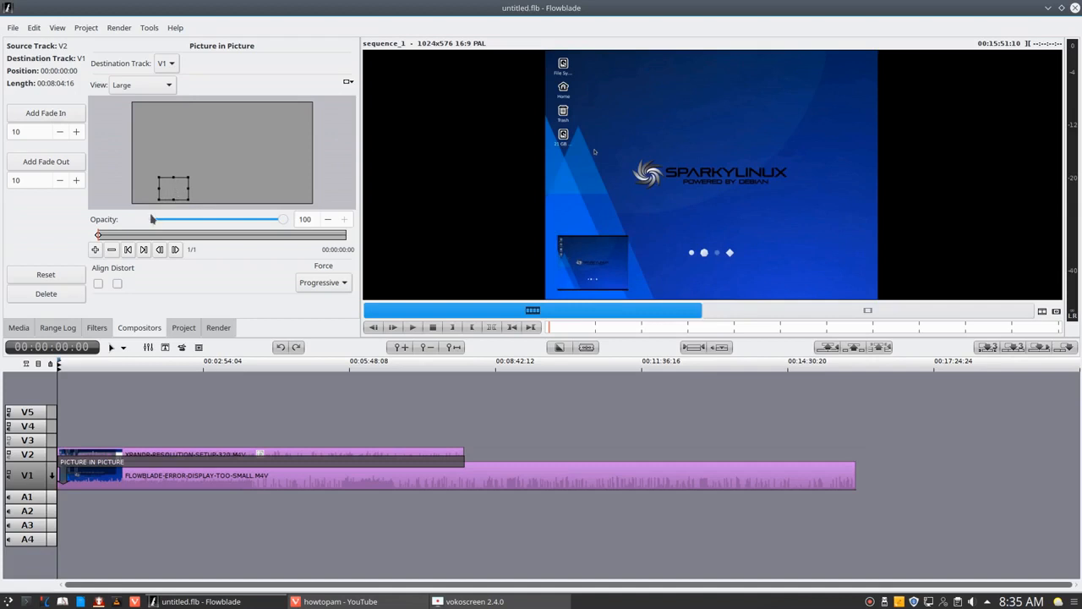
pyautogui.moveTo(120, 192)
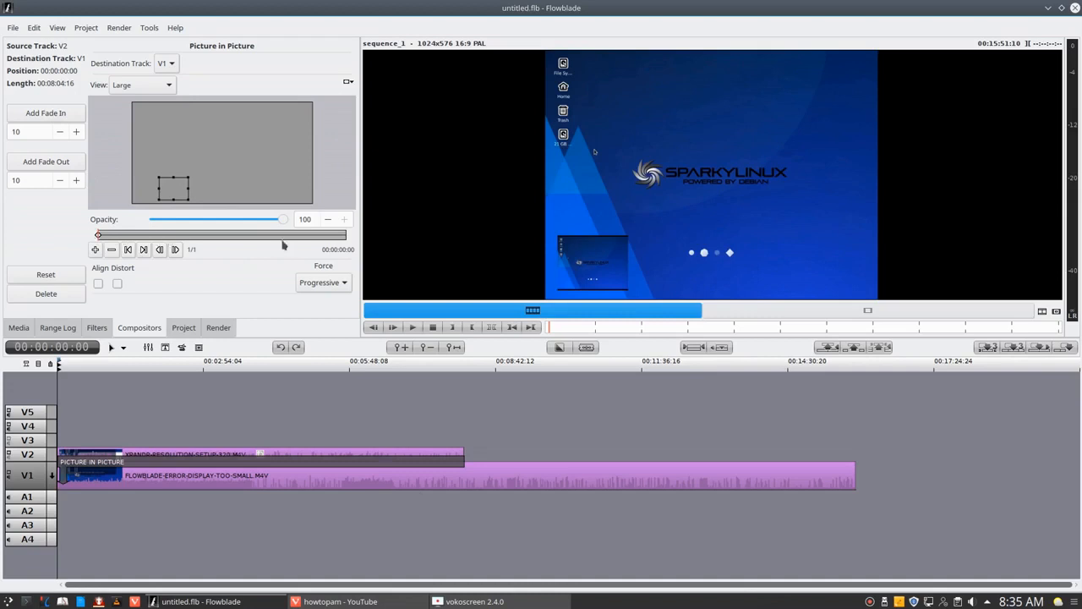
pyautogui.moveTo(410, 441)
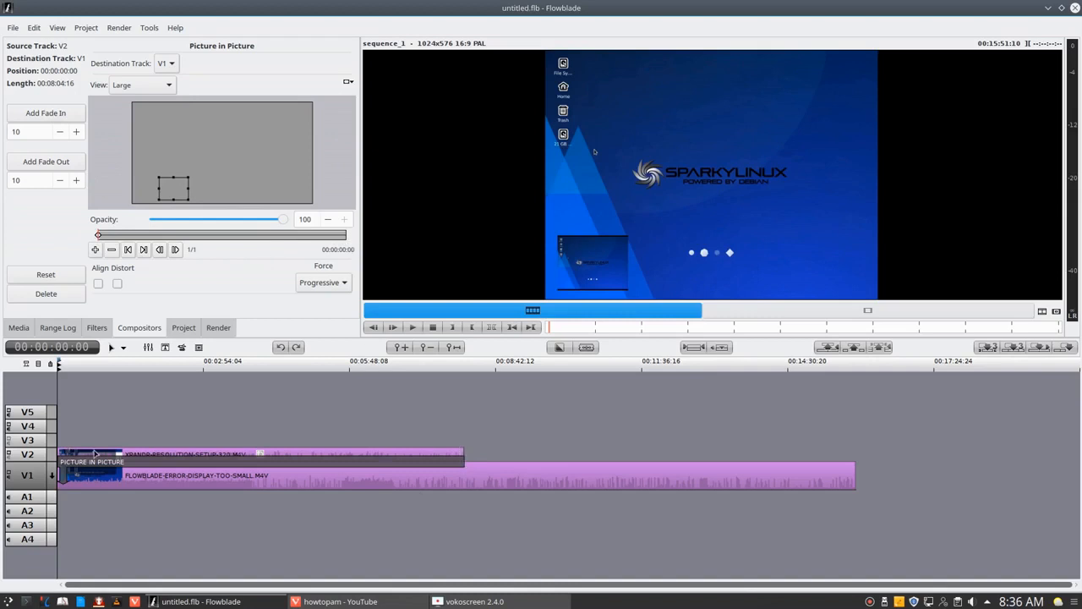
pyautogui.moveTo(467, 463)
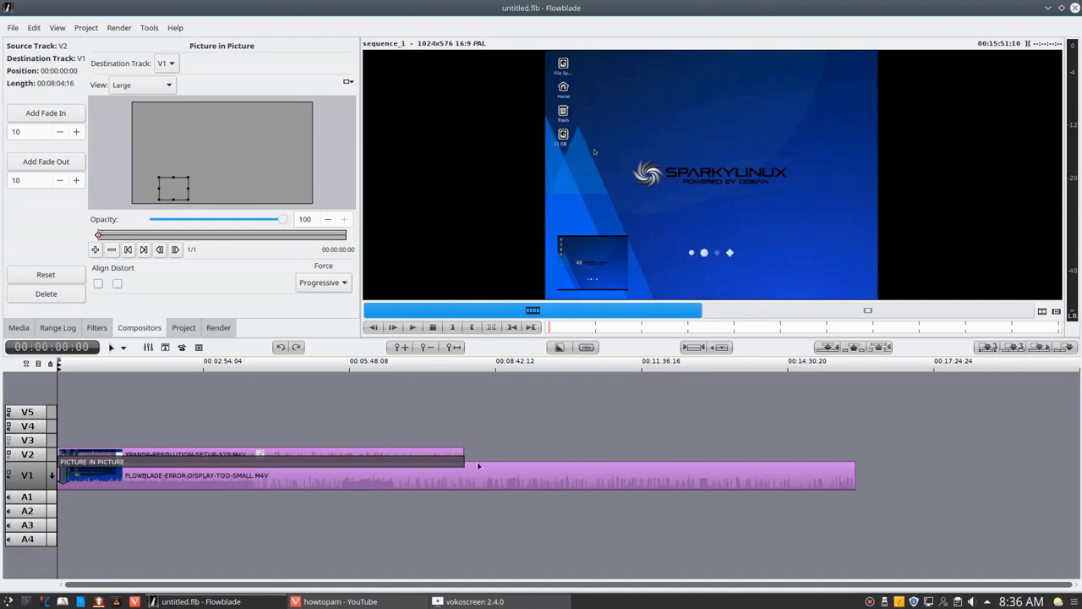
pyautogui.moveTo(638, 450)
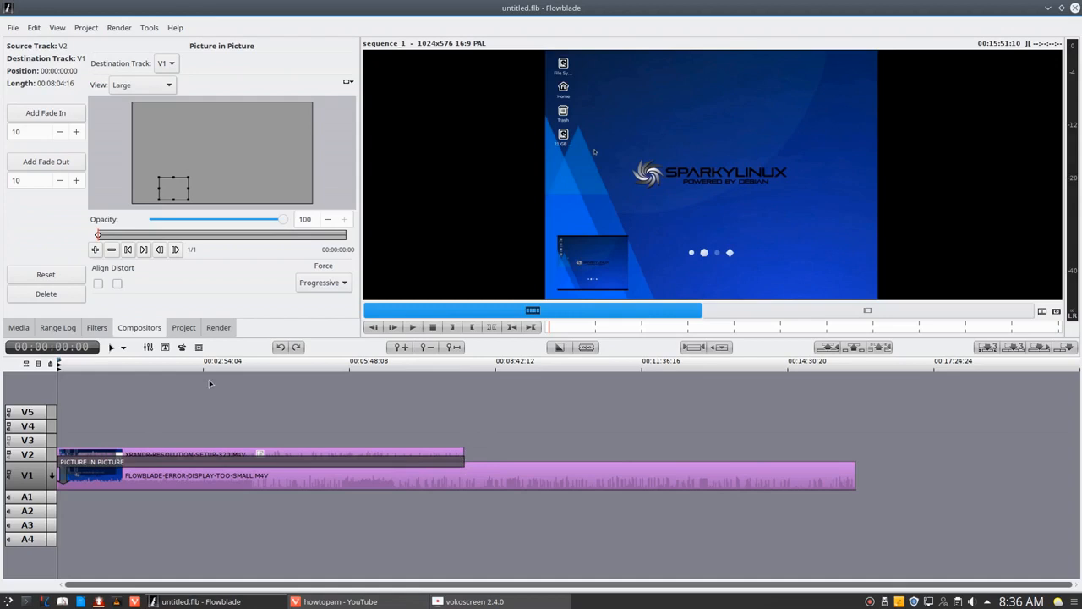
pyautogui.moveTo(476, 428)
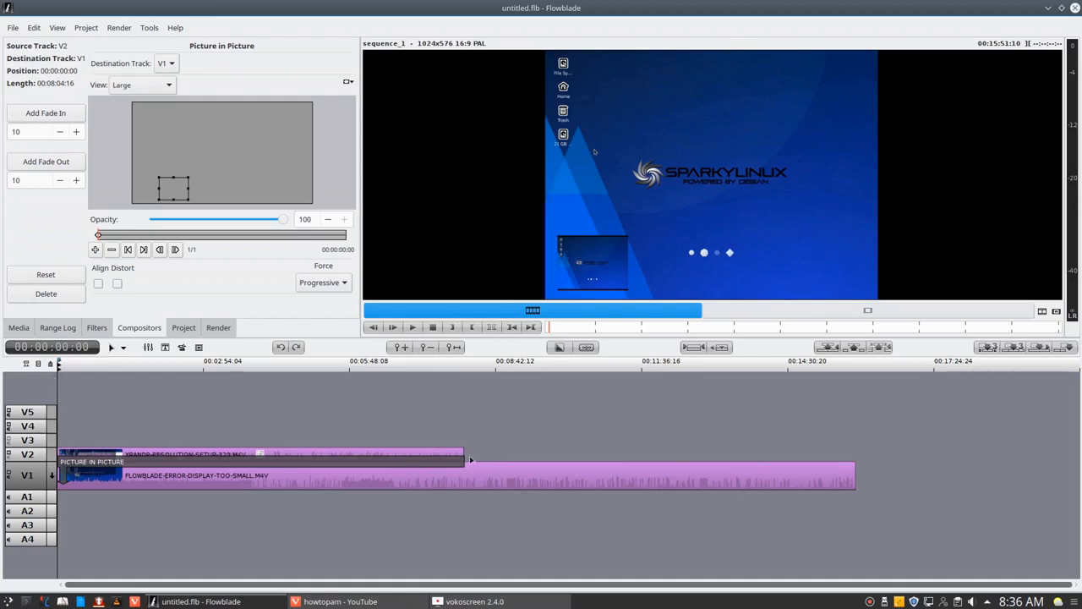
pyautogui.moveTo(842, 372)
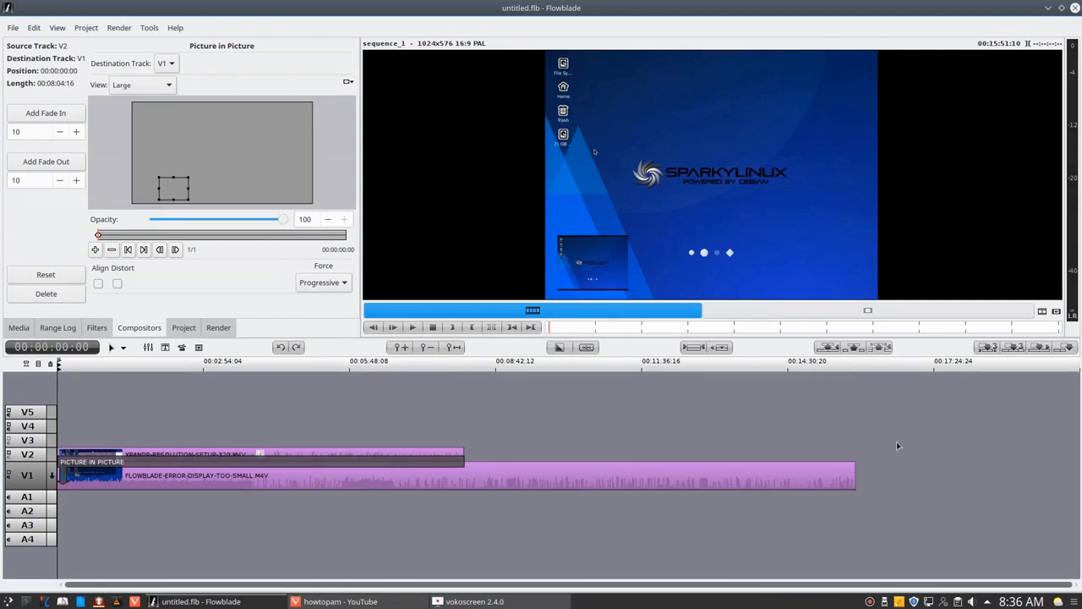
pyautogui.moveTo(595, 434)
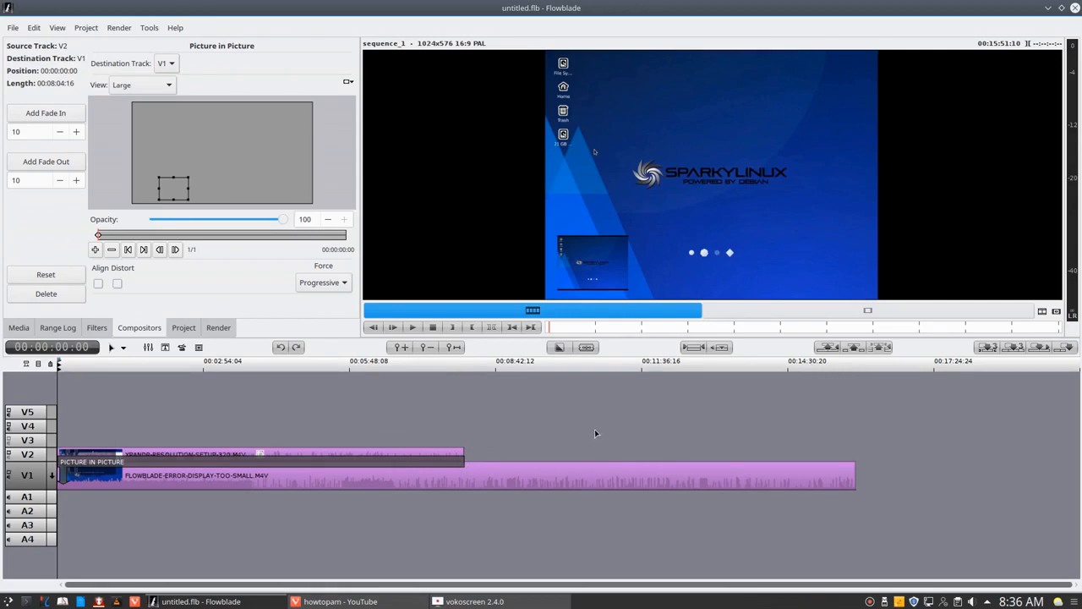
pyautogui.moveTo(228, 281)
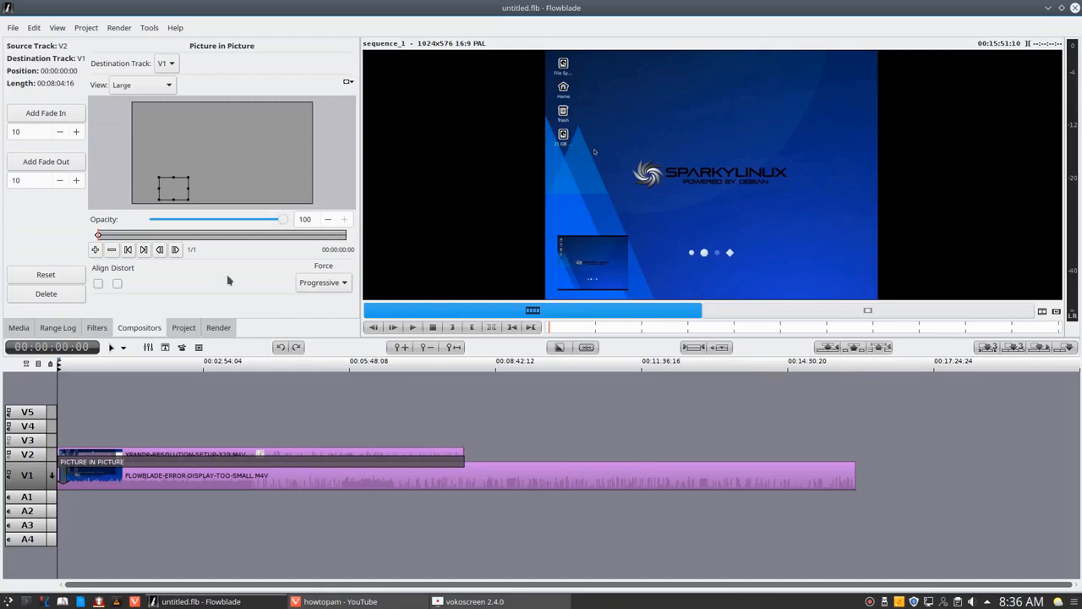
pyautogui.moveTo(95, 454)
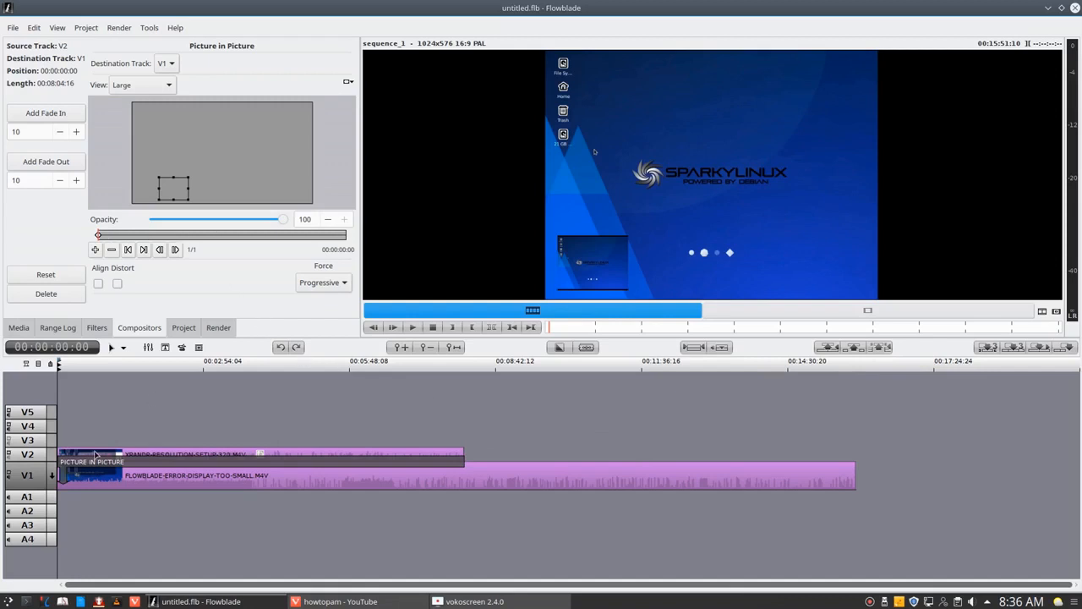
pyautogui.moveTo(320, 329)
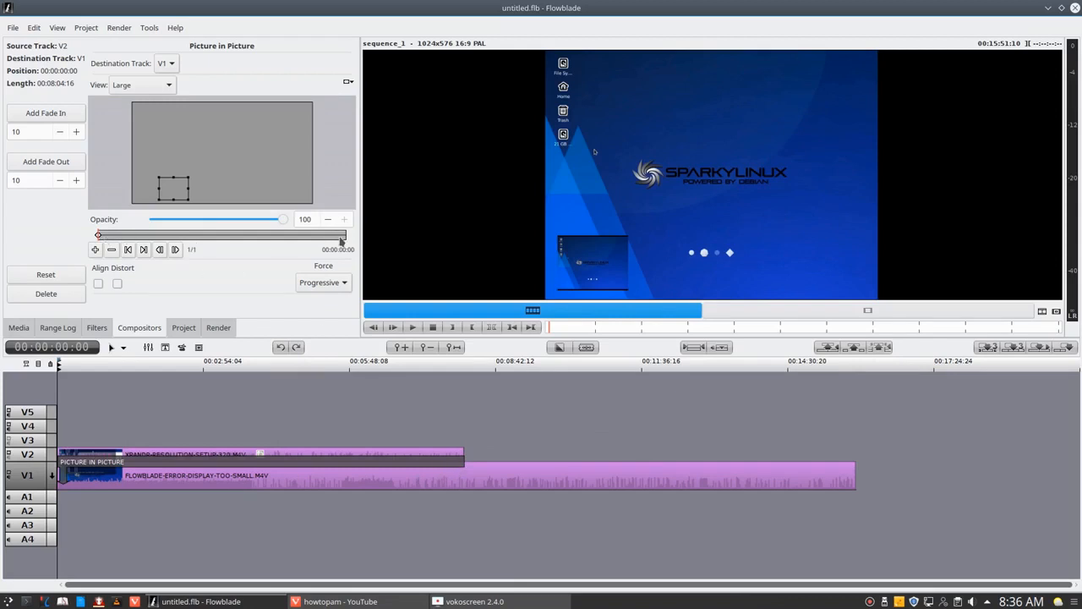
pyautogui.moveTo(575, 275)
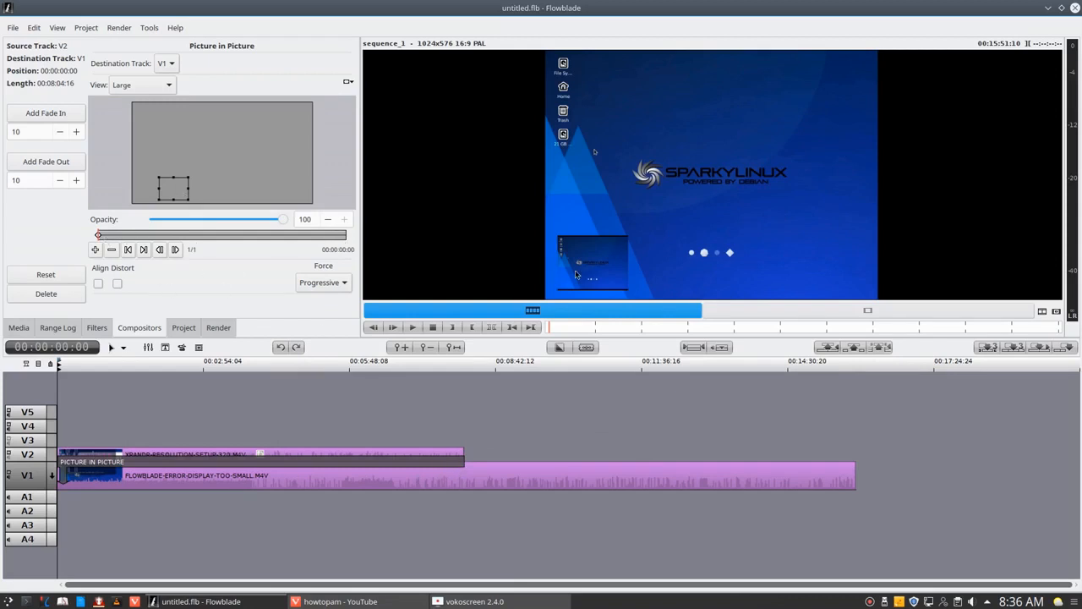
pyautogui.moveTo(175, 214)
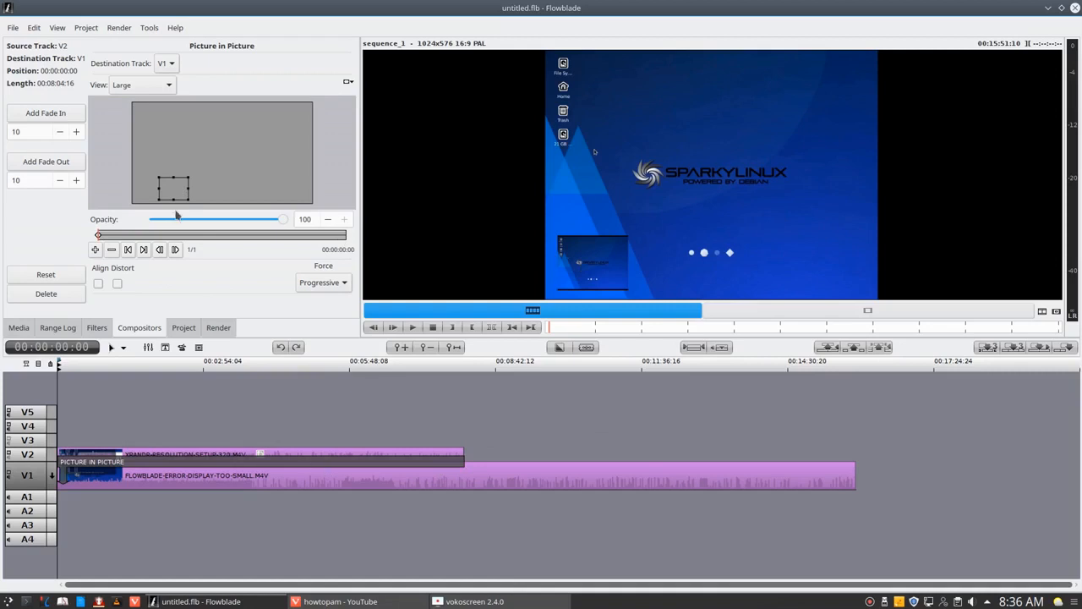
pyautogui.moveTo(123, 235)
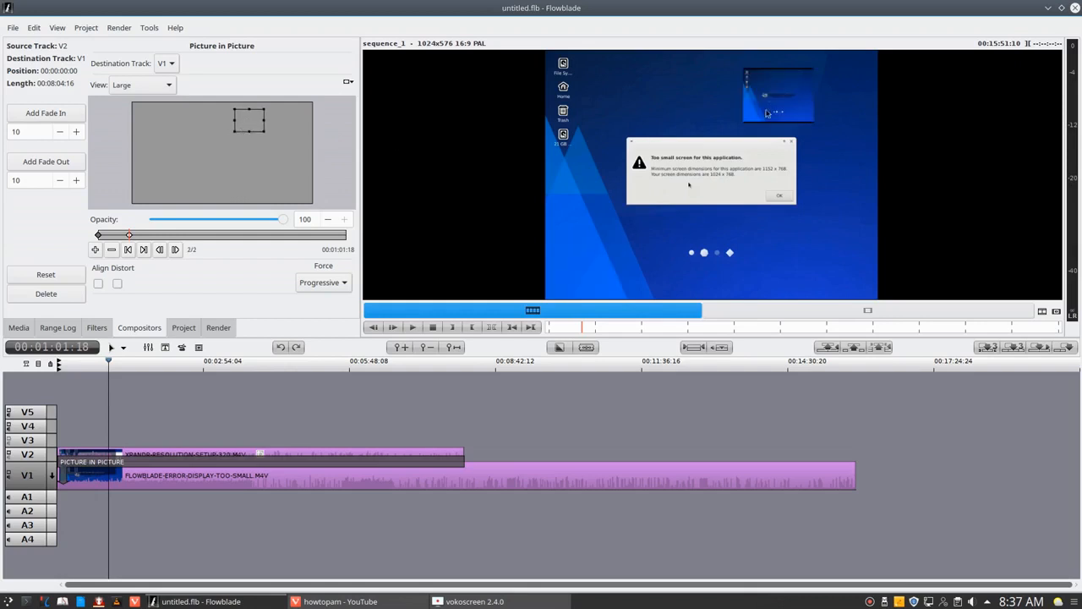
pyautogui.moveTo(151, 239)
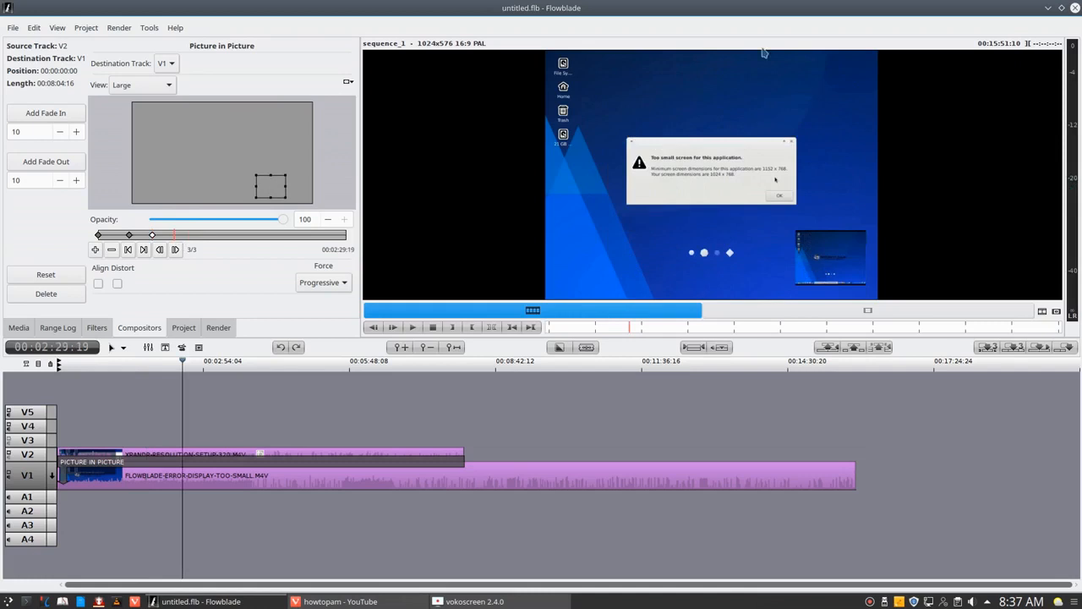
pyautogui.moveTo(665, 246)
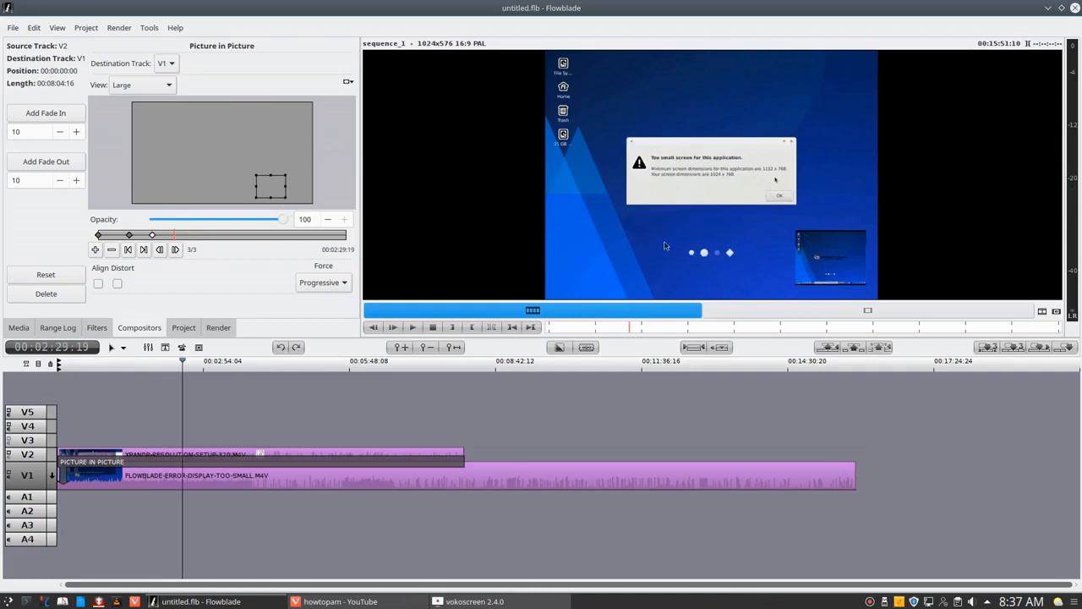
# Move the overlay box to the lower left at the current keyframe
pyautogui.moveTo(272, 184); pyautogui.dragTo(169, 184)
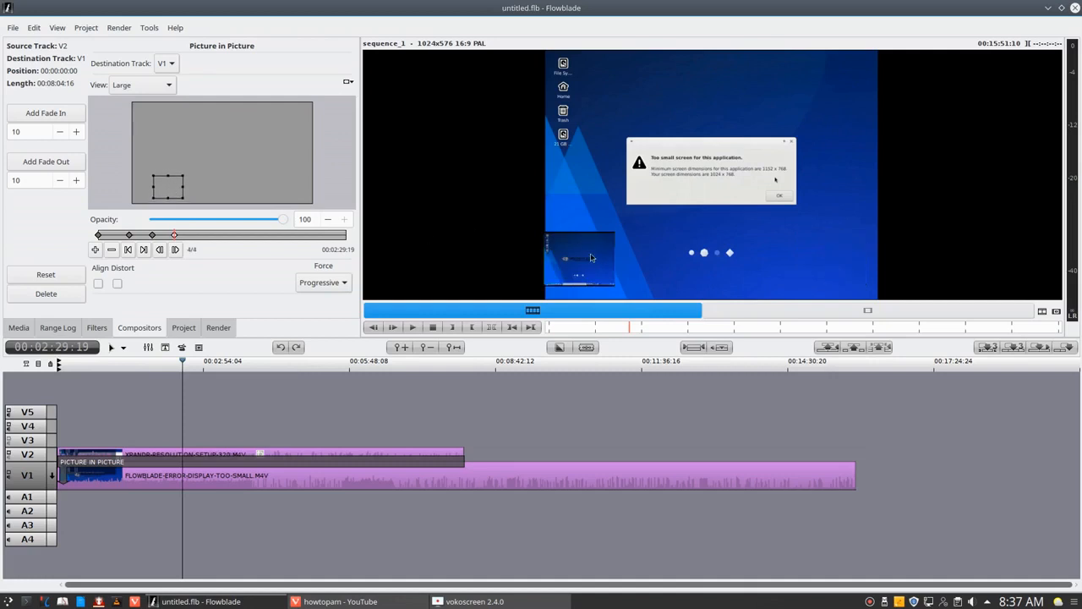
pyautogui.moveTo(167, 188)
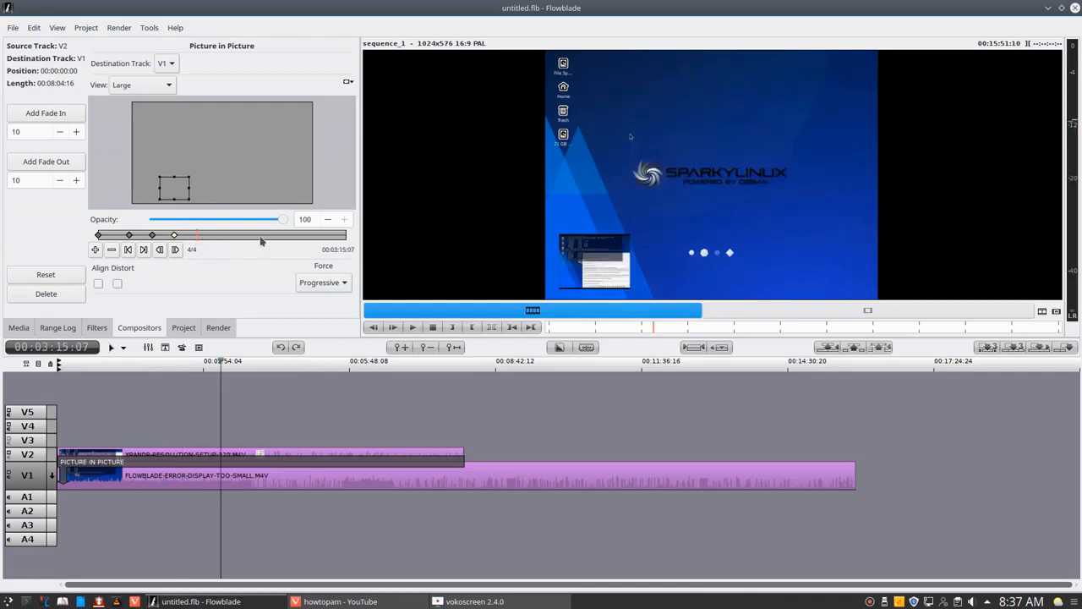
pyautogui.moveTo(87, 163)
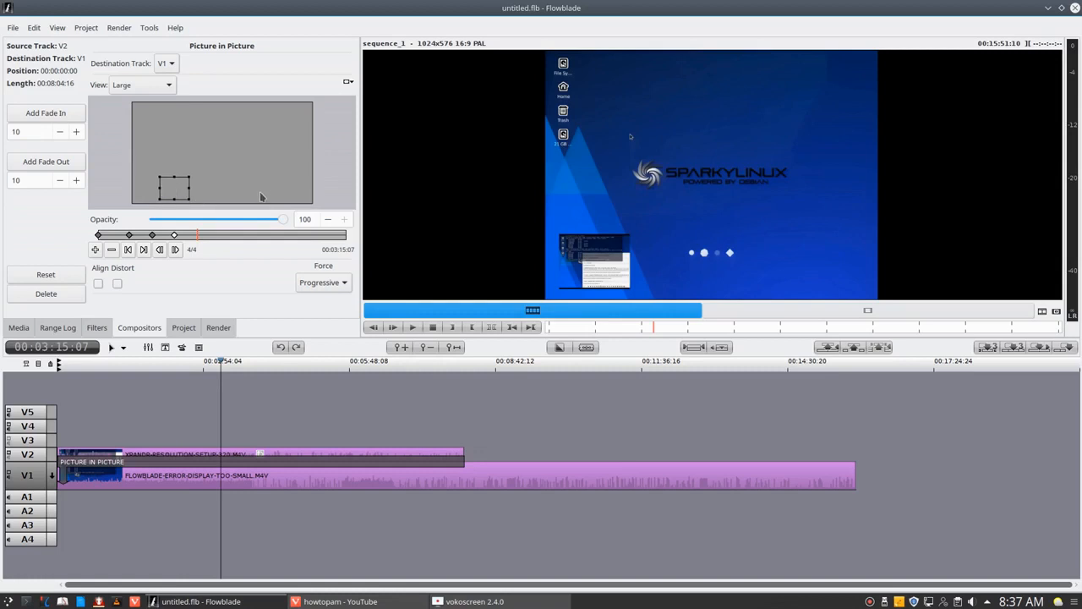
pyautogui.moveTo(191, 132)
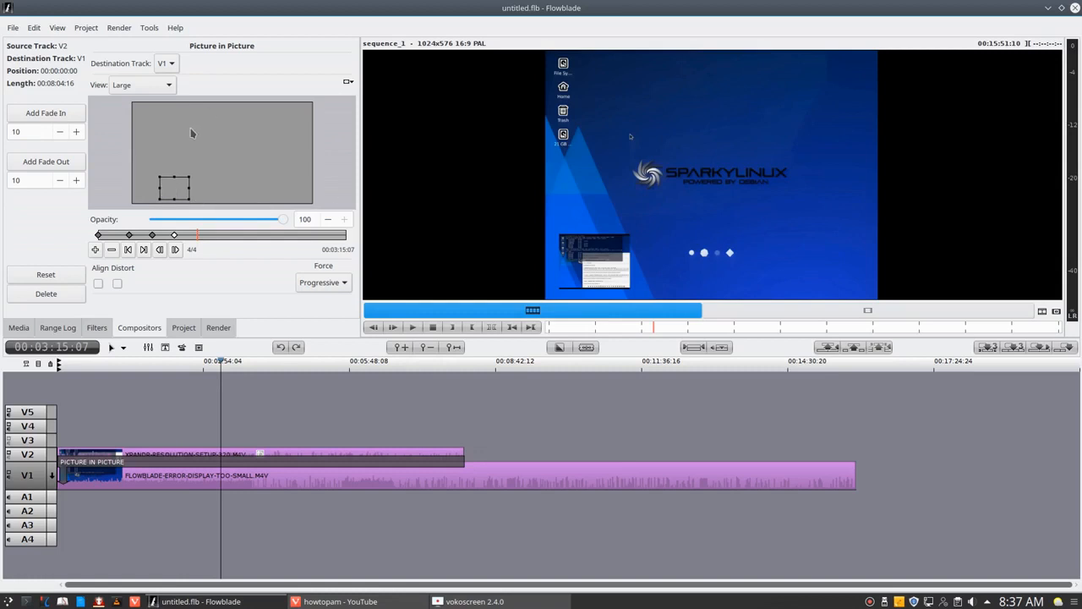
pyautogui.moveTo(582, 265)
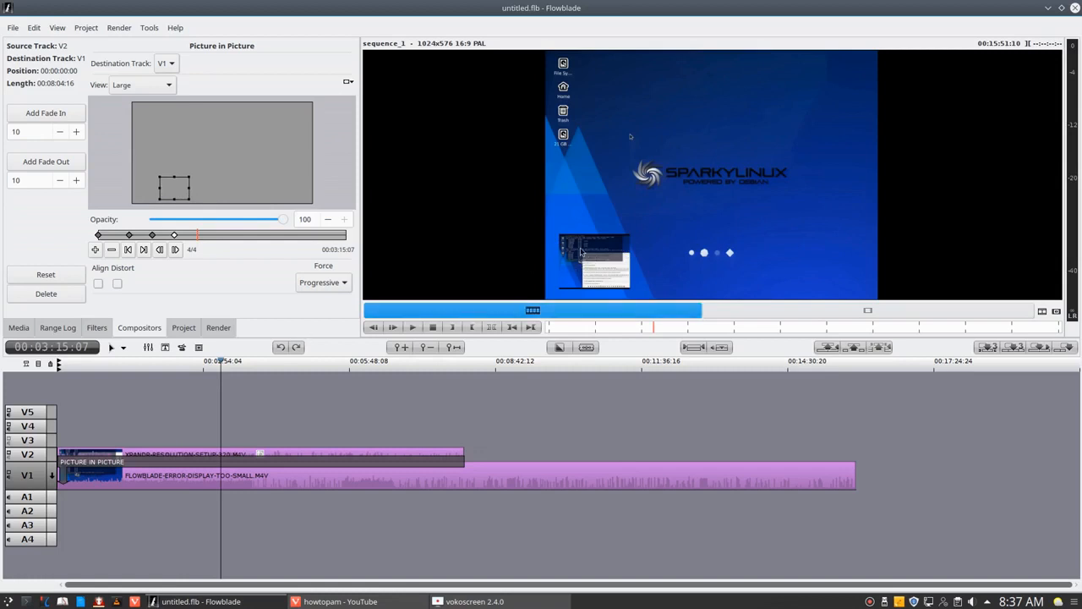
pyautogui.moveTo(688, 276)
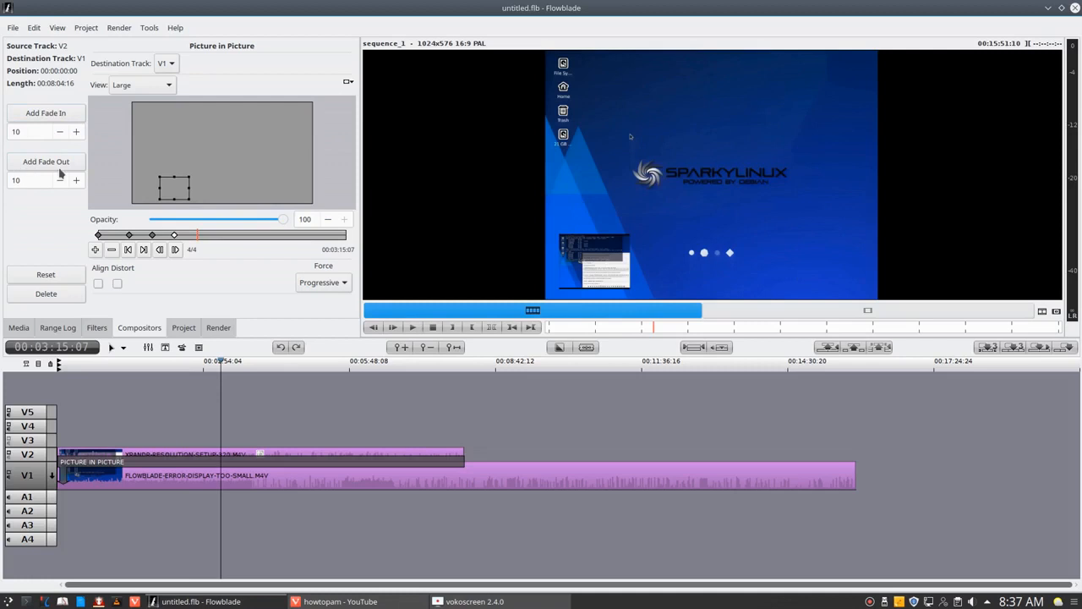
pyautogui.moveTo(52, 201)
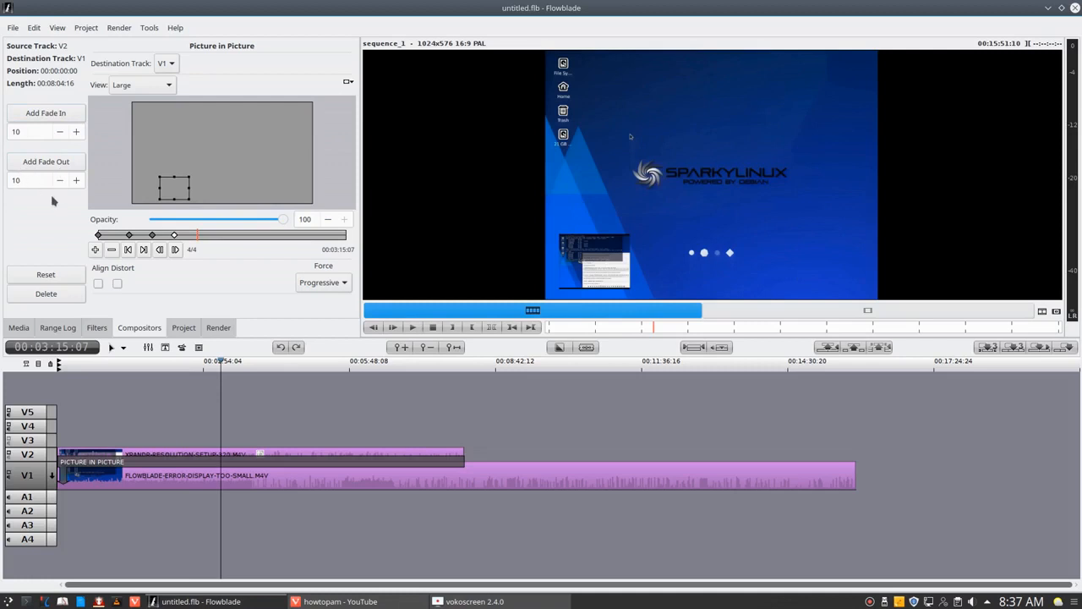
pyautogui.moveTo(85, 358)
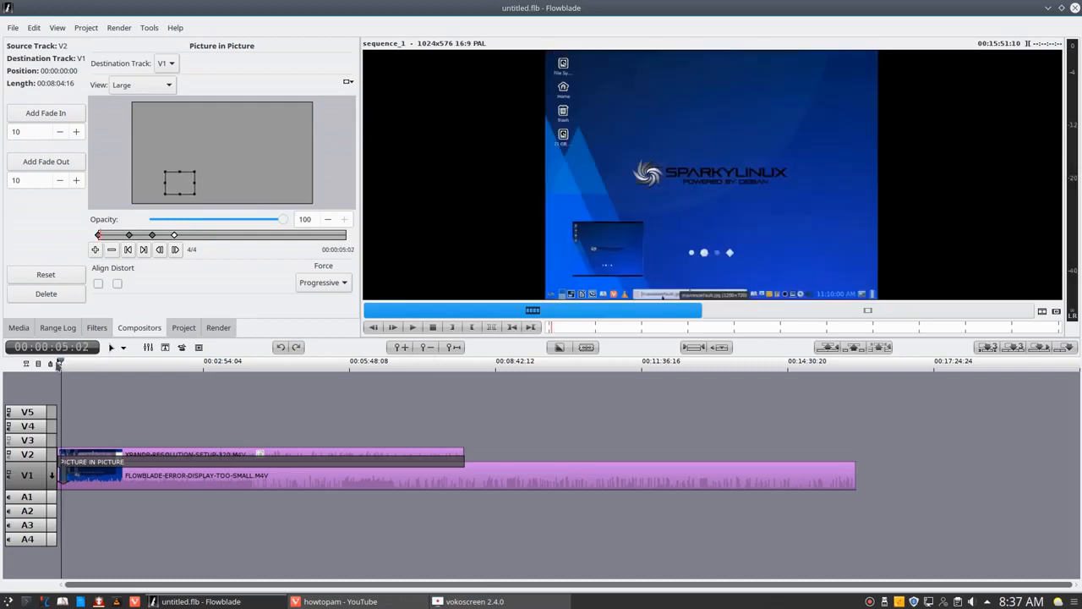
pyautogui.moveTo(600, 261)
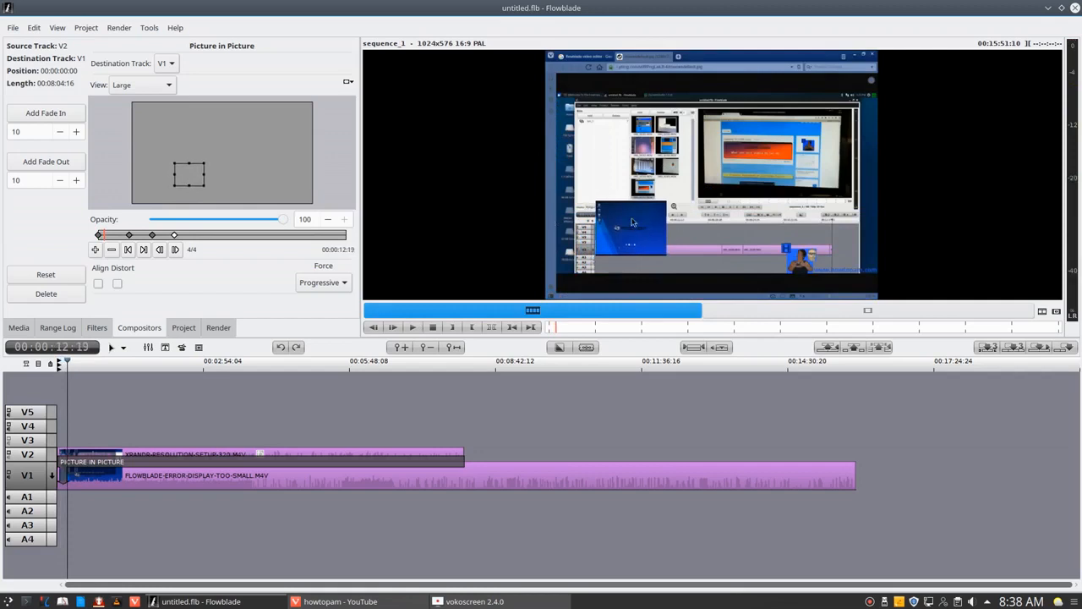
pyautogui.moveTo(88, 150)
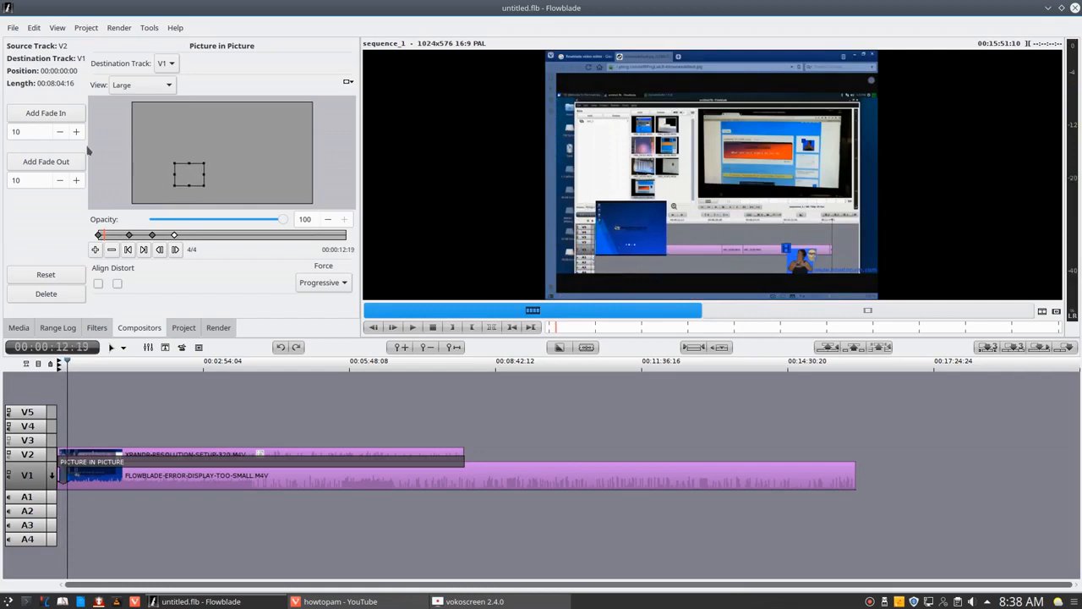
# Set the Add Fade In value to 150 and lengthen the Add Fade Out value
pyautogui.click(75, 131)
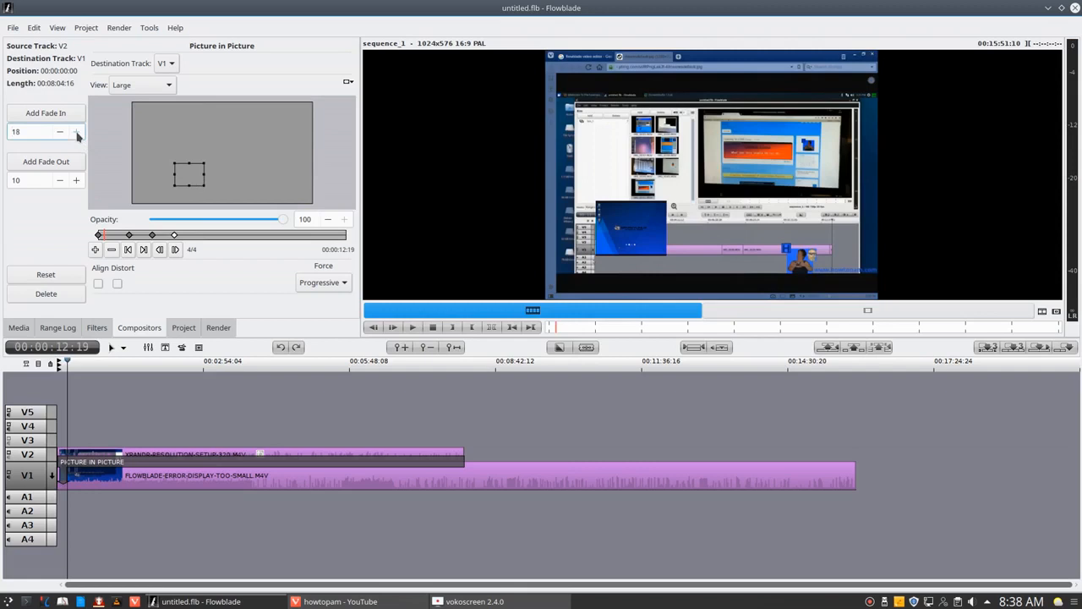
pyautogui.write('150')
pyautogui.click(46, 180)
pyautogui.write('60')
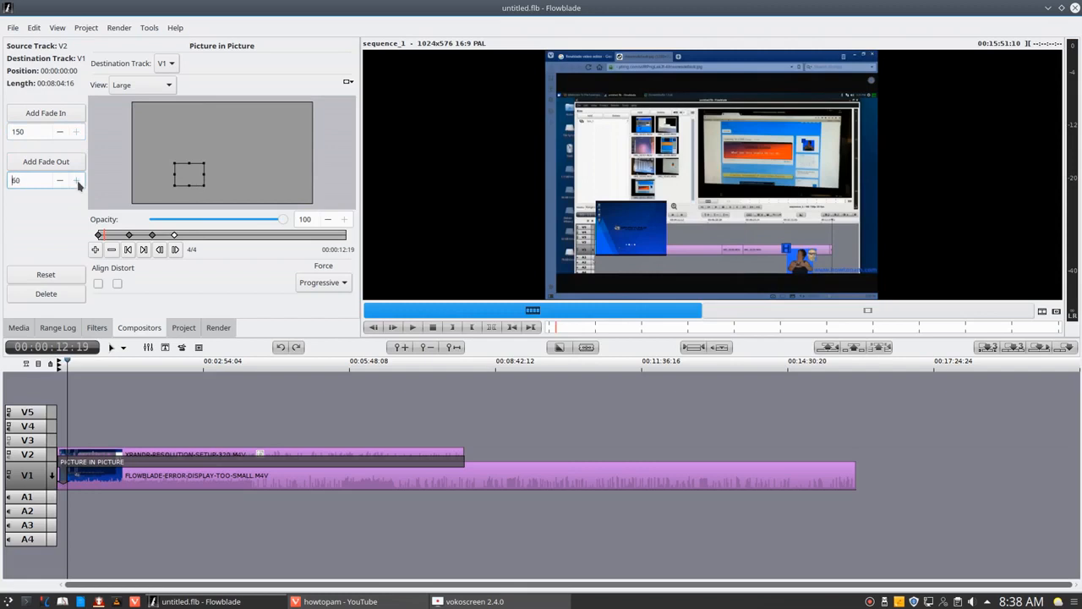
pyautogui.click(76, 180)
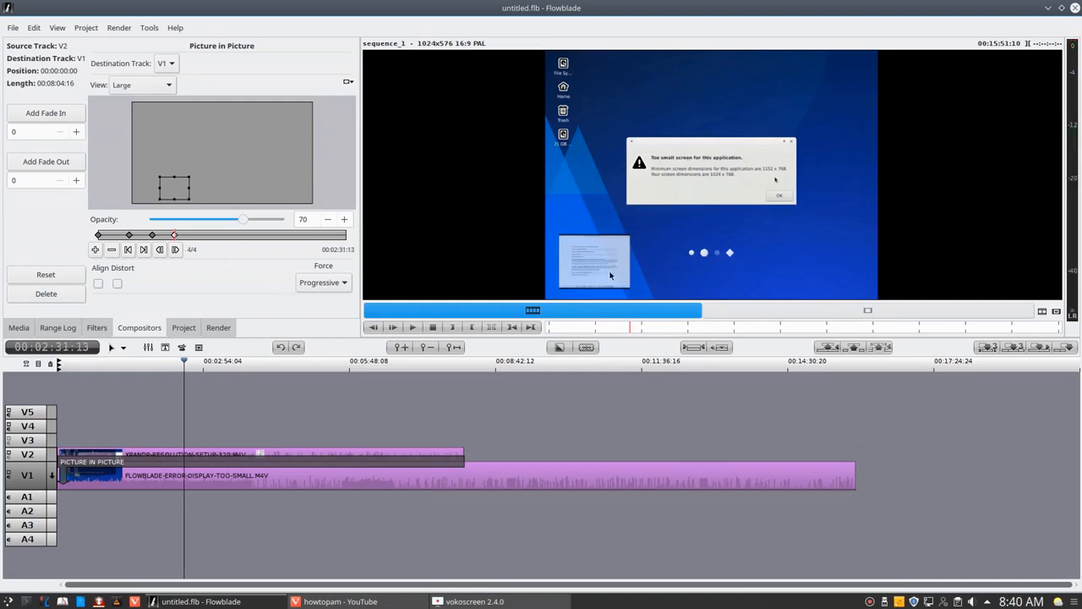
pyautogui.moveTo(287, 81)
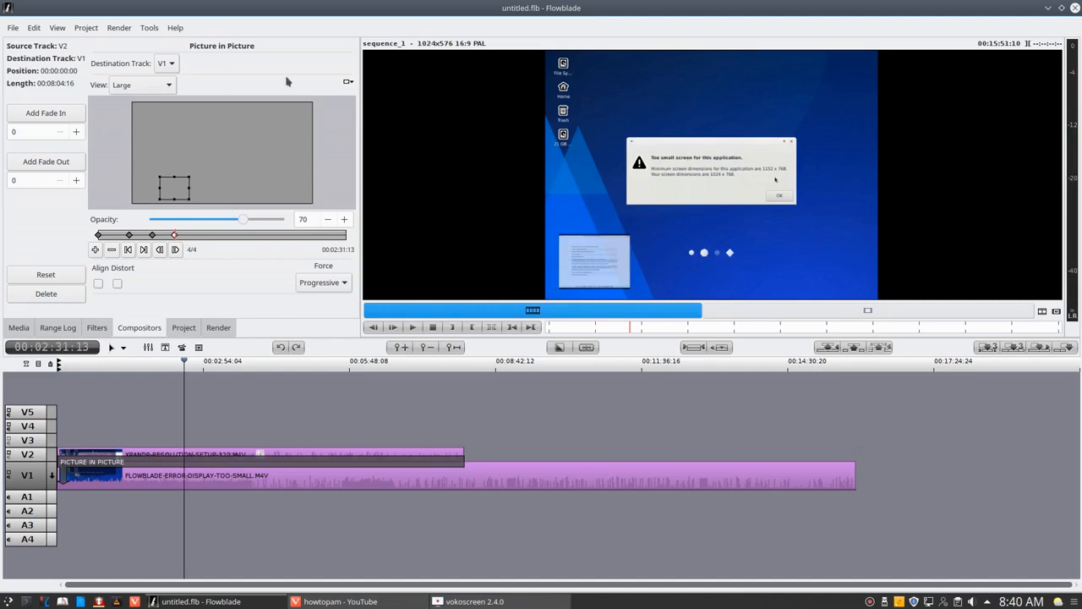
pyautogui.moveTo(295, 210)
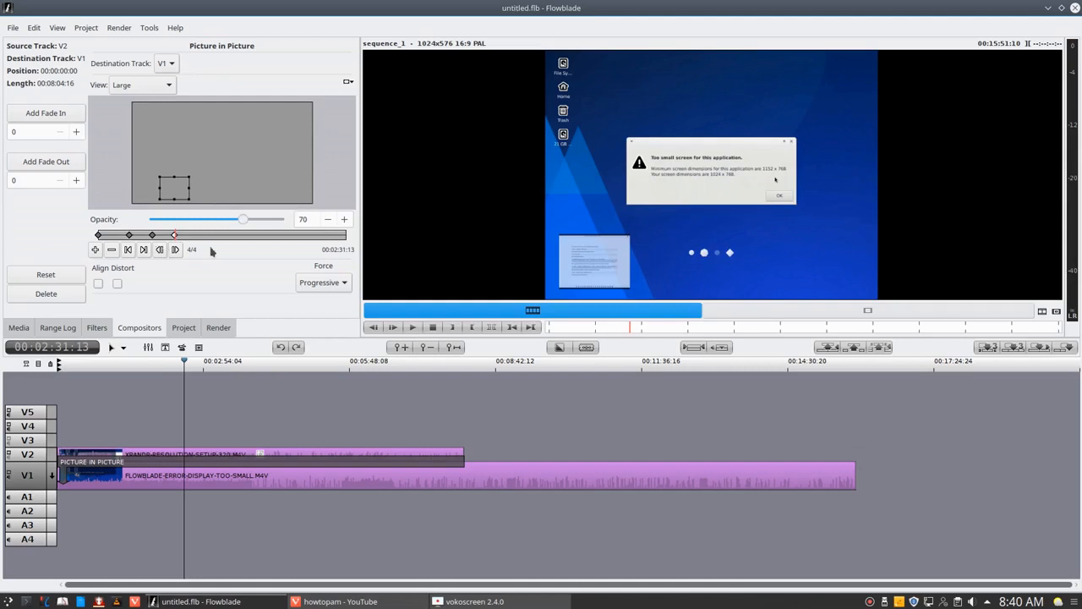
pyautogui.moveTo(245, 249)
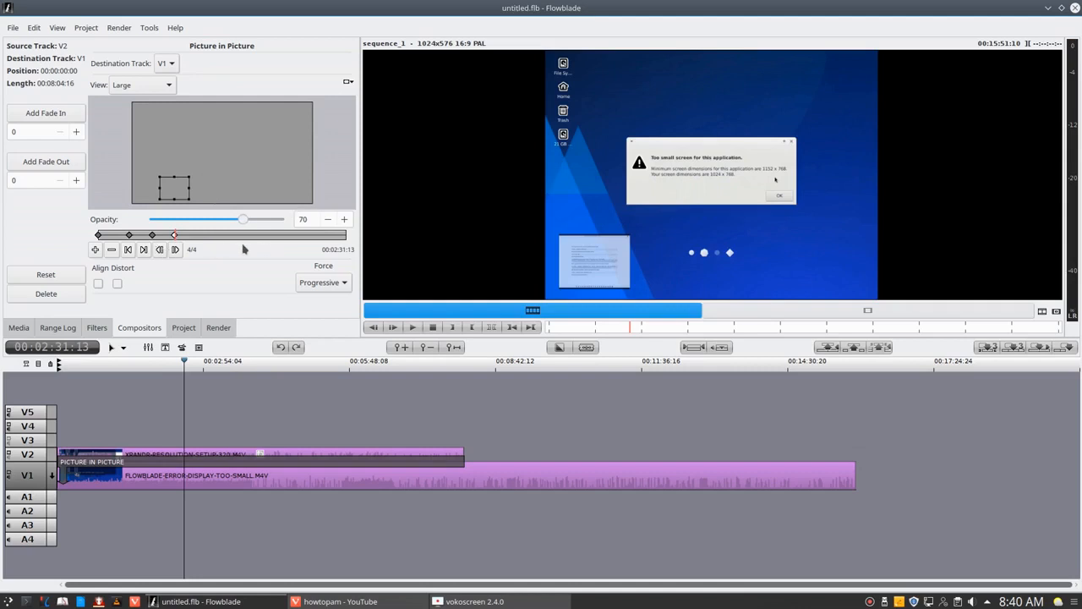
pyautogui.moveTo(307, 210)
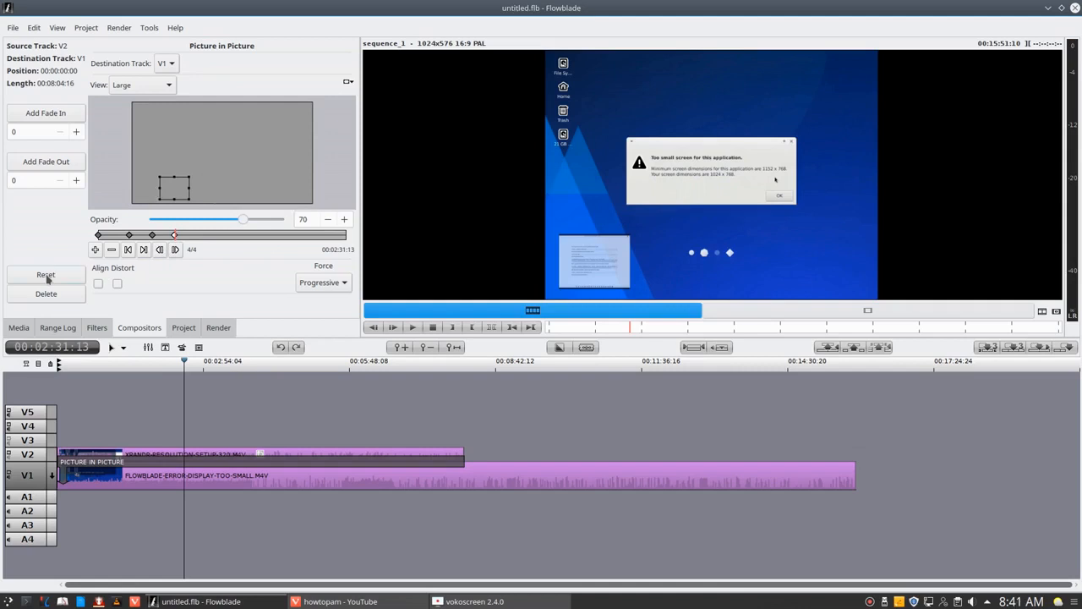
# Reset the Picture in Picture compositor, then open and dismiss the clip actions menu
pyautogui.click(45, 274)
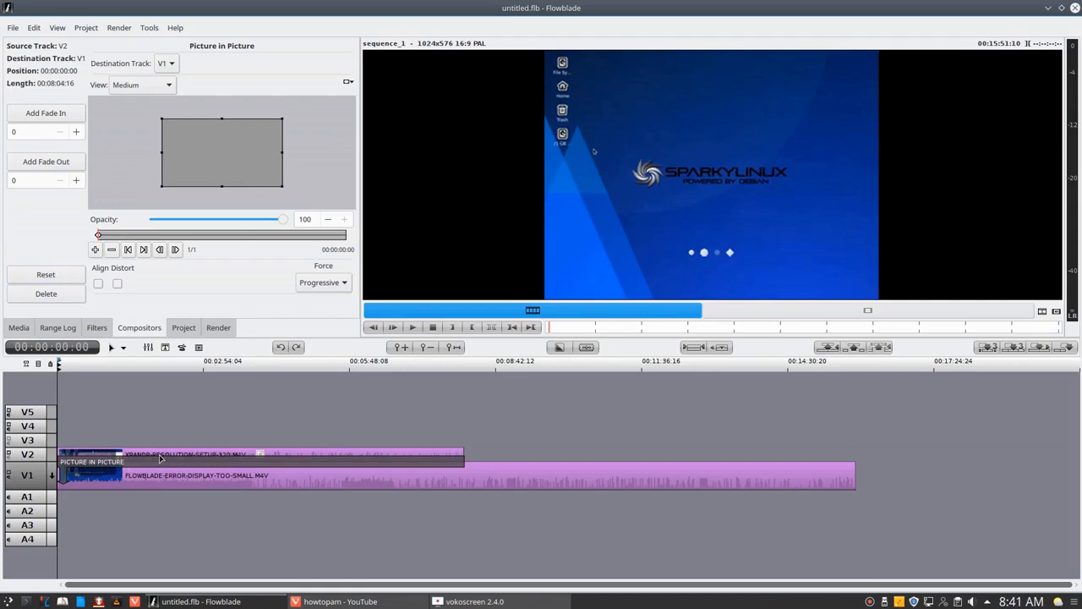
pyautogui.rightClick(161, 457)
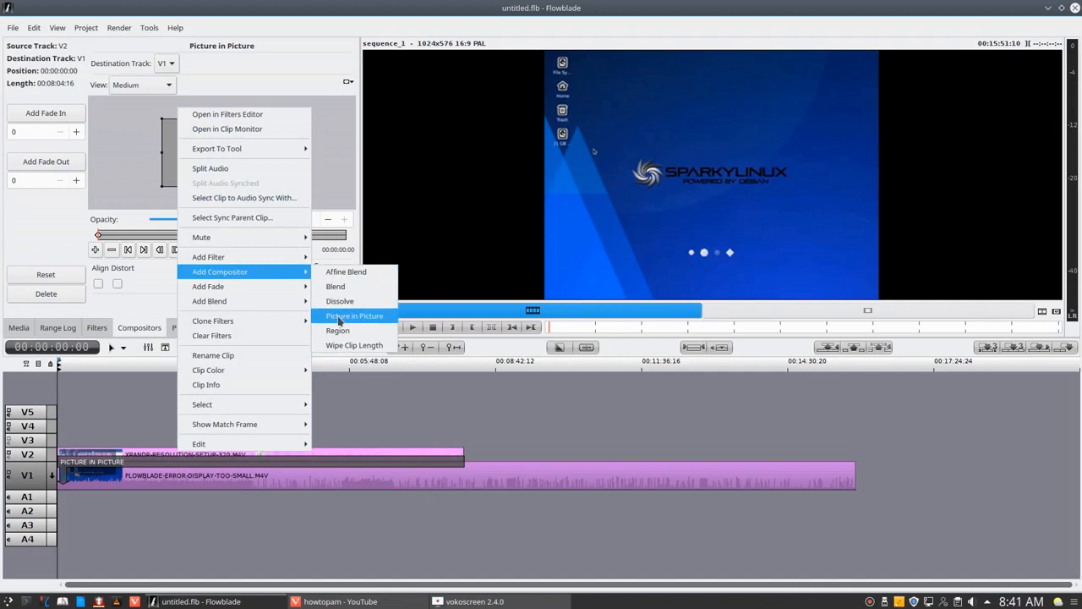
pyautogui.moveTo(354, 345)
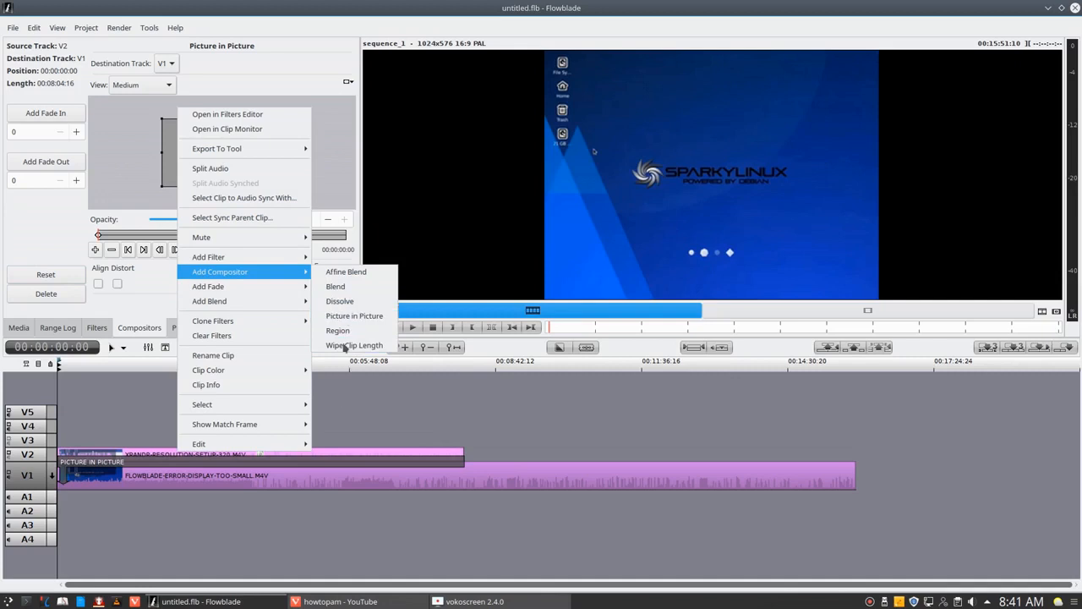
pyautogui.click(355, 315)
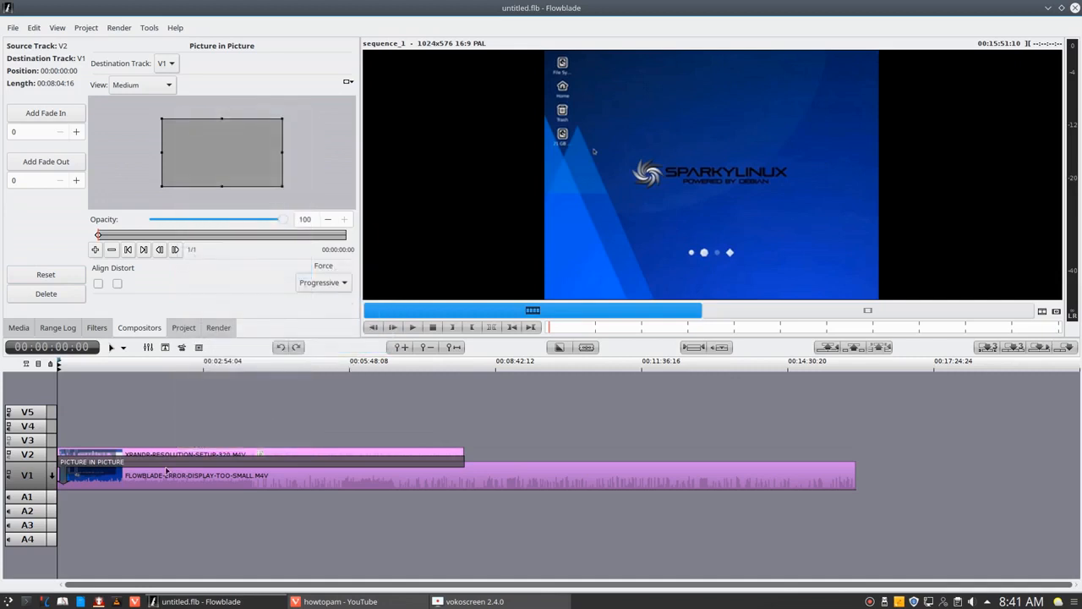
pyautogui.moveTo(72, 507)
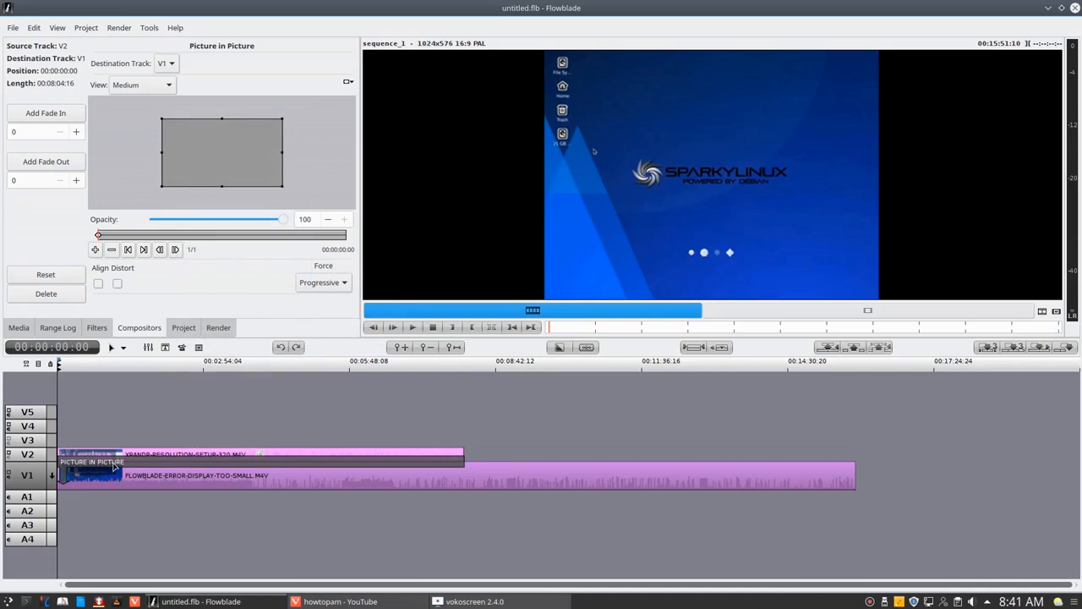
pyautogui.moveTo(93, 427)
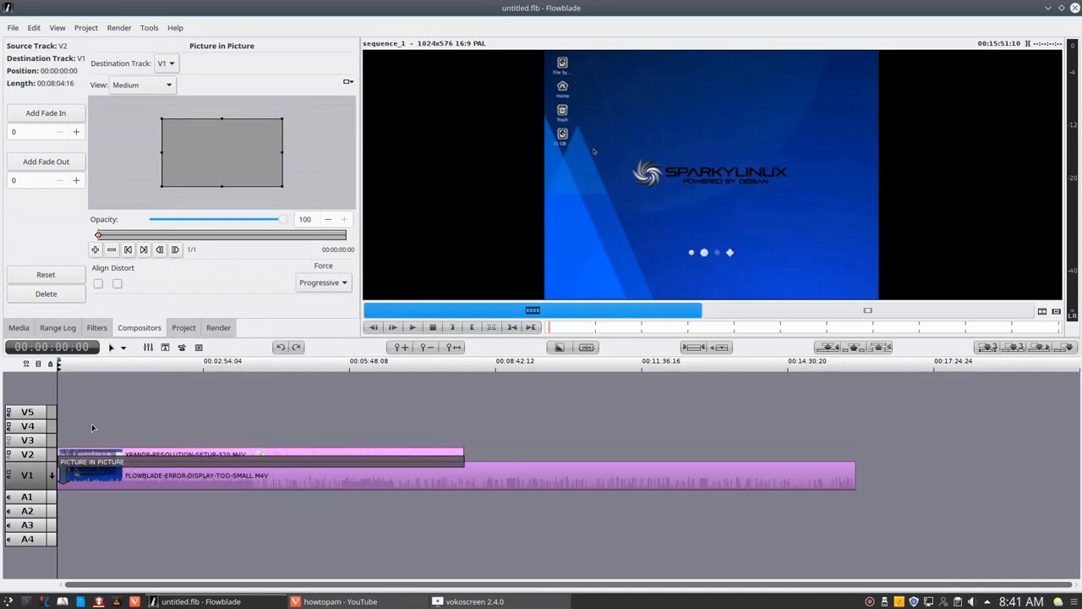
# Delete the Picture in Picture compositor and open the V2 clip's actions menu
pyautogui.click(46, 293)
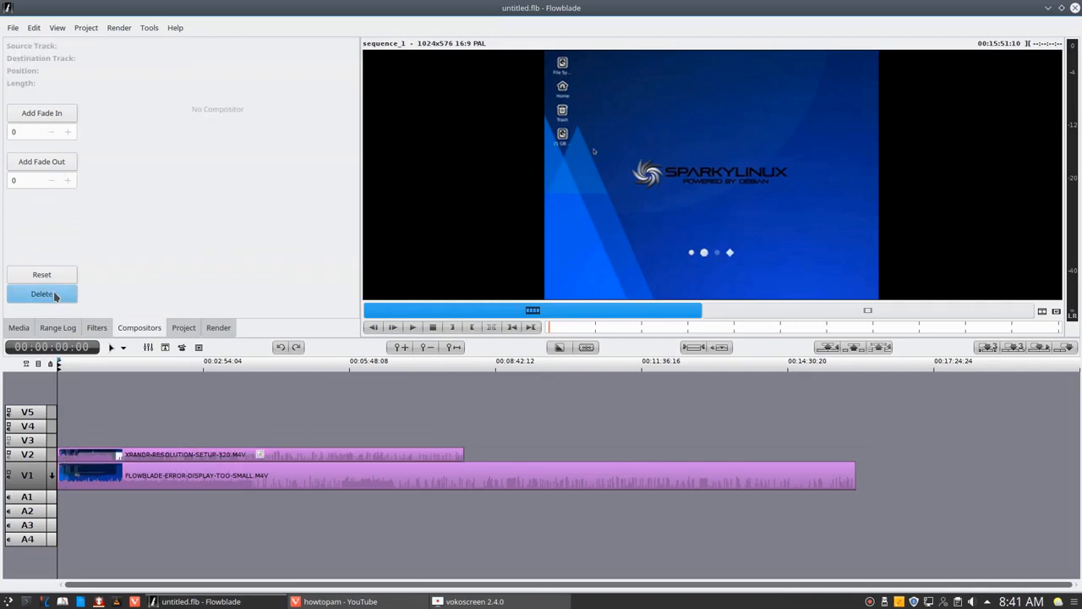
pyautogui.click(42, 293)
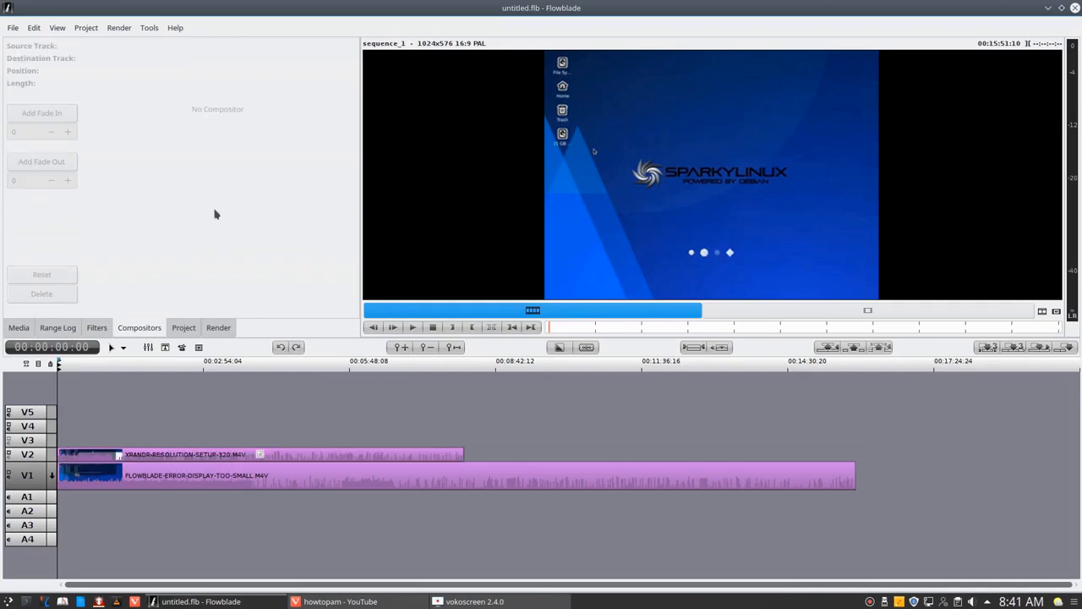
pyautogui.rightClick(245, 454)
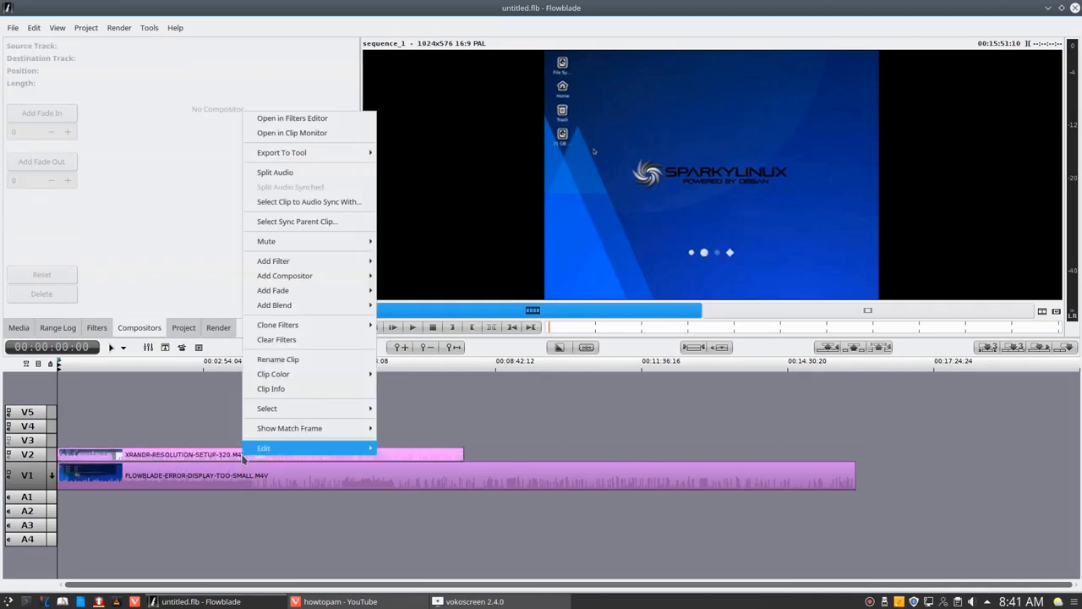
pyautogui.moveTo(285, 276)
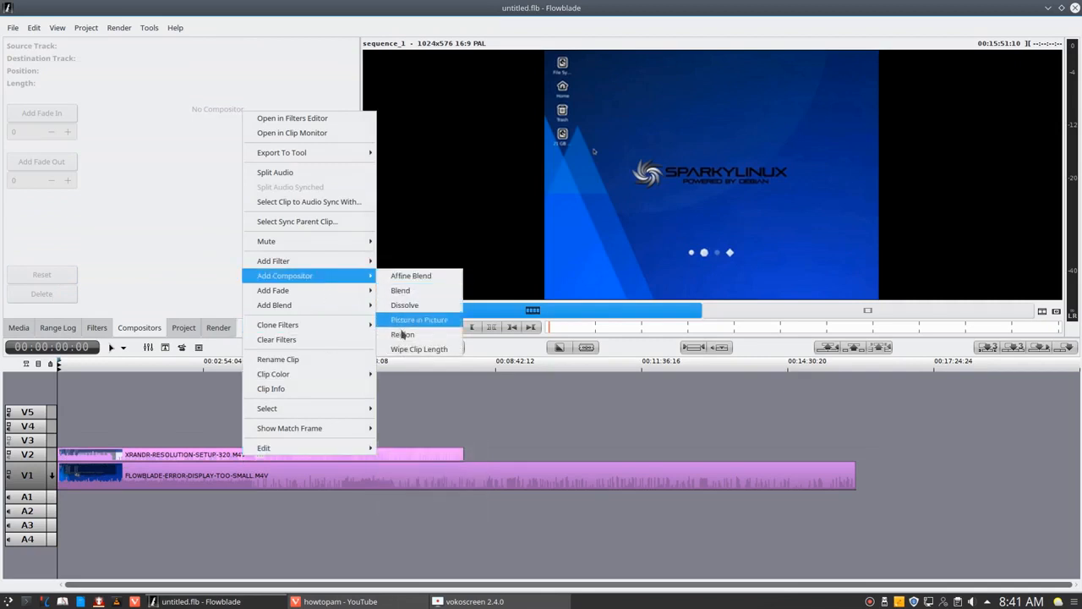
pyautogui.moveTo(418, 348)
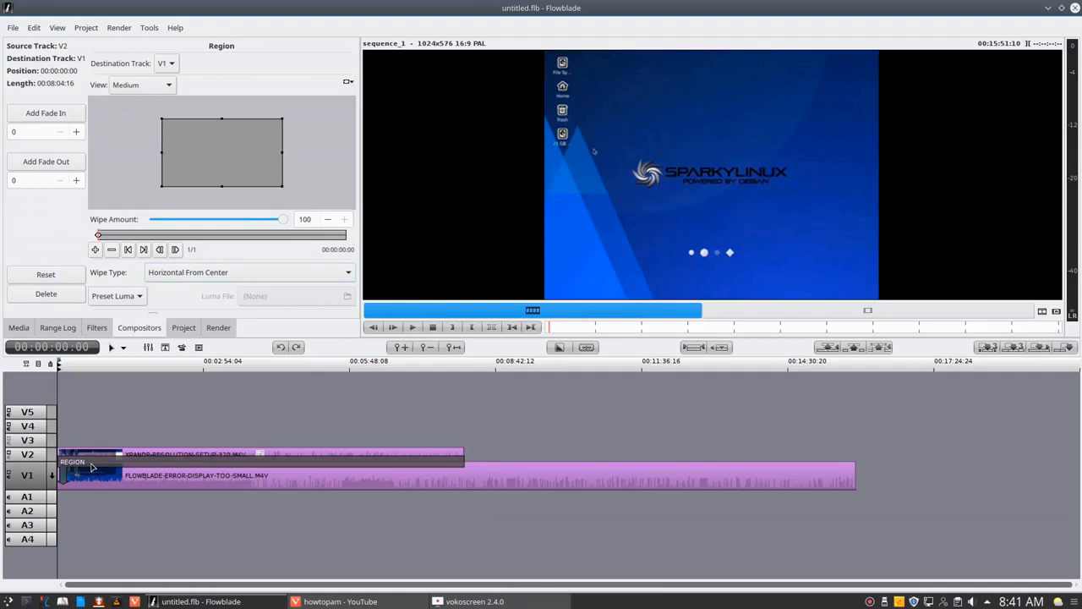
pyautogui.moveTo(258, 282)
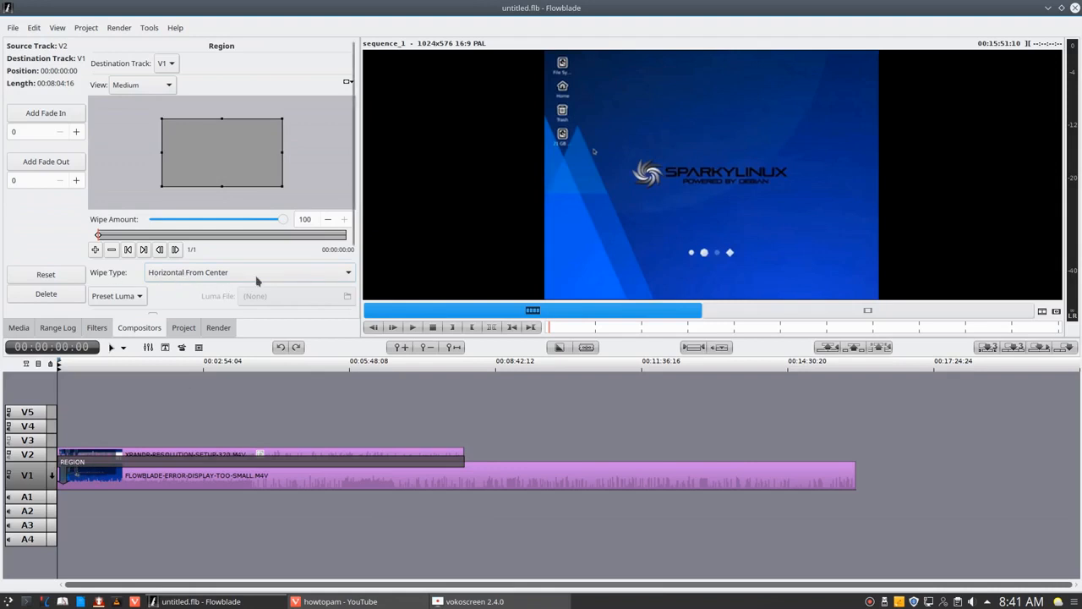
pyautogui.moveTo(166, 288)
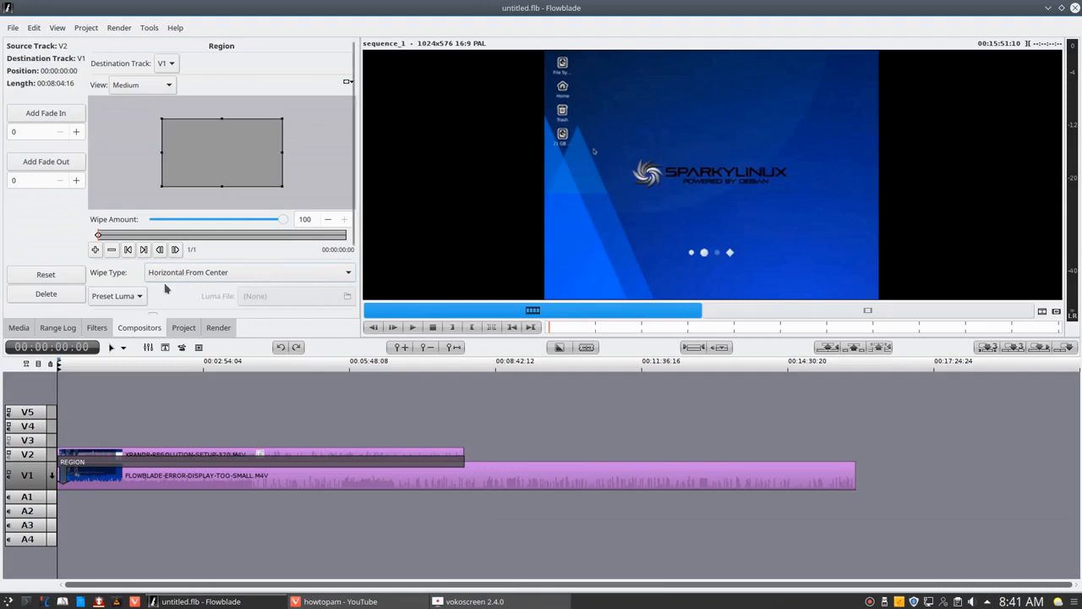
pyautogui.moveTo(201, 281)
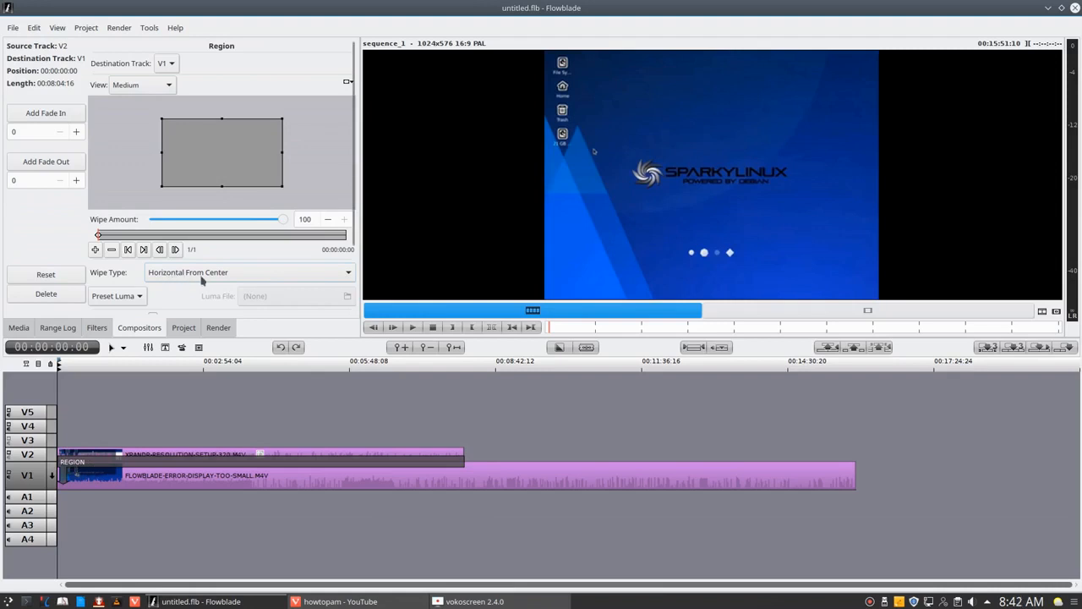
pyautogui.moveTo(80, 218)
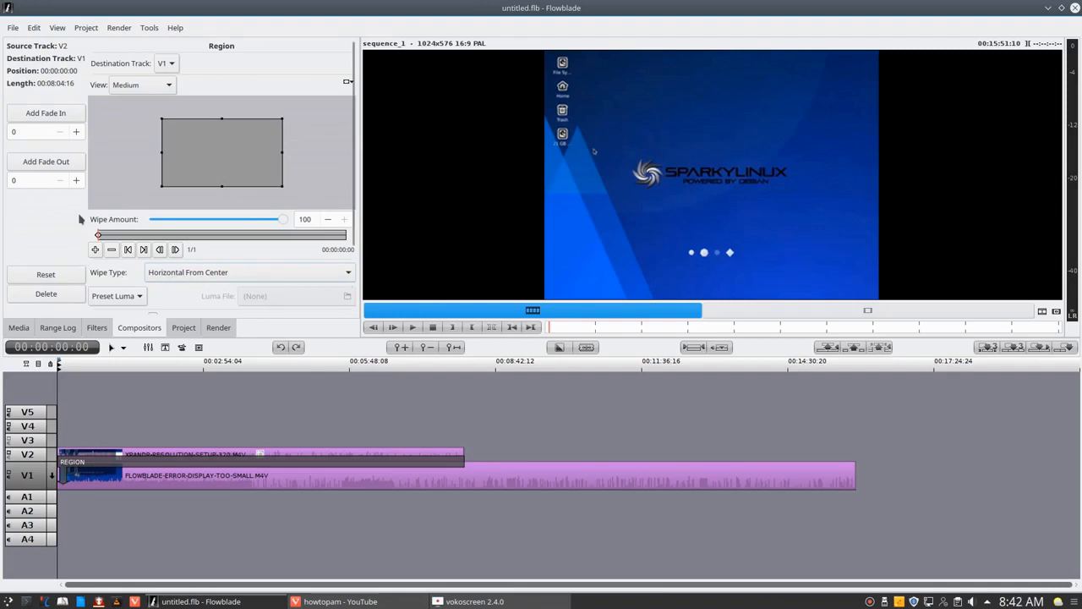
pyautogui.moveTo(203, 282)
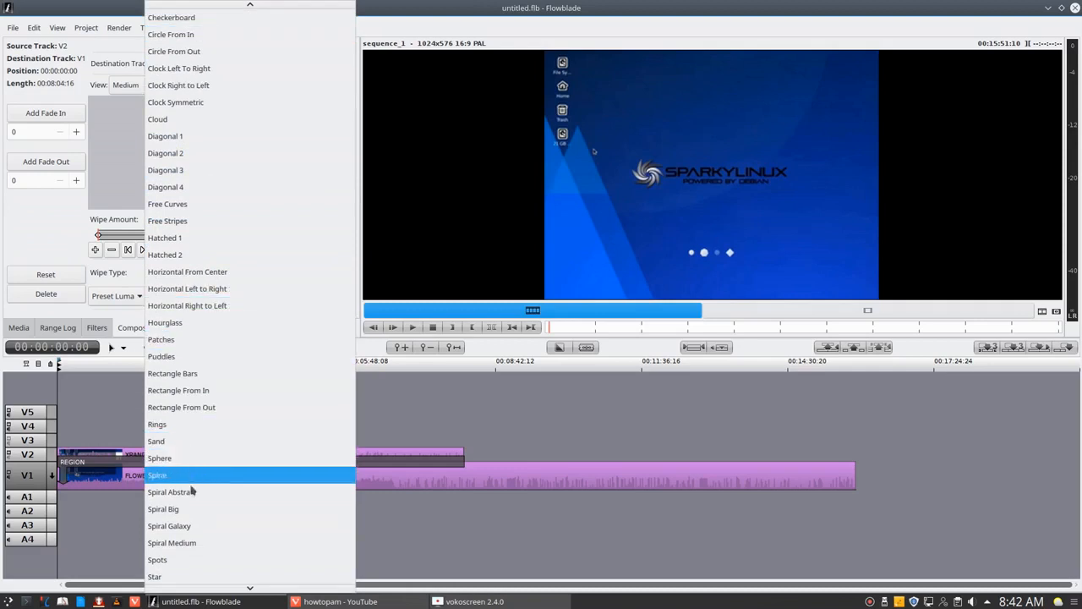
# Switch the Region compositor's wipe type to Horizontal Left to Right
pyautogui.scroll(-3)
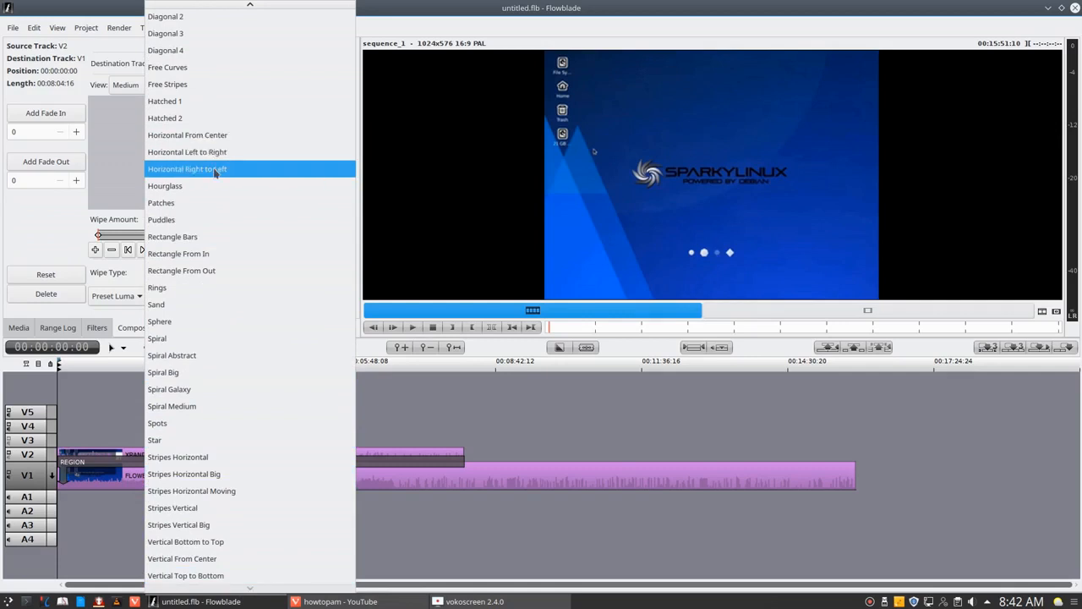
pyautogui.click(187, 151)
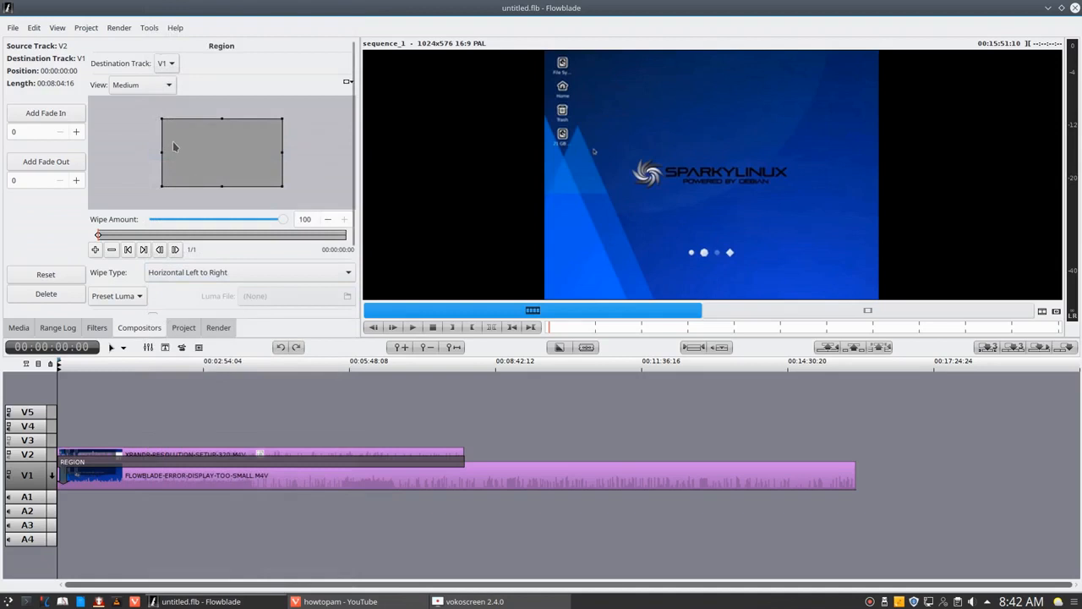
pyautogui.moveTo(162, 176)
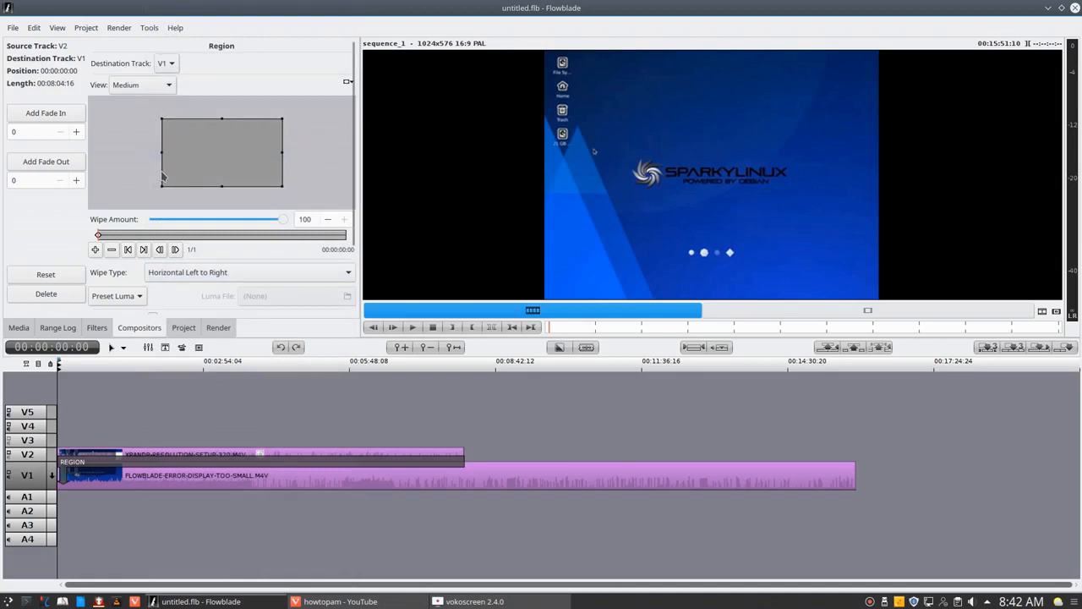
pyautogui.moveTo(180, 124)
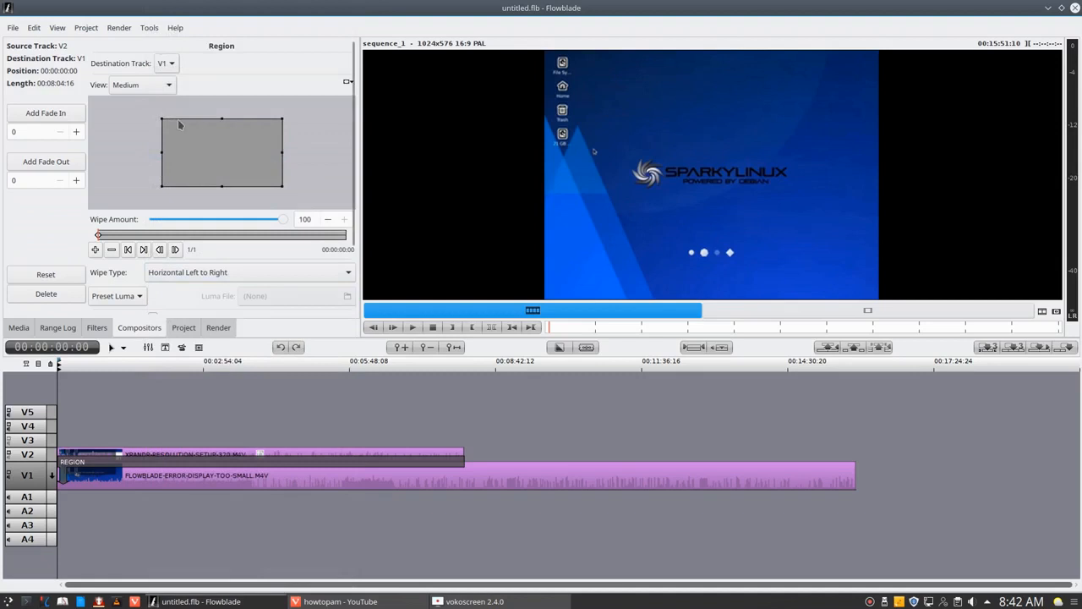
pyautogui.moveTo(159, 86)
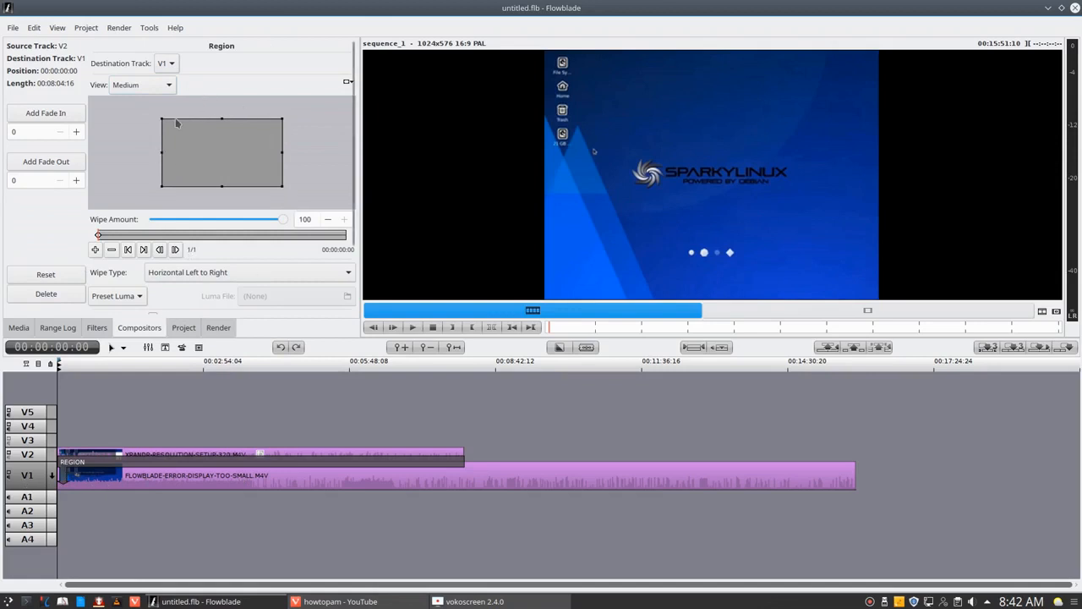
pyautogui.moveTo(247, 458)
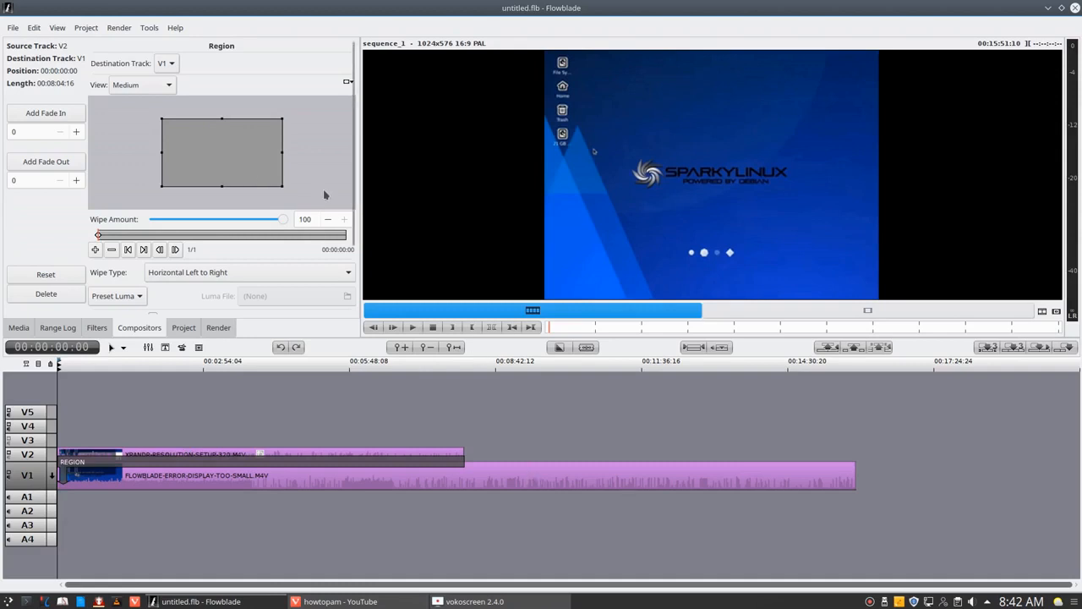
# Reopen the wipe type list and close it without changing the selection
pyautogui.click(249, 271)
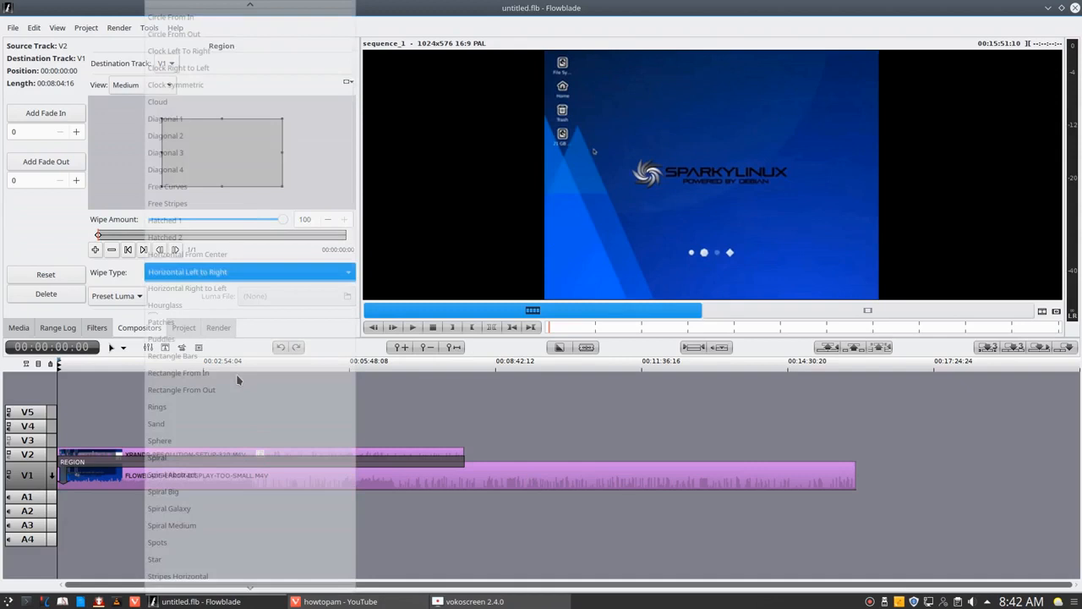
pyautogui.click(187, 271)
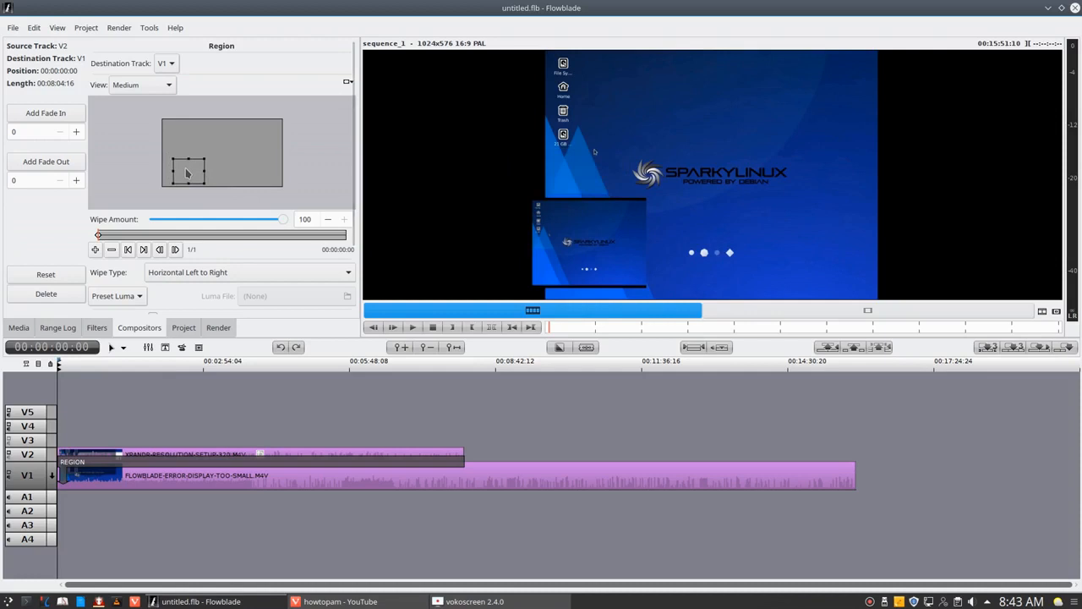
pyautogui.moveTo(205, 176)
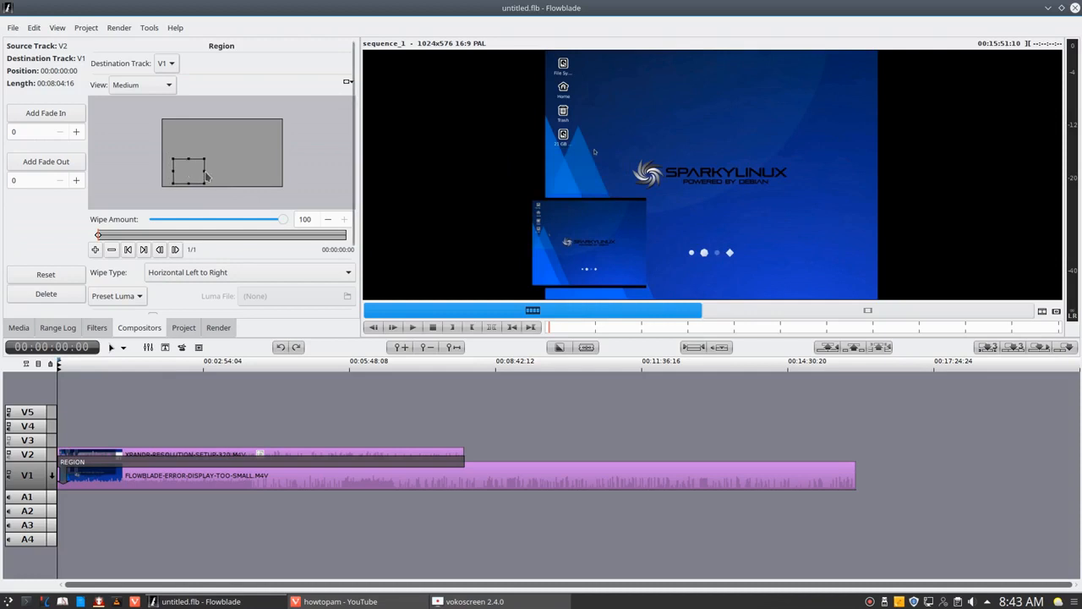
pyautogui.moveTo(193, 169)
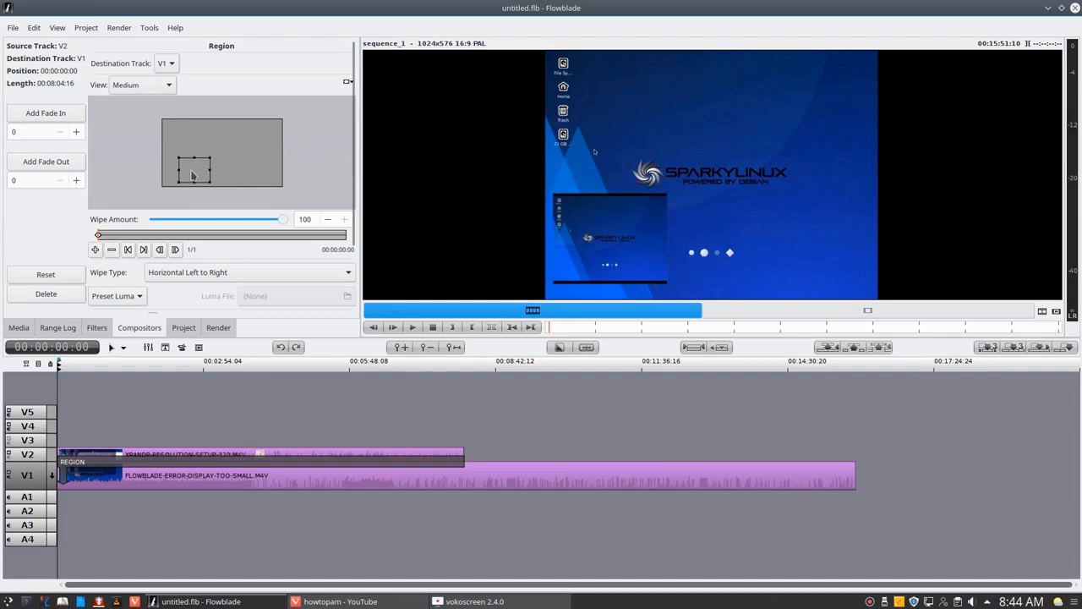
pyautogui.moveTo(446, 207)
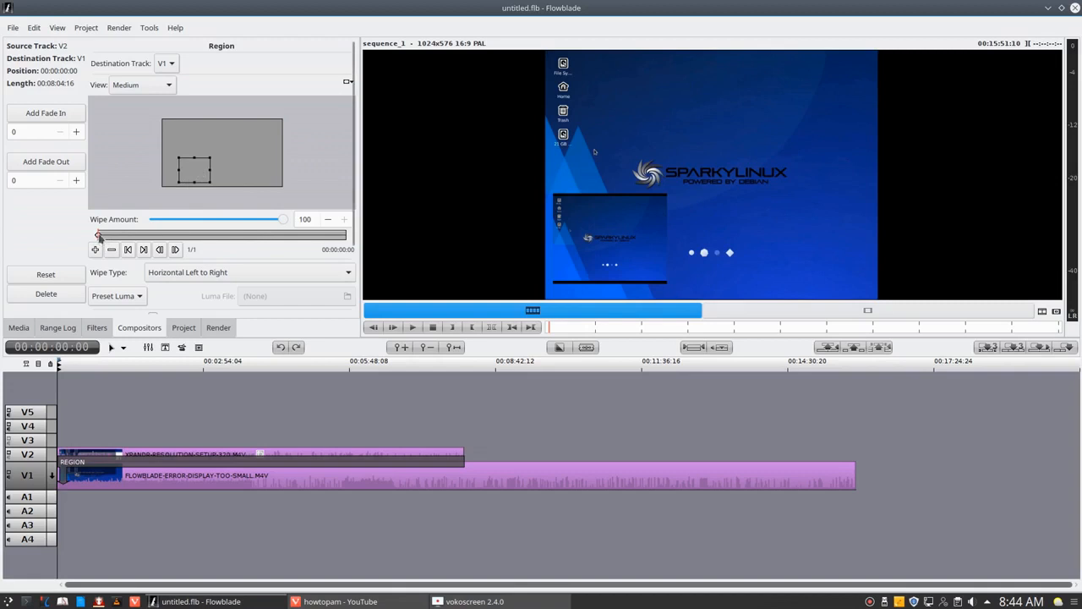
pyautogui.moveTo(345, 237)
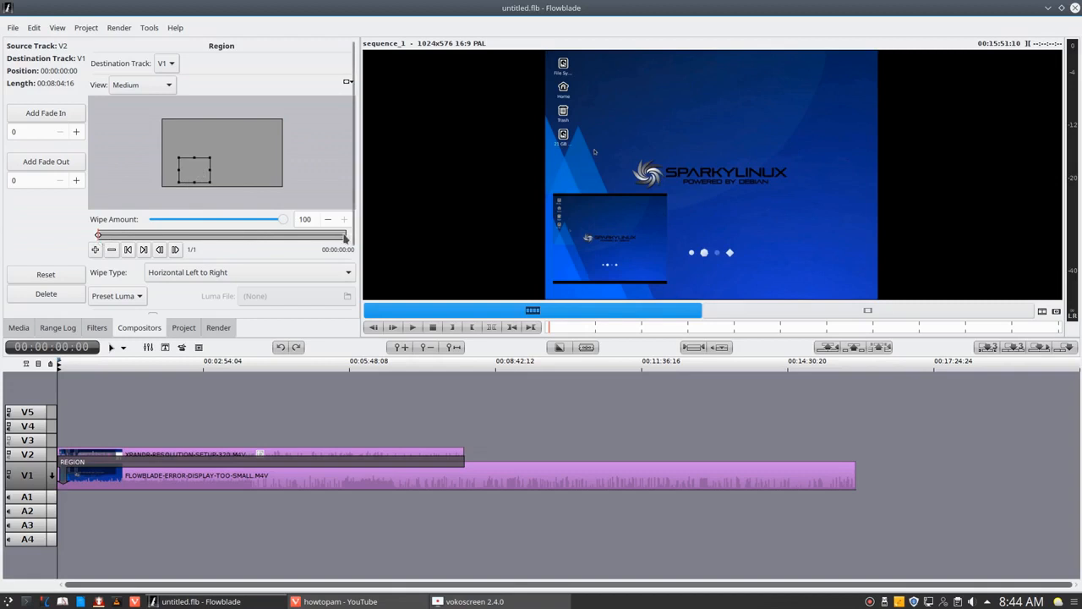
# Jump to the end of the Region compositor's keyframe bar
pyautogui.click(463, 361)
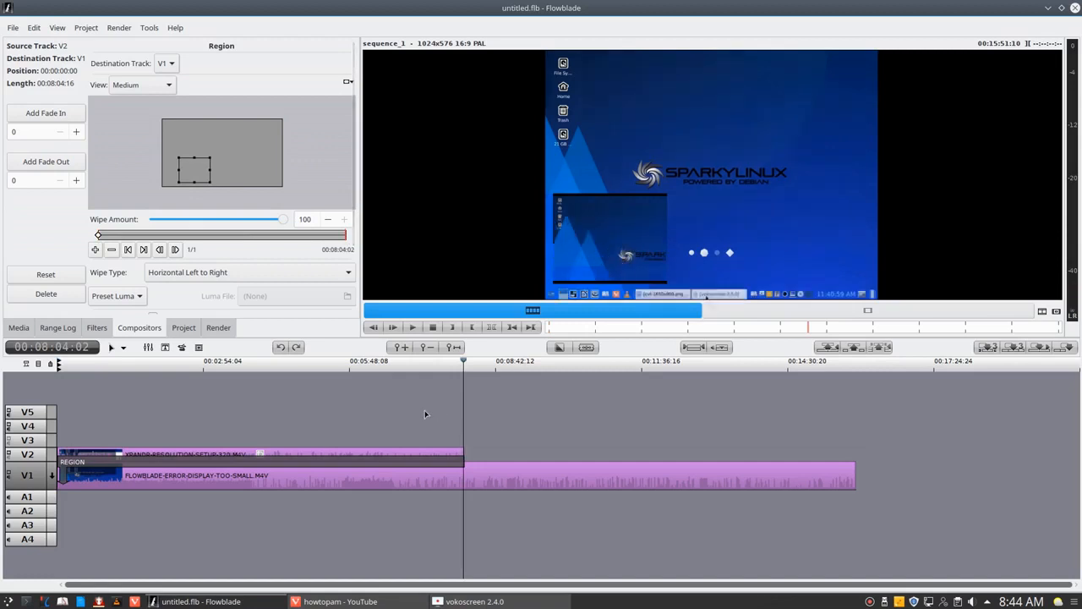
pyautogui.moveTo(462, 429)
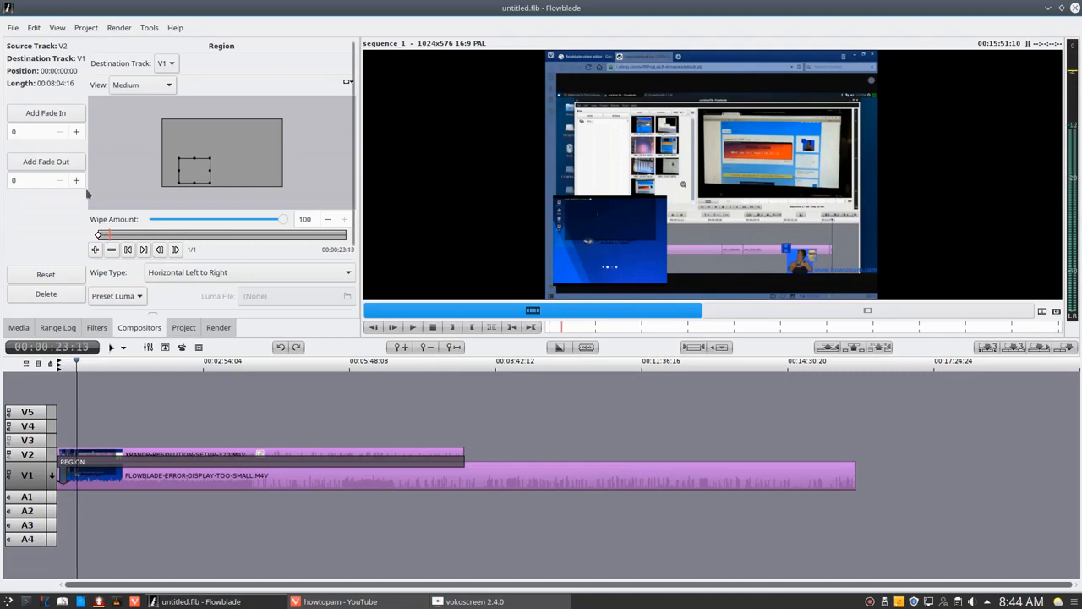
# Set the Region compositor's fade in and fade out to 10, then stop playback
pyautogui.click(75, 131)
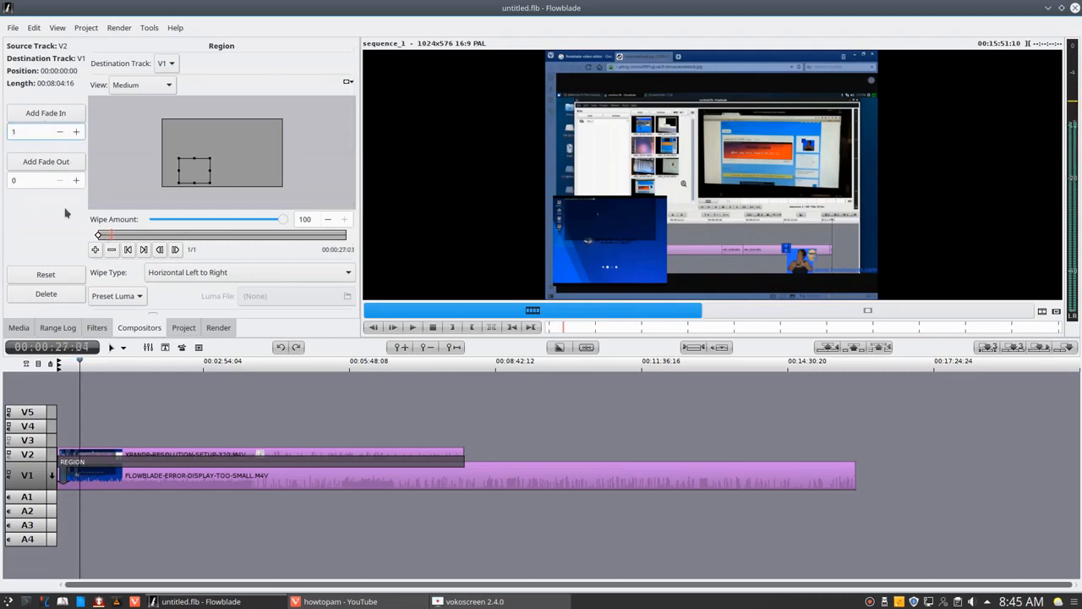
pyautogui.click(75, 180)
pyautogui.write('0')
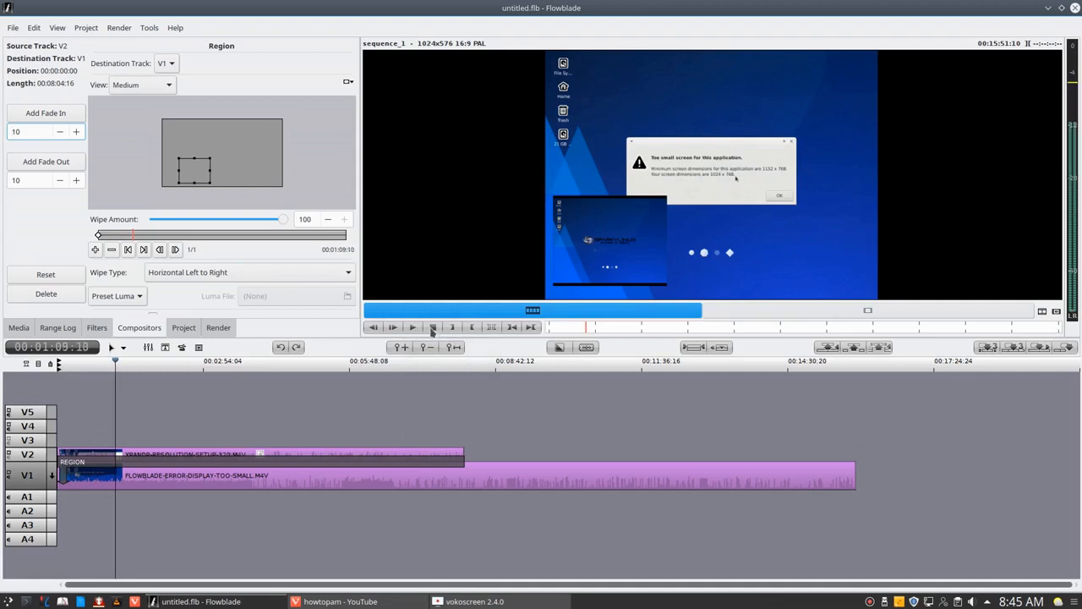
pyautogui.rightClick(432, 327)
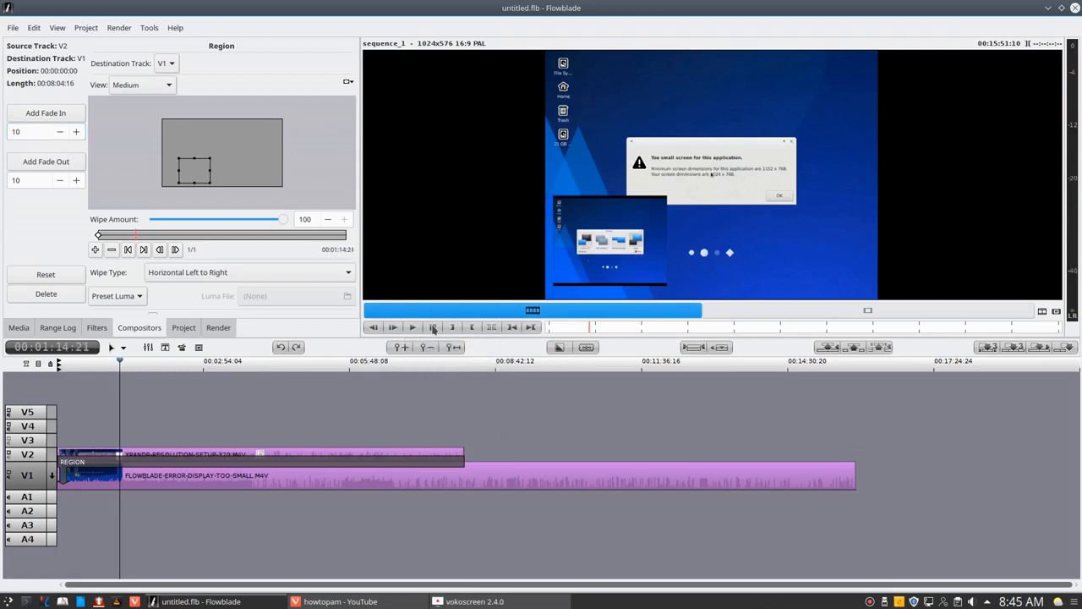
pyautogui.moveTo(434, 390)
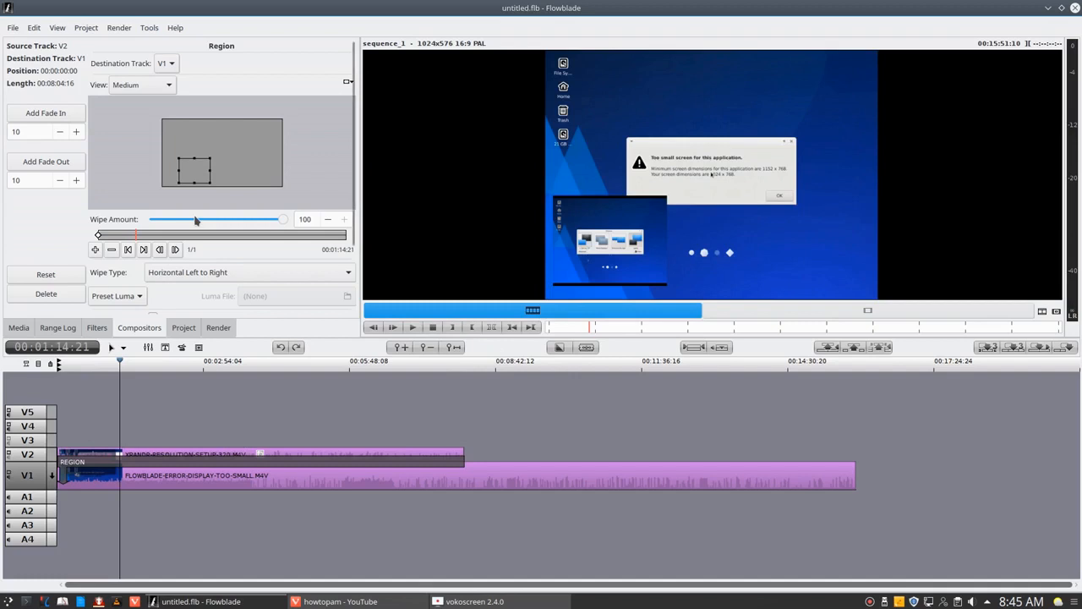
pyautogui.moveTo(173, 206)
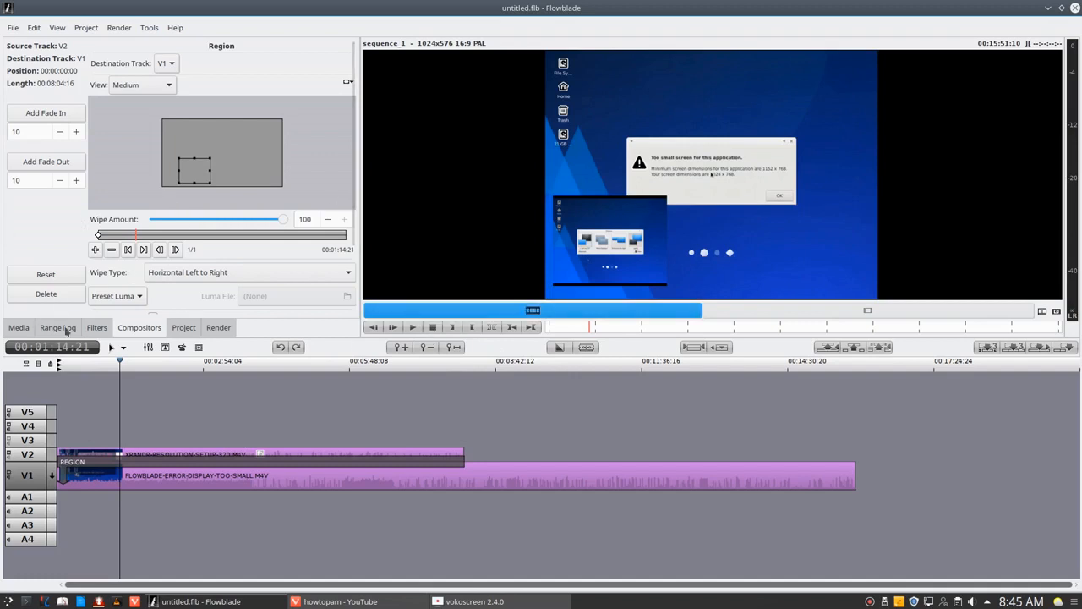
# Show the render settings: MPEG-2 output named movie, full-length range
pyautogui.click(218, 327)
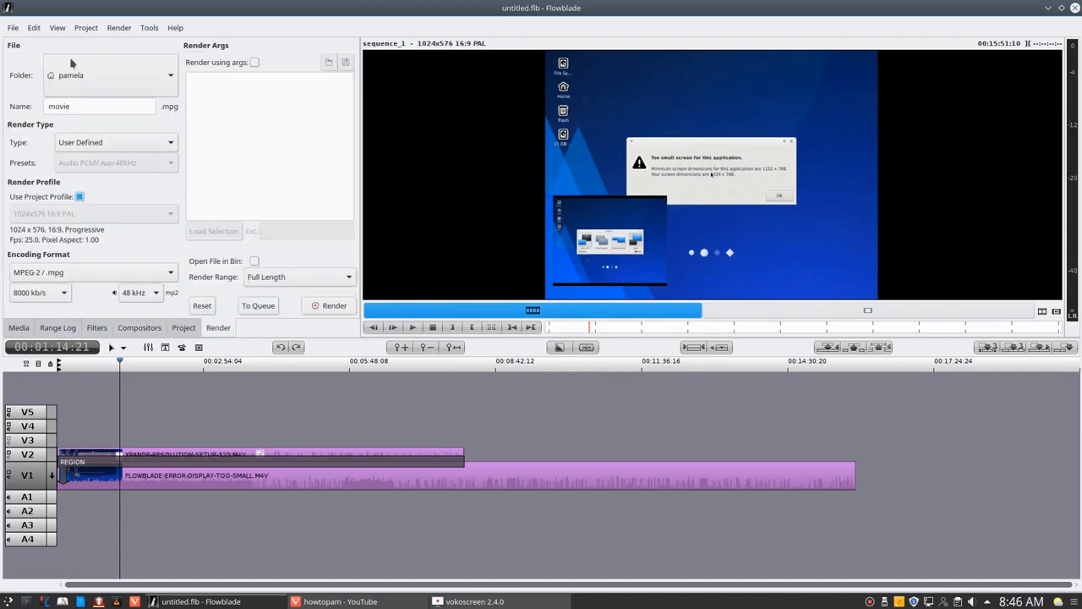
pyautogui.moveTo(103, 420)
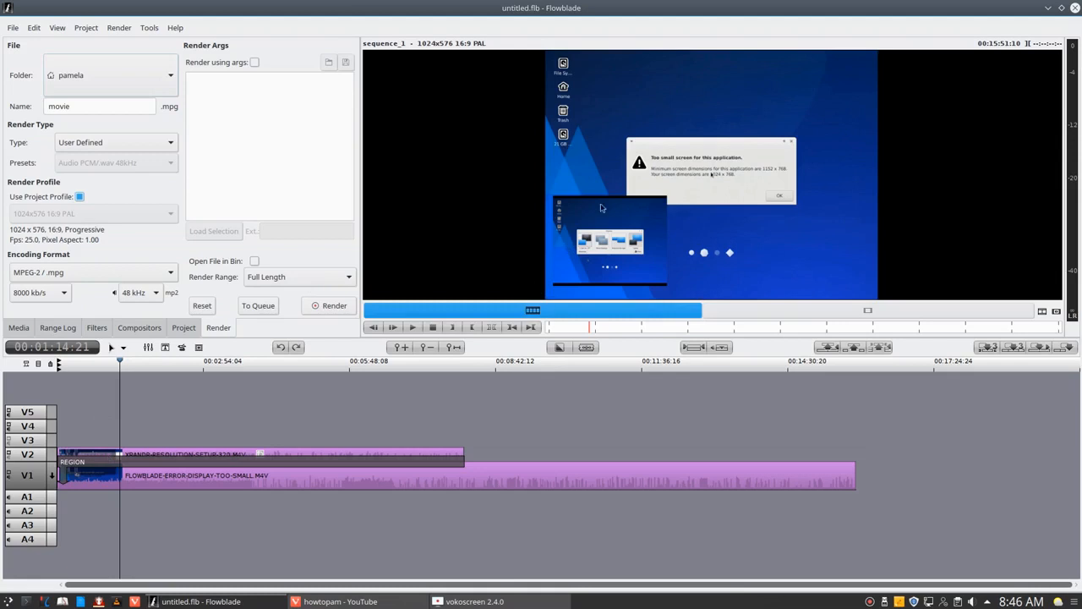
pyautogui.moveTo(510, 194)
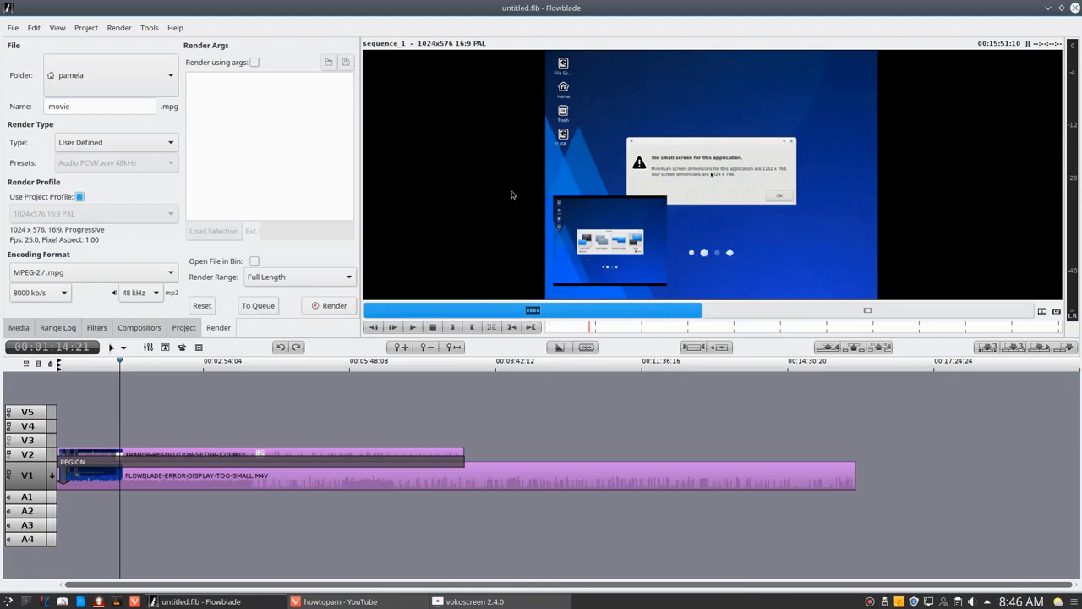
pyautogui.moveTo(446, 187)
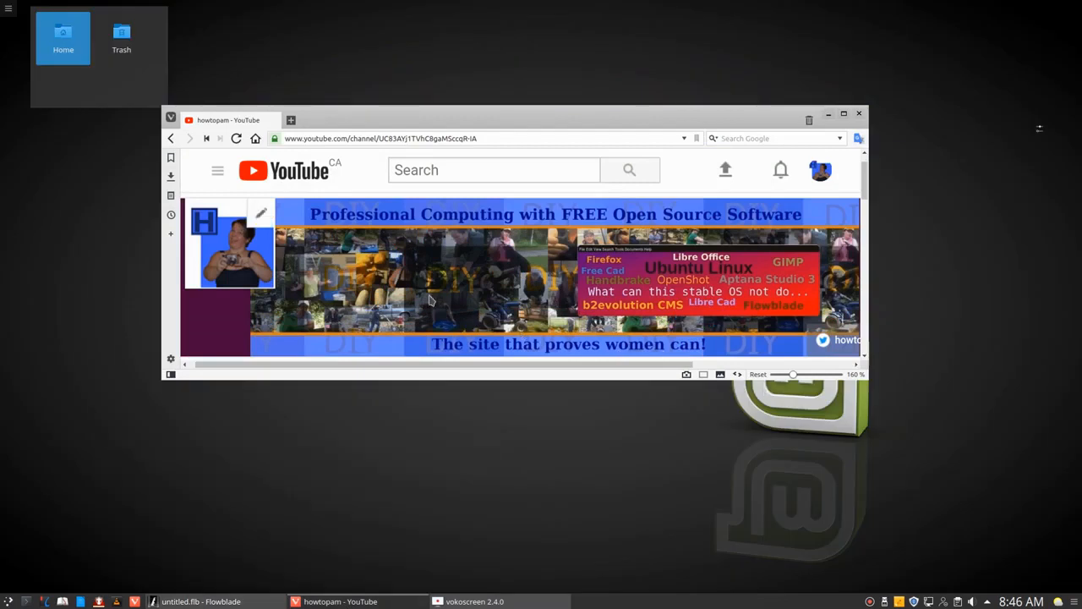
pyautogui.moveTo(385, 475)
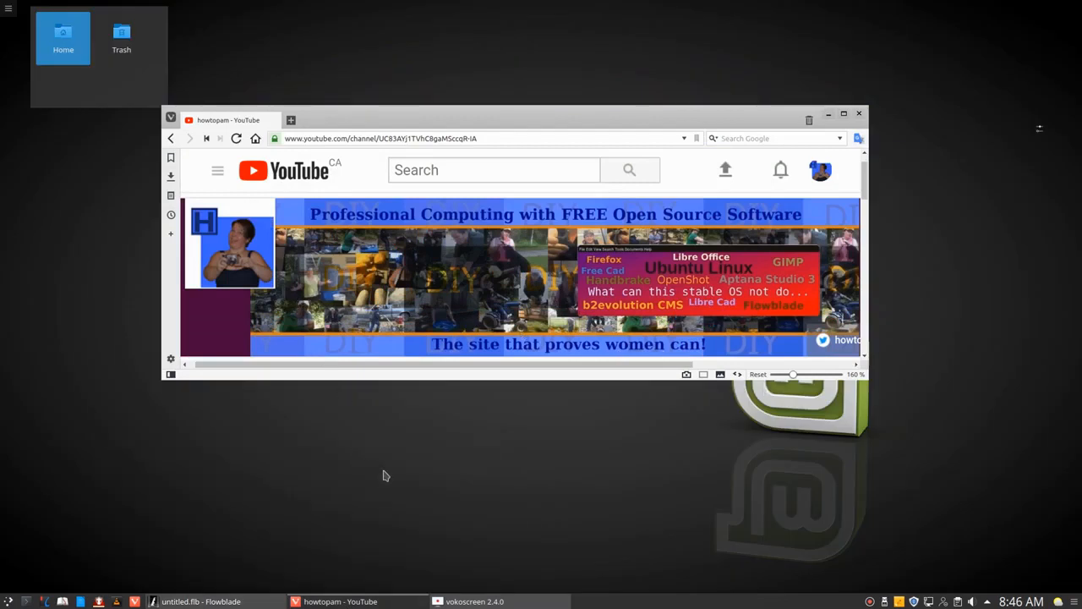